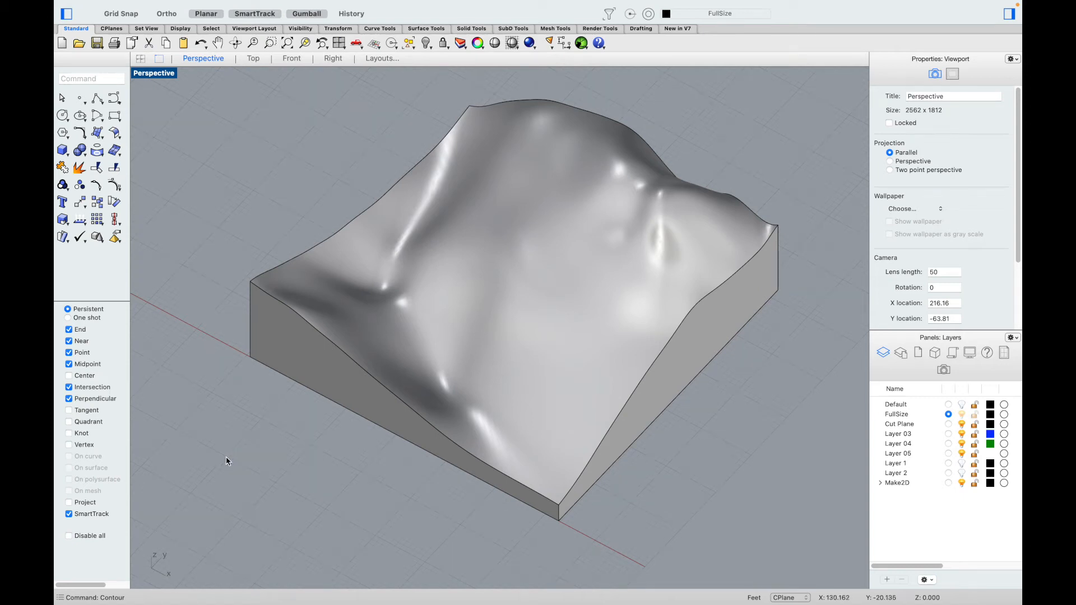
pyautogui.moveTo(226, 460)
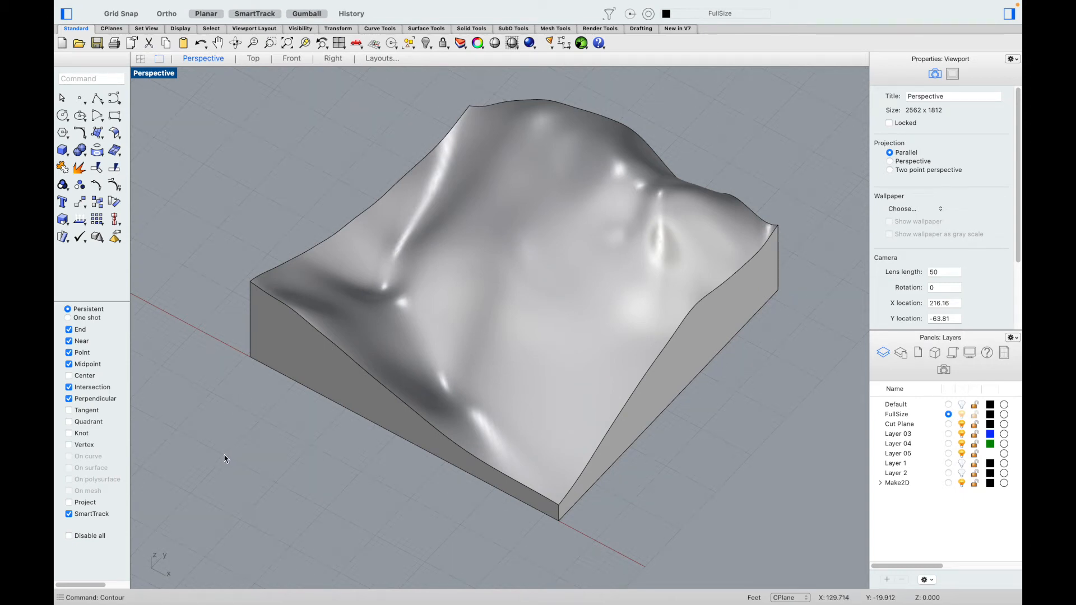
pyautogui.moveTo(310, 347)
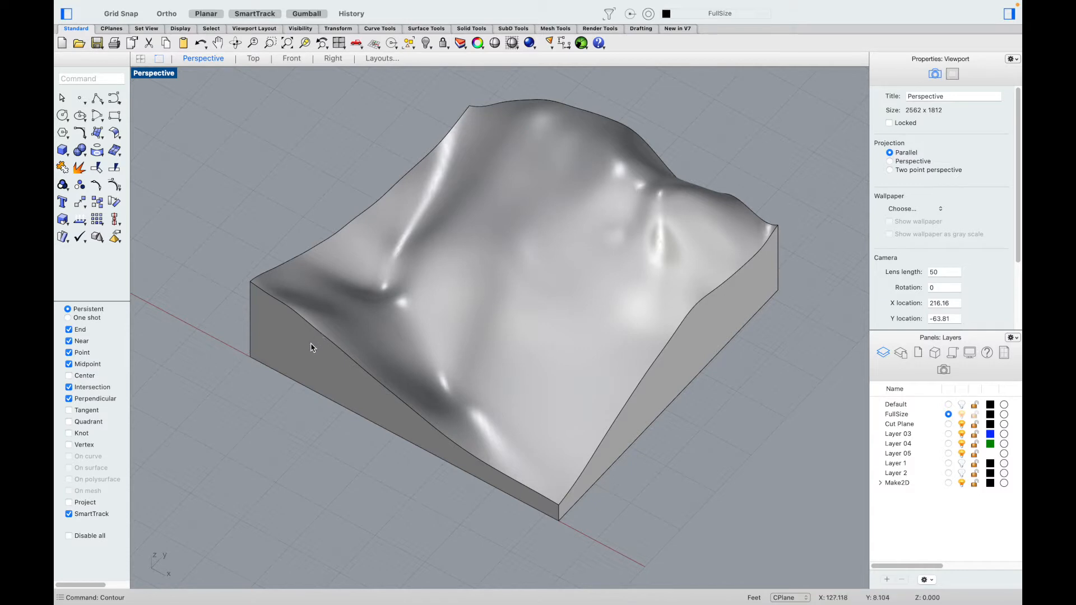
pyautogui.moveTo(577, 486)
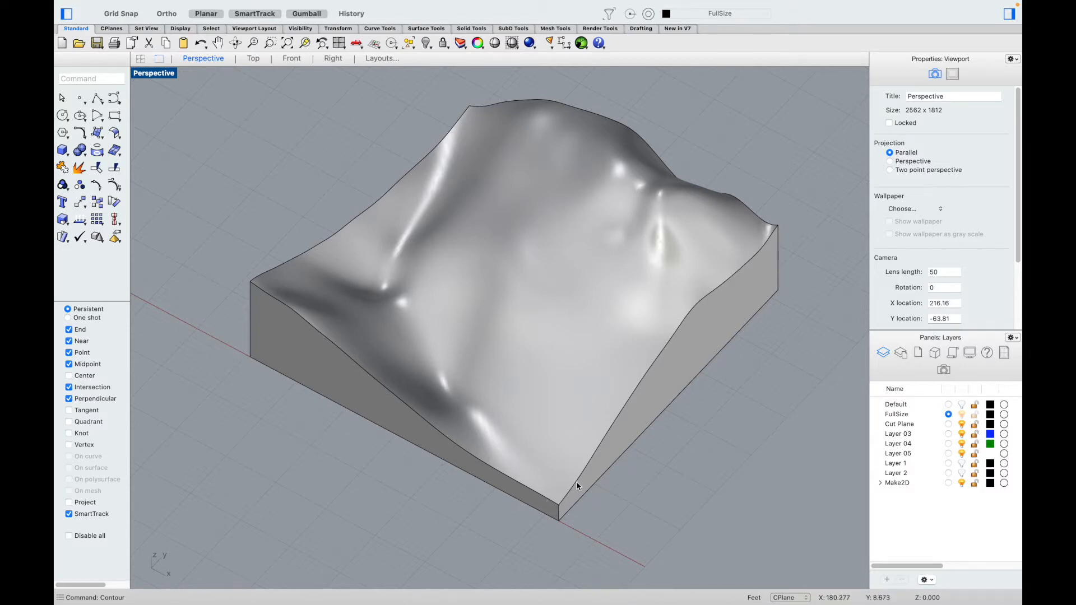
pyautogui.moveTo(768, 306)
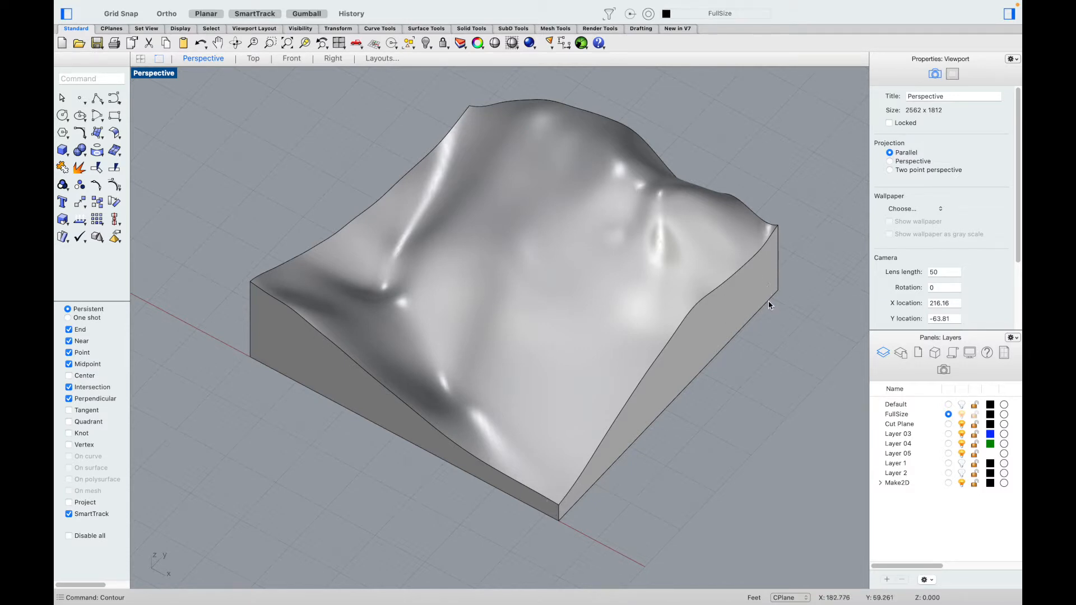
pyautogui.moveTo(685, 331)
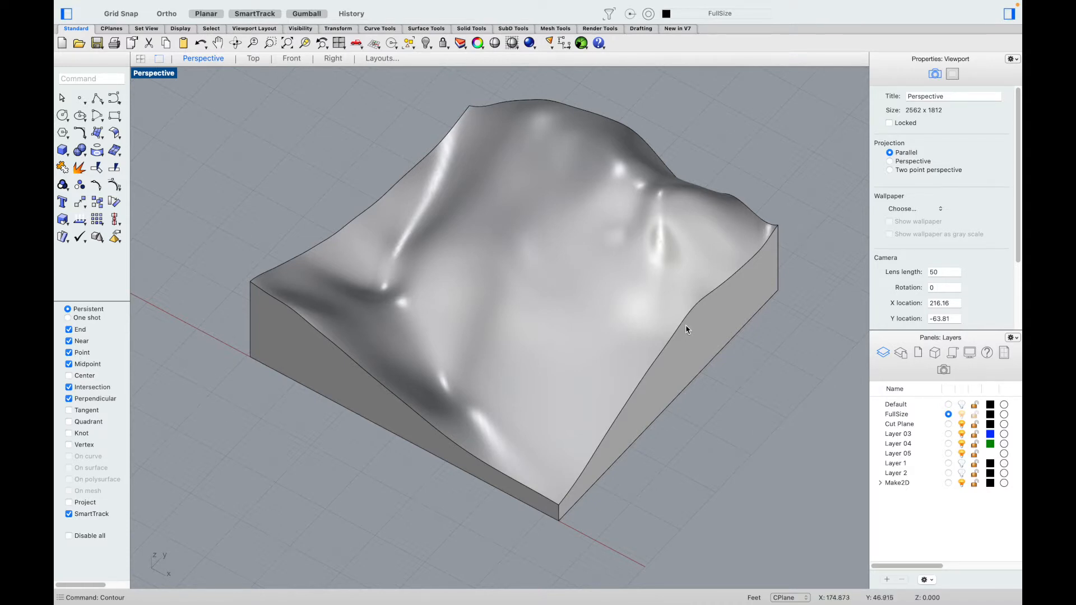
pyautogui.moveTo(733, 332)
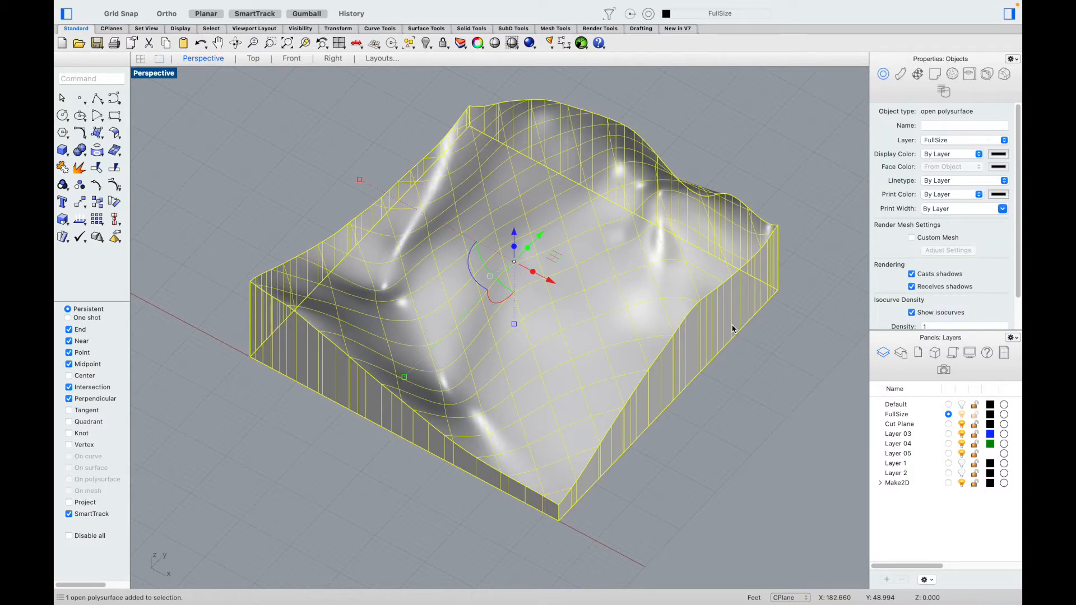
# Step: Run Contour from the terrain corner at 1-unit spacing to produce 52 closed curves
pyautogui.write('Contour')
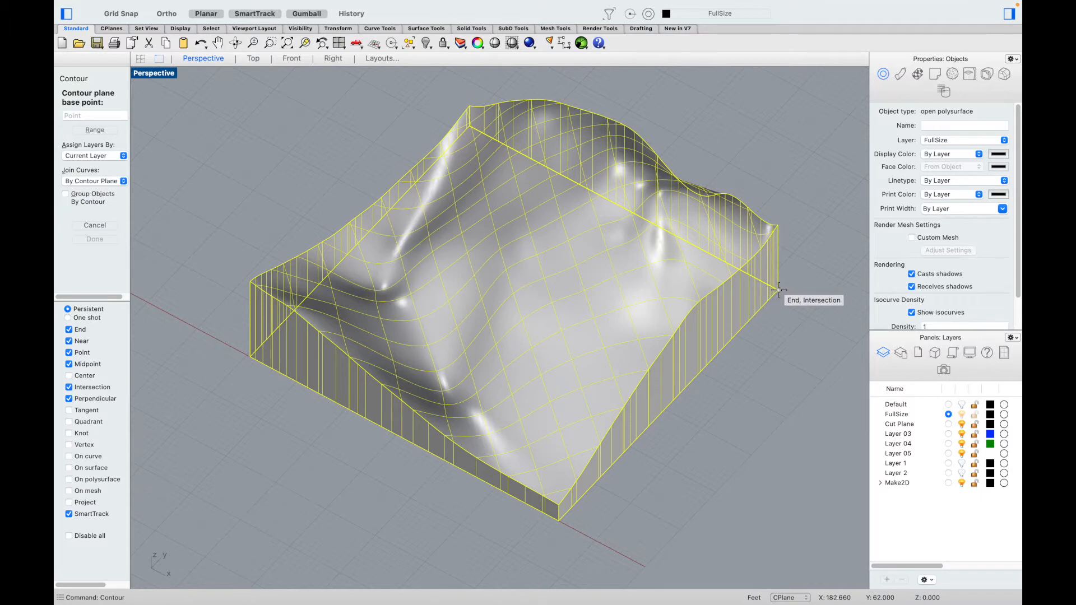
pyautogui.click(779, 285)
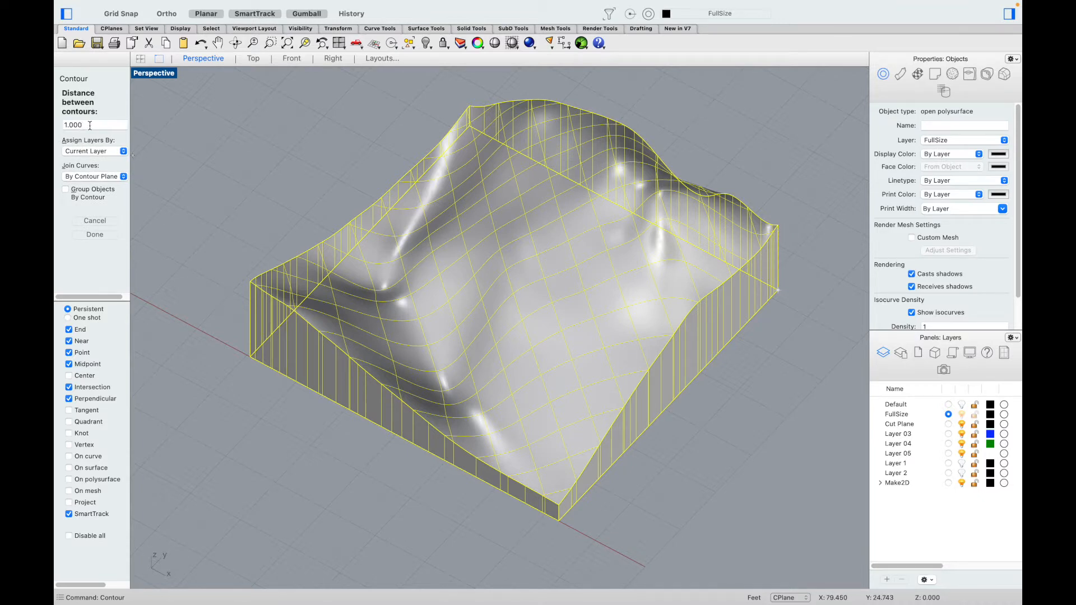
pyautogui.click(95, 234)
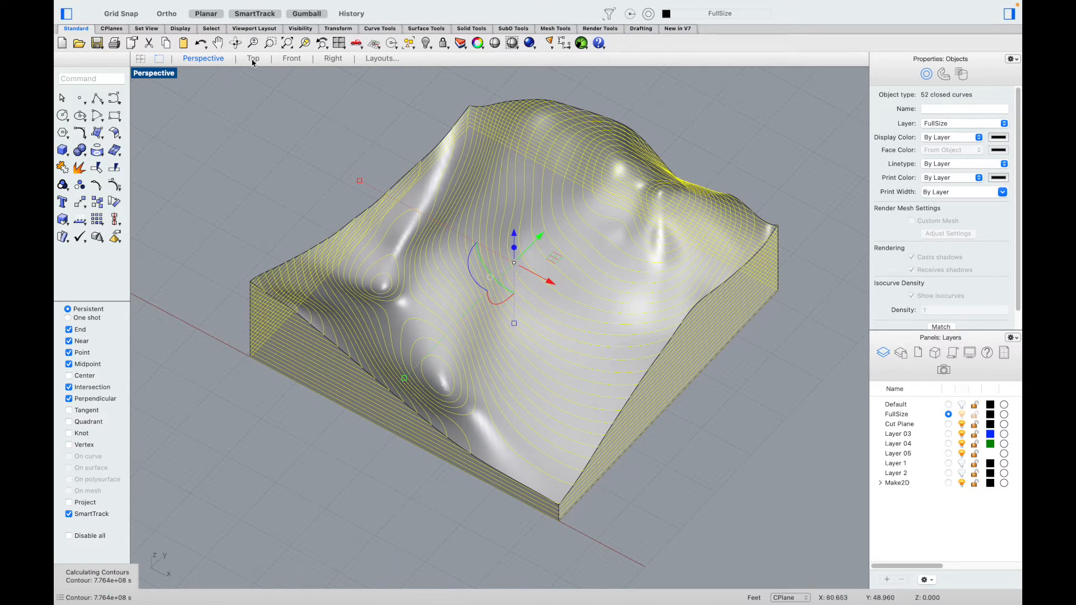
# Step: Inspect the contour curves from Top, check them in Perspective, and return to Top
pyautogui.click(254, 58)
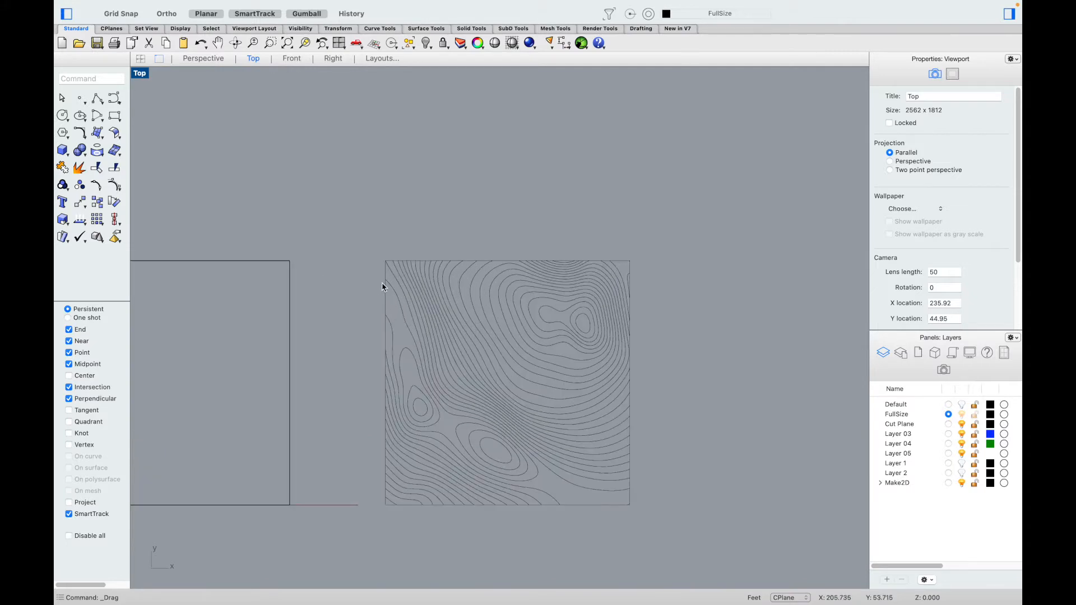
pyautogui.moveTo(367, 252)
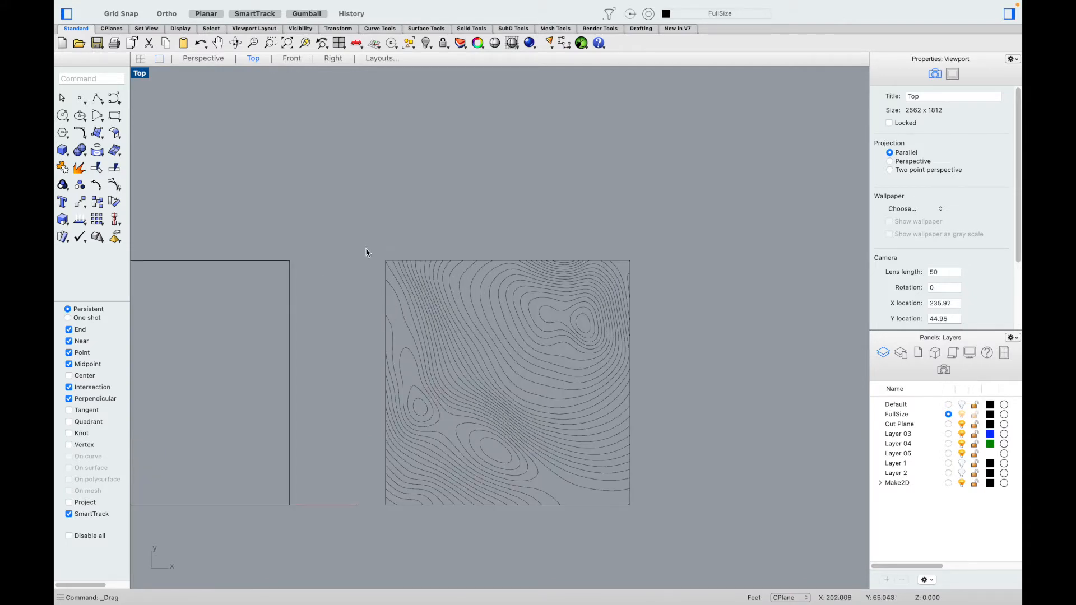
pyautogui.click(433, 333)
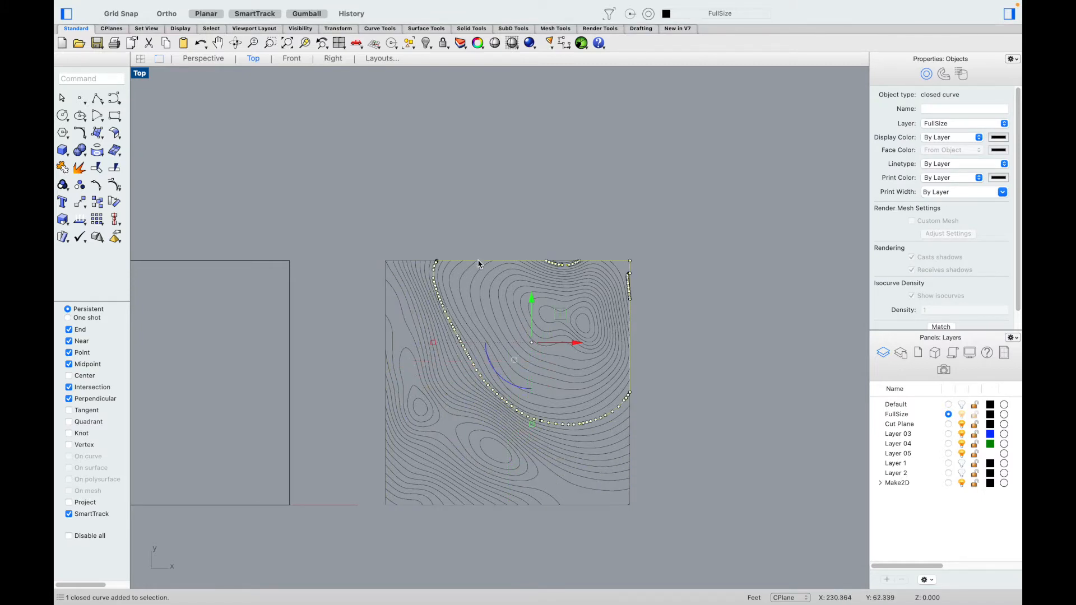
pyautogui.click(378, 267)
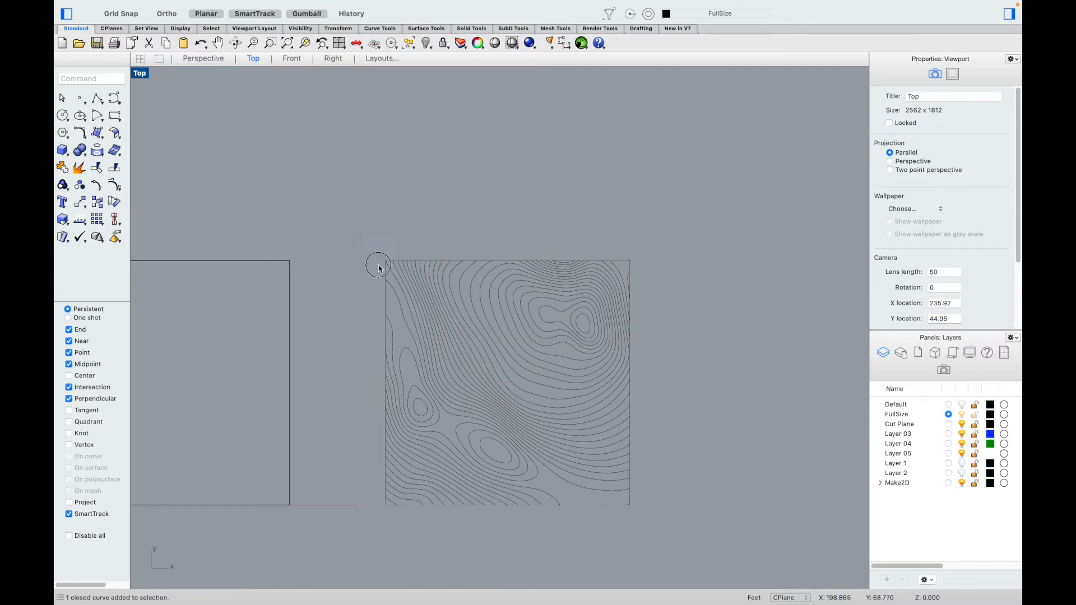
pyautogui.click(203, 58)
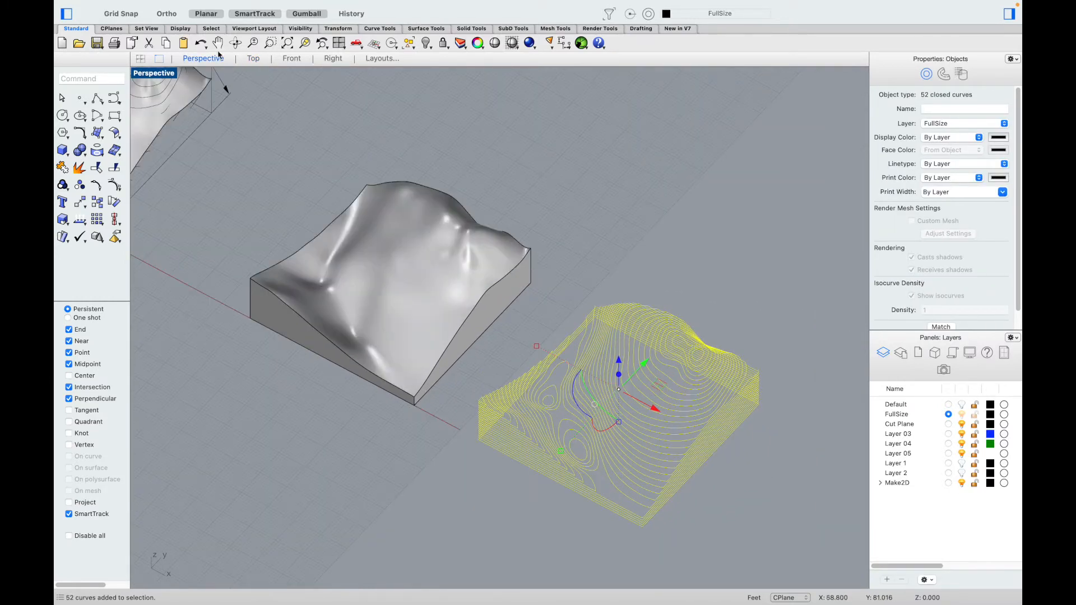
pyautogui.click(253, 58)
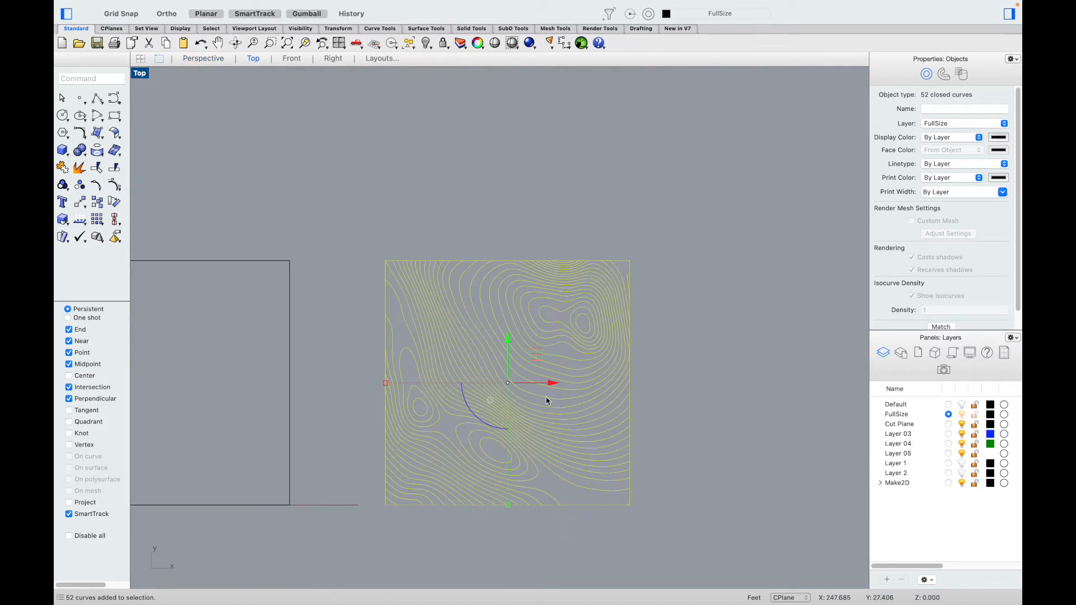
# Step: Generate a flat 2D drawing of the contours with Make2D using the Top view
pyautogui.write('ma')
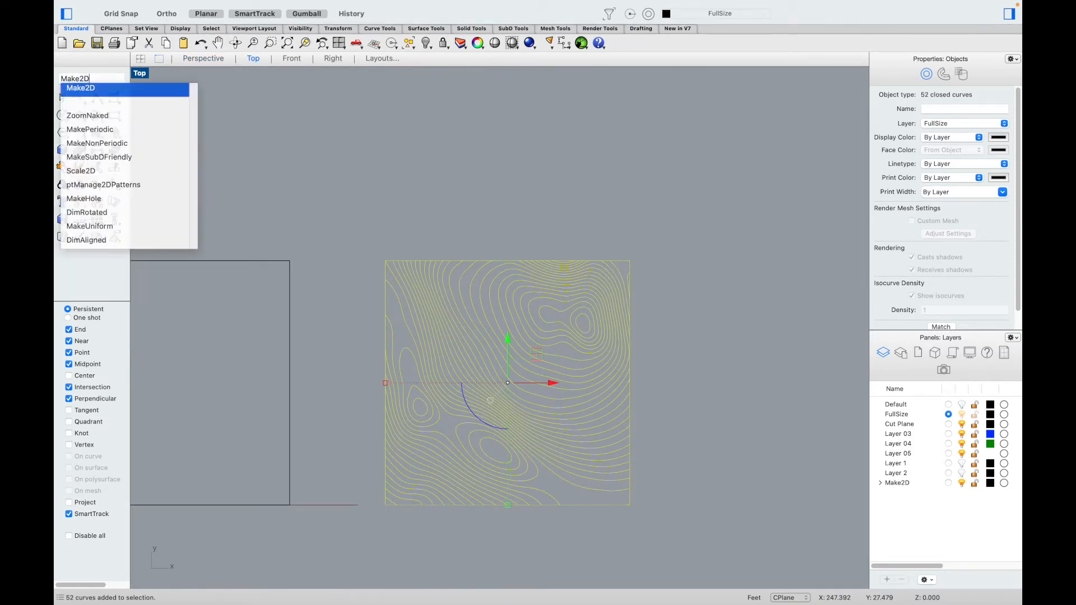
pyautogui.click(80, 88)
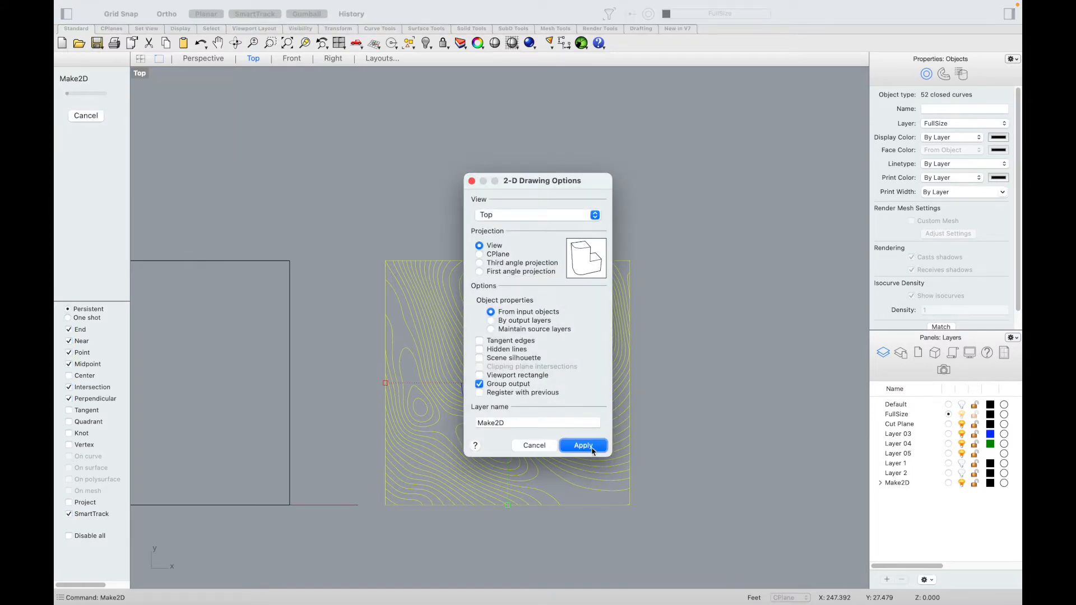
pyautogui.click(583, 446)
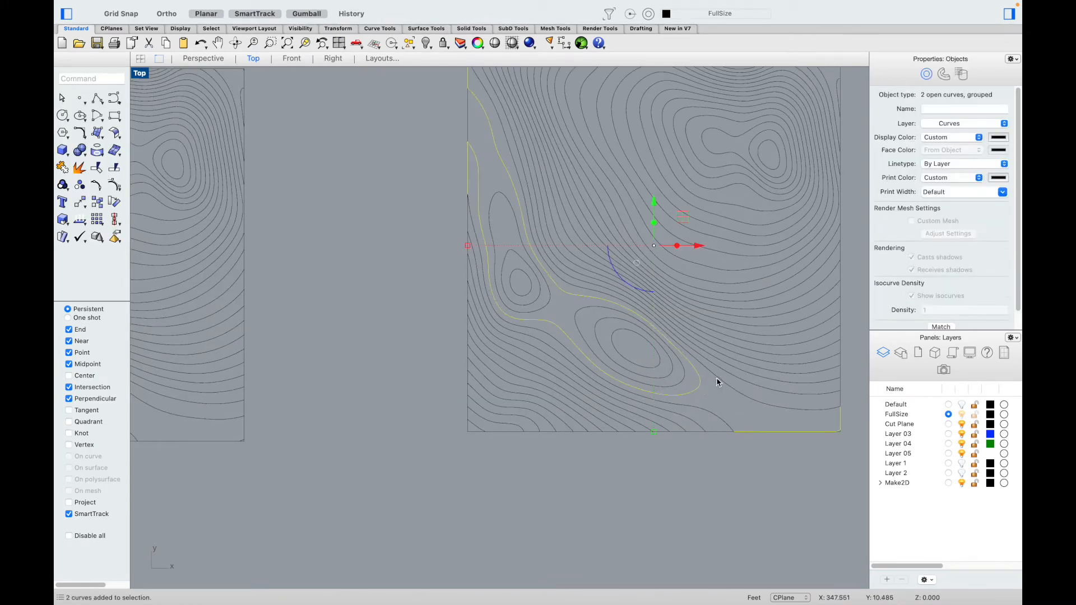
# Step: Select the stray edge curves in the Make2D output for removal
pyautogui.click(734, 370)
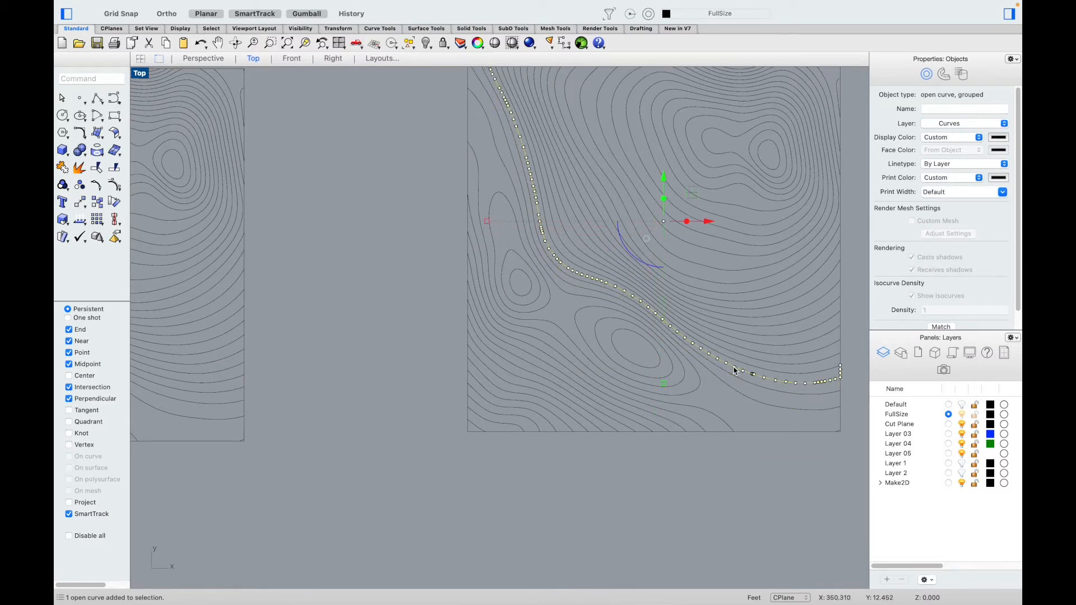
pyautogui.moveTo(615, 287)
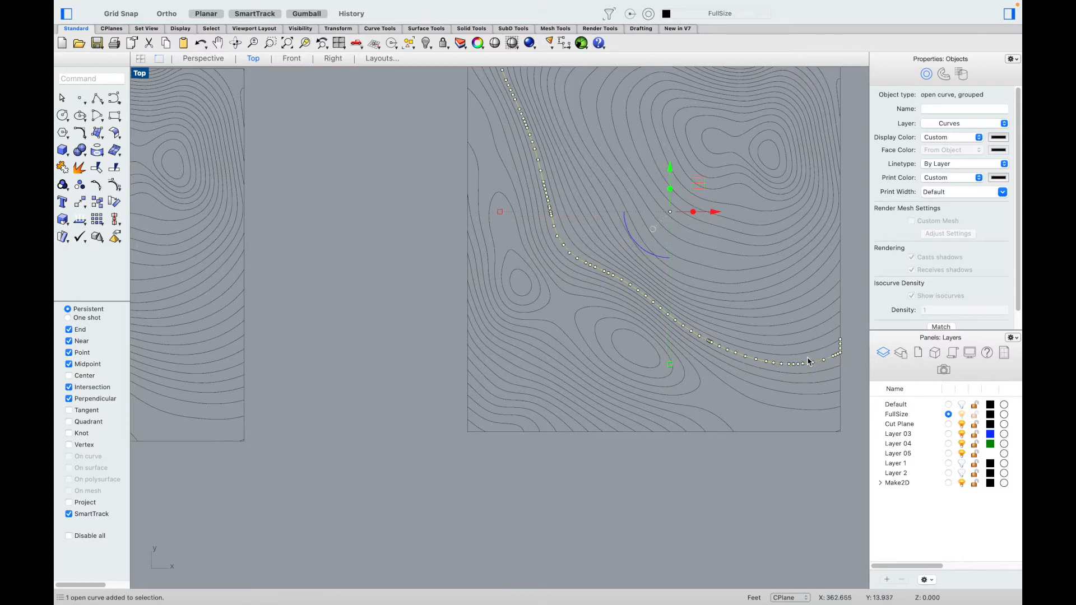
pyautogui.click(801, 324)
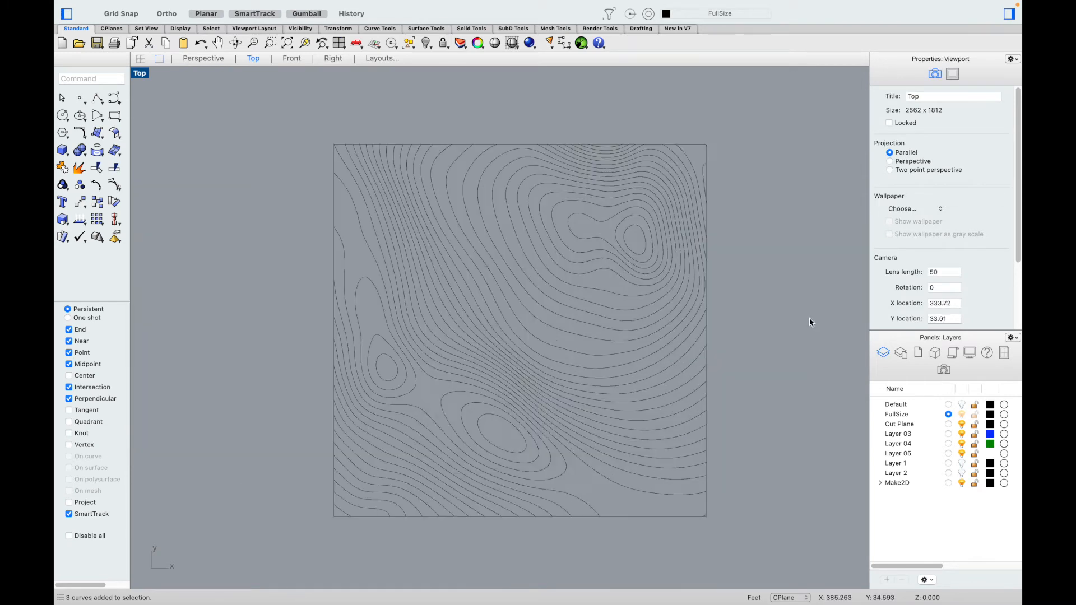
pyautogui.moveTo(226, 80)
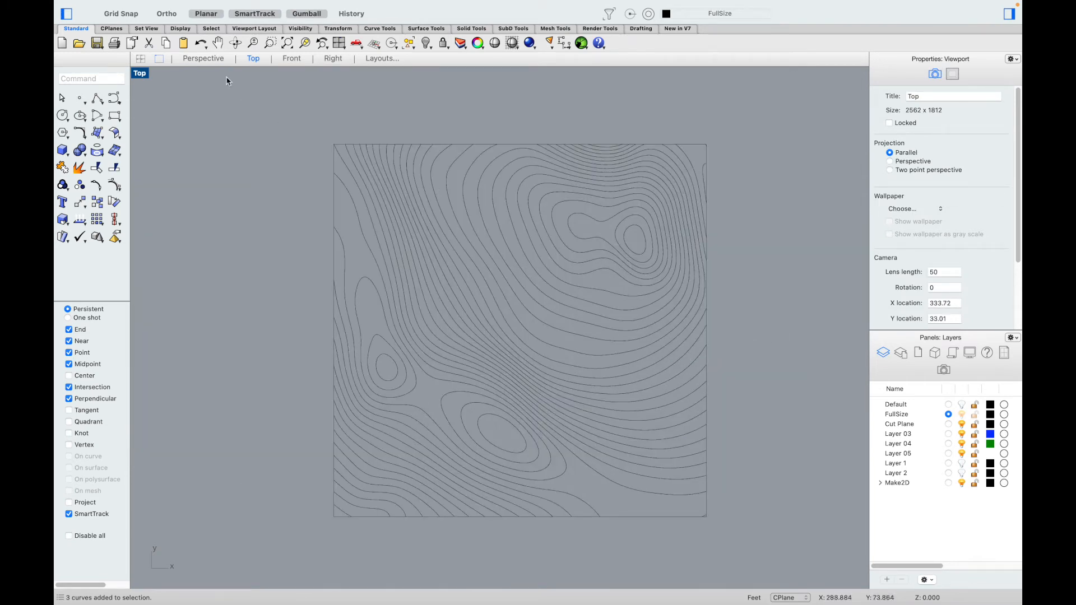
pyautogui.moveTo(308, 147)
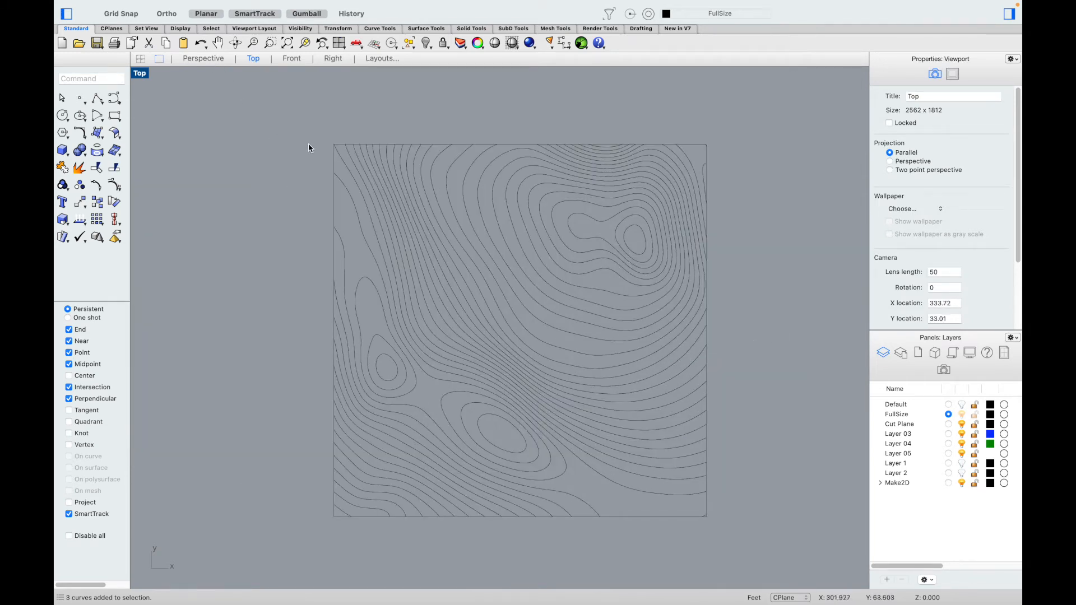
pyautogui.moveTo(294, 132)
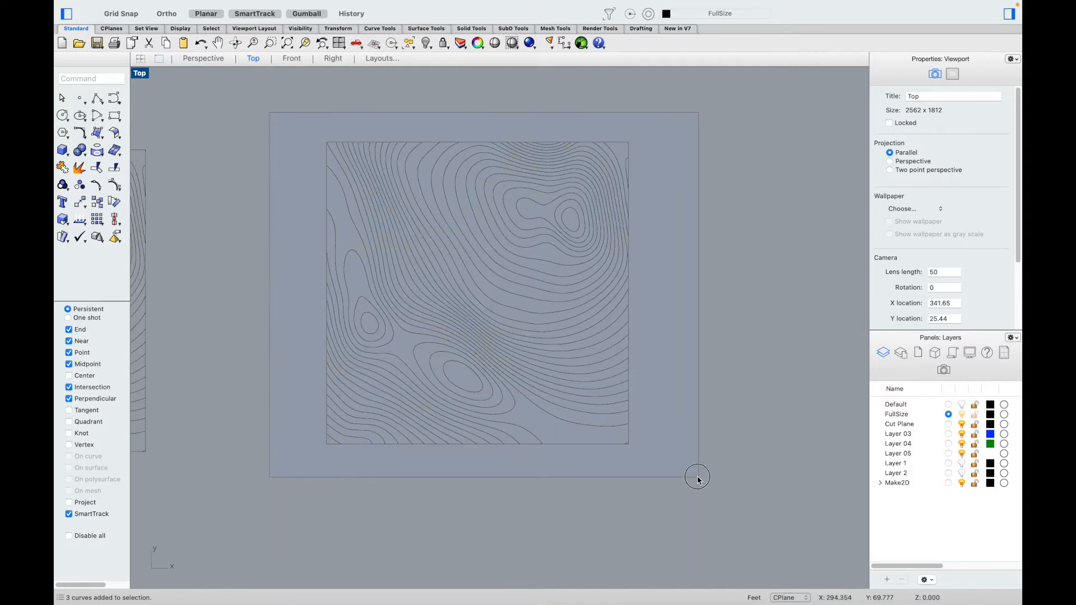
# Step: Export the selected contours to the Topo Site Map folder as Adobe Illustrator (ai)
pyautogui.click(131, 6)
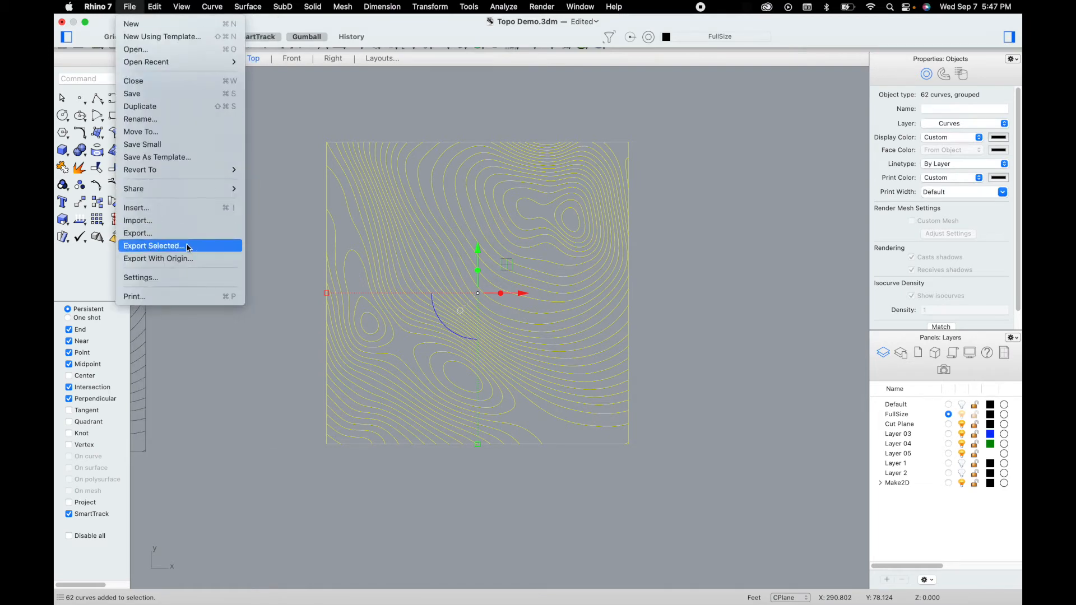
pyautogui.click(154, 245)
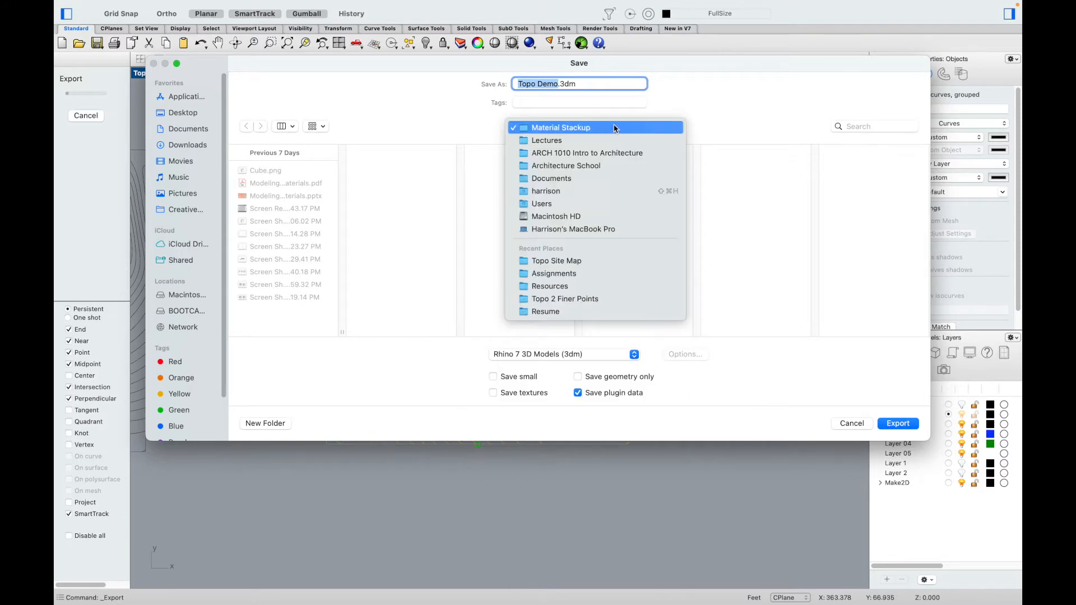
pyautogui.moveTo(565, 166)
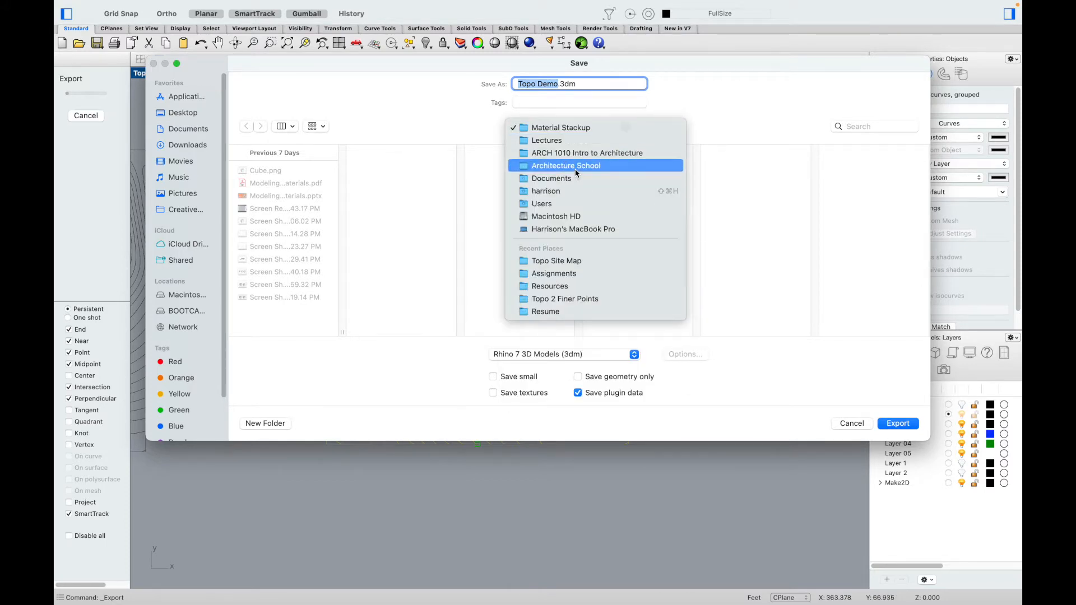
pyautogui.click(565, 166)
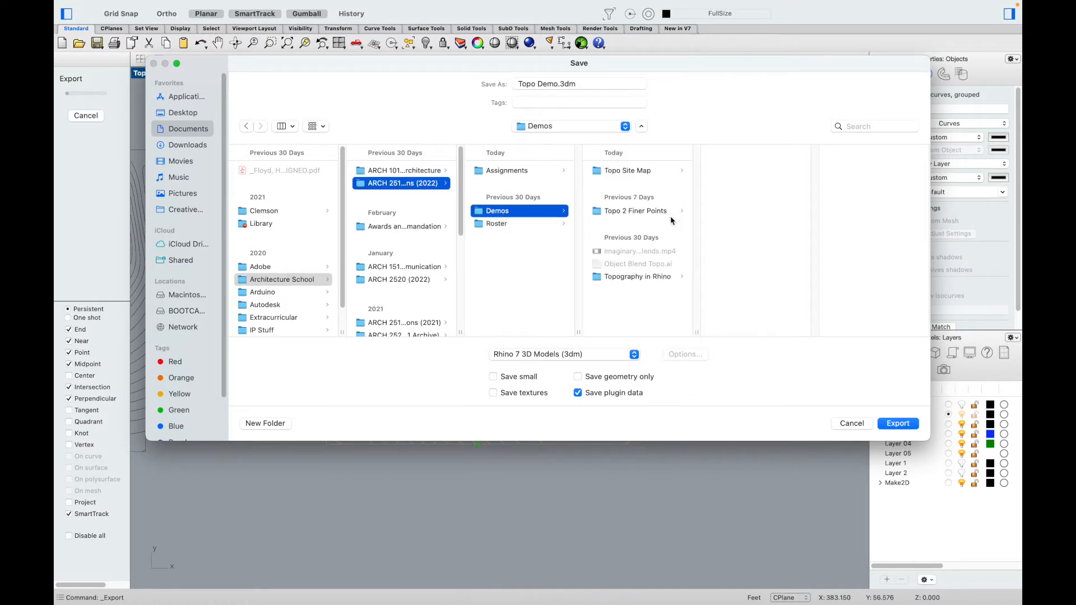
pyautogui.click(627, 170)
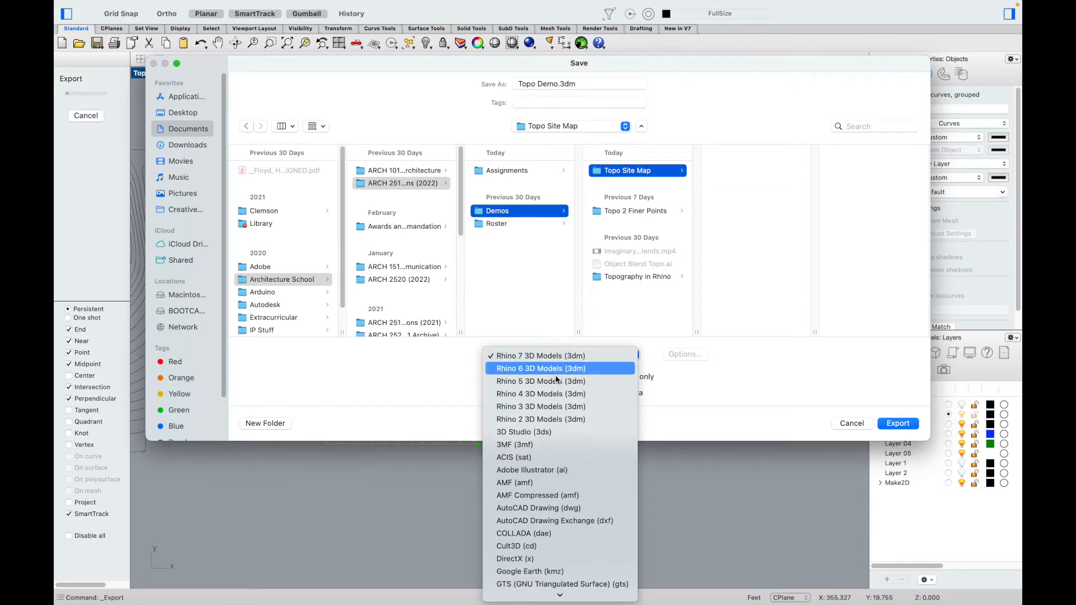
pyautogui.click(532, 470)
pyautogui.write('topo')
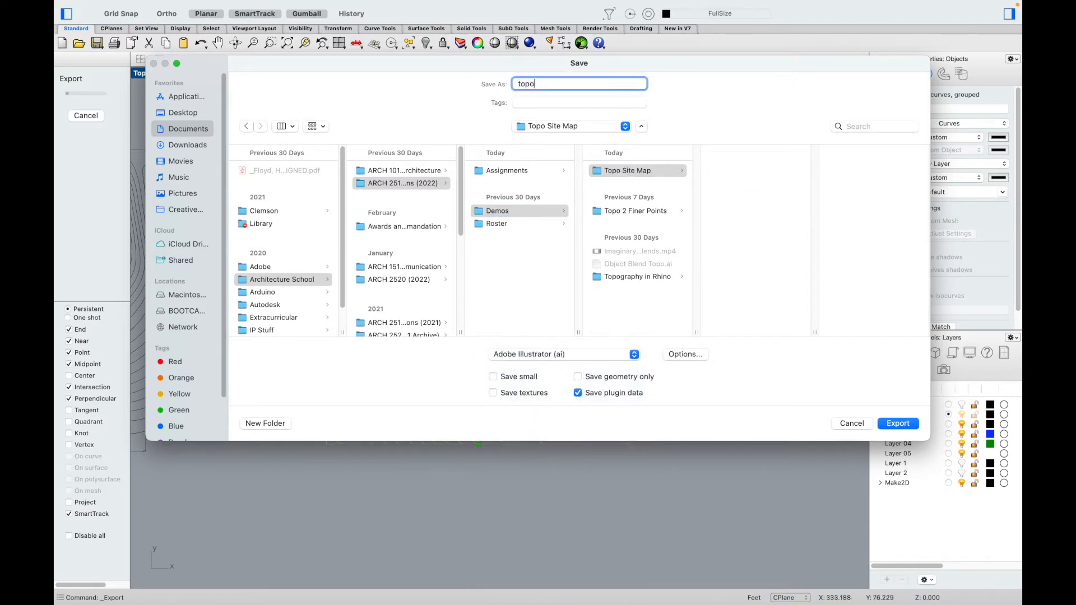
# Step: Save topo map.AI with the AI export scale 1.00 feet = .25 inch
pyautogui.click(896, 423)
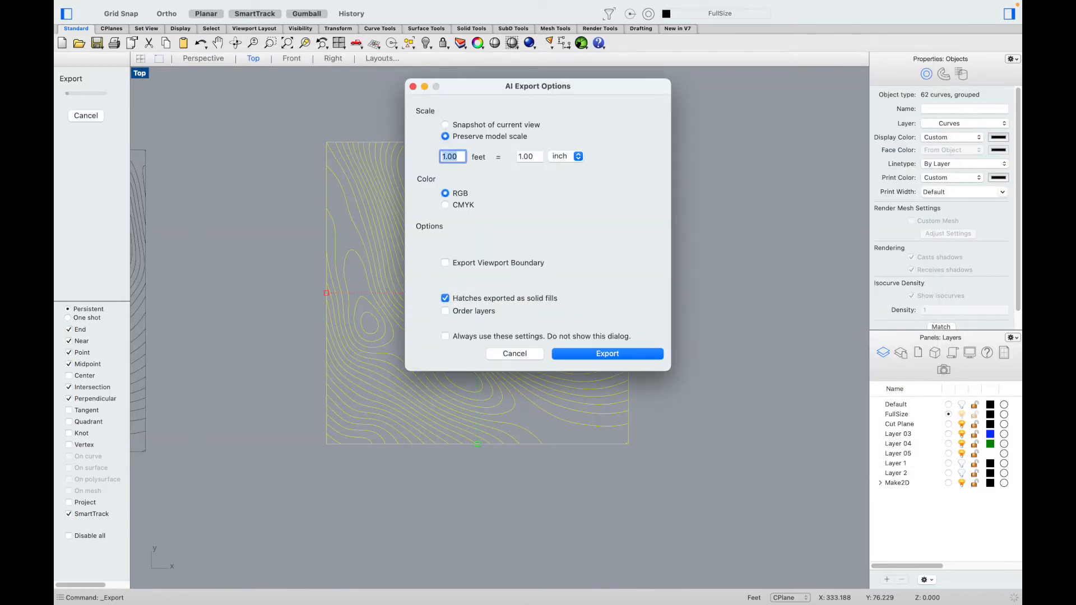
pyautogui.moveTo(491, 178)
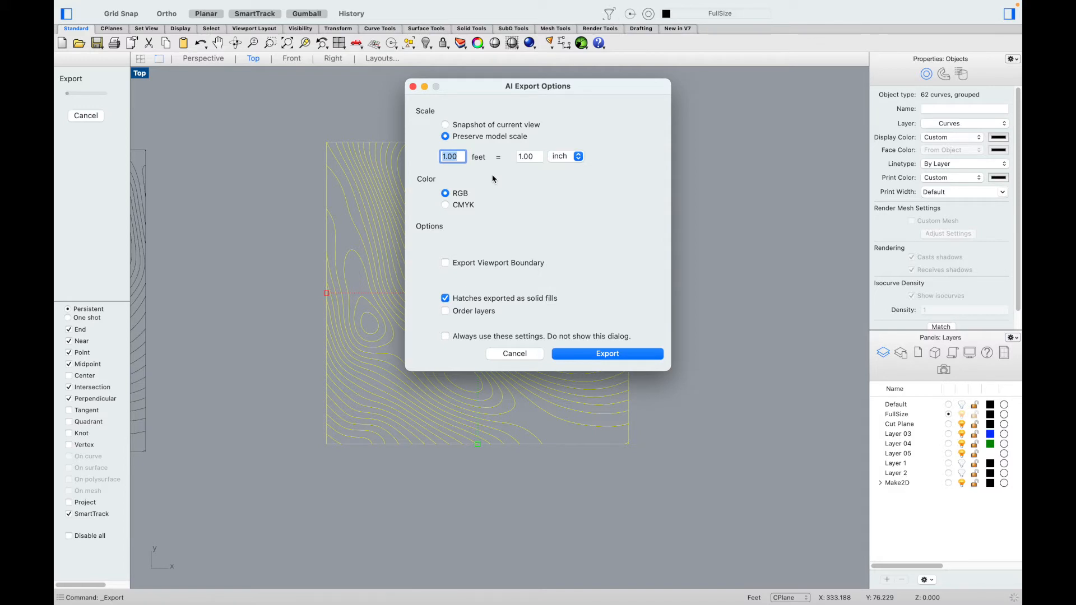
pyautogui.moveTo(449, 156)
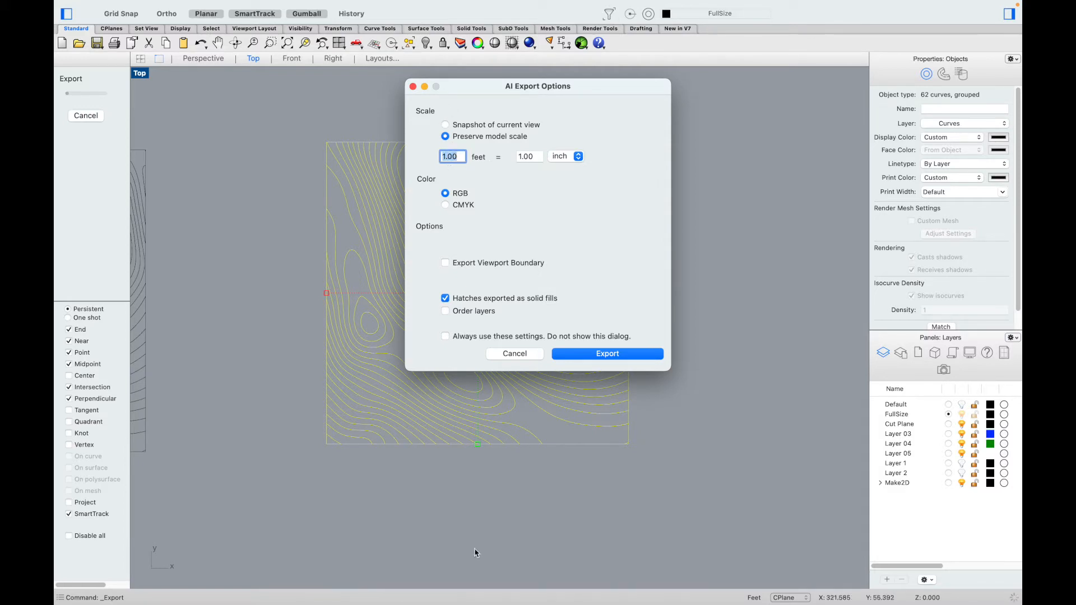
pyautogui.moveTo(314, 472)
pyautogui.write('.25')
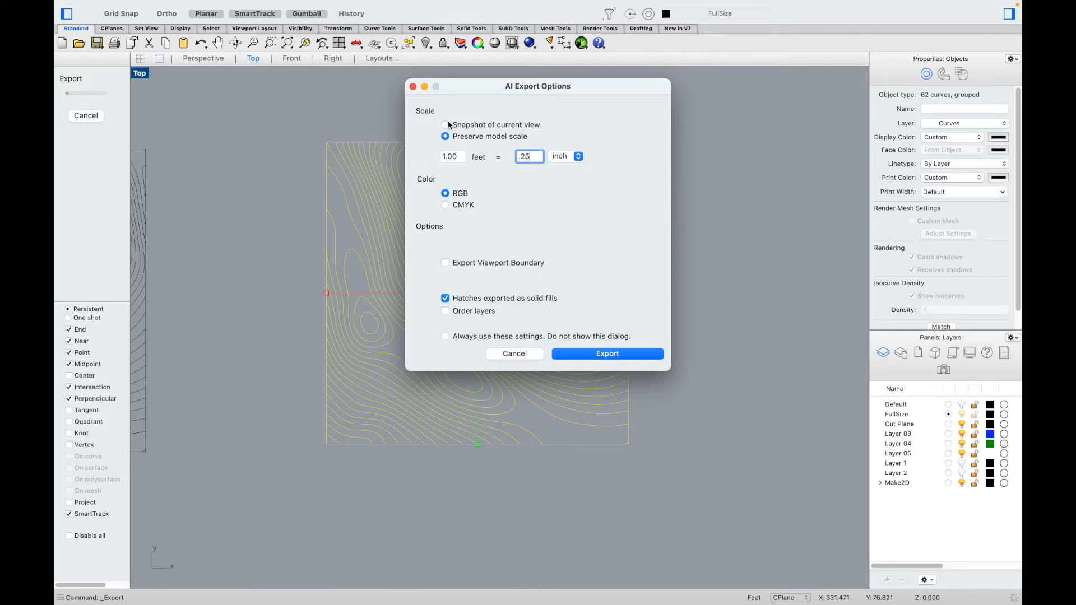
pyautogui.moveTo(357, 134)
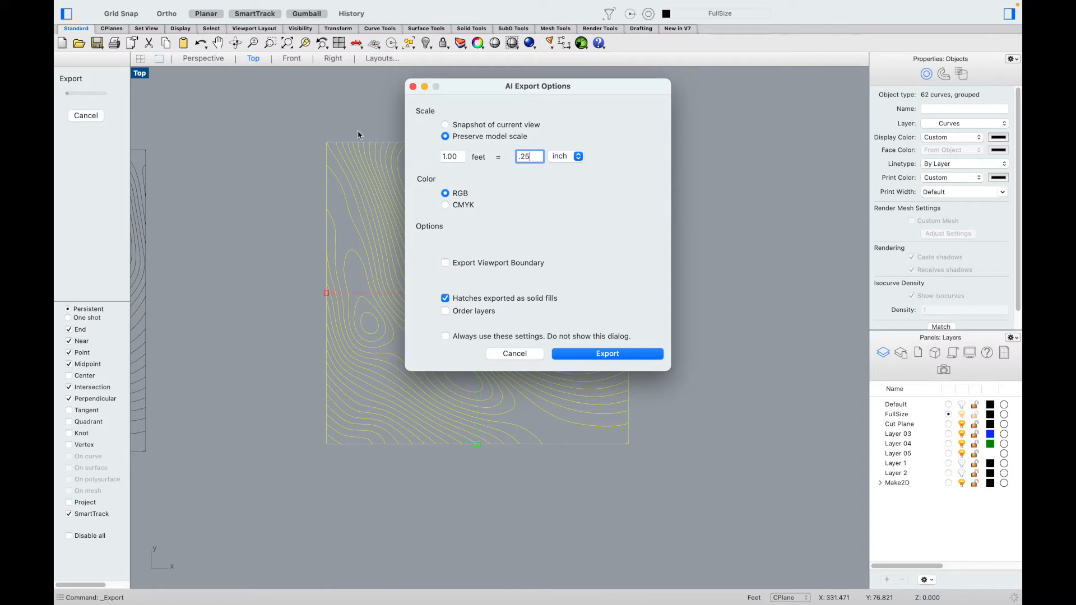
pyautogui.moveTo(436, 440)
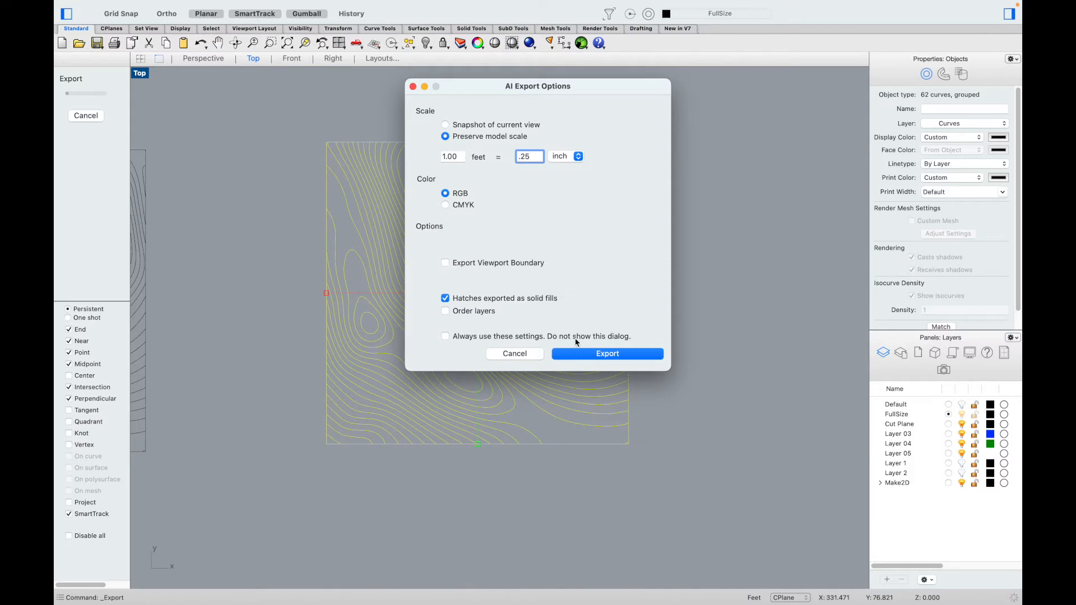
pyautogui.click(606, 353)
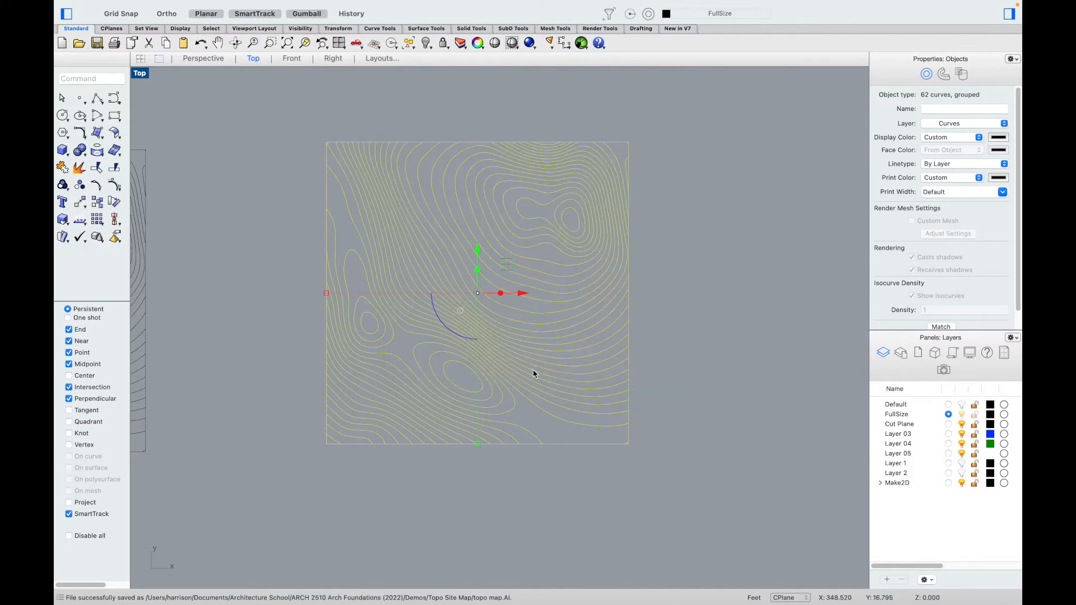
pyautogui.moveTo(462, 578)
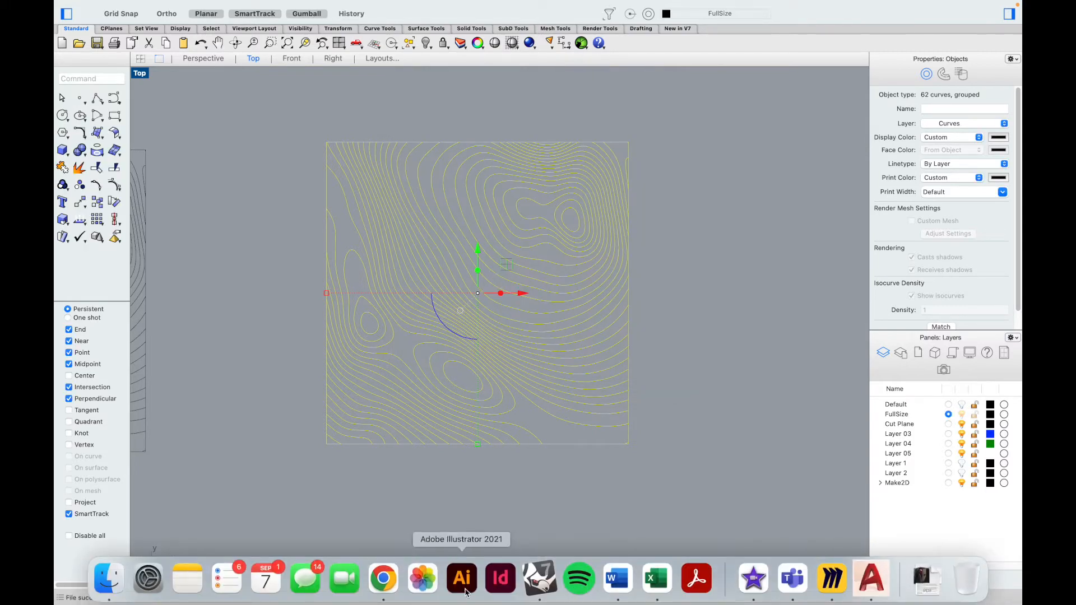
pyautogui.moveTo(461, 578)
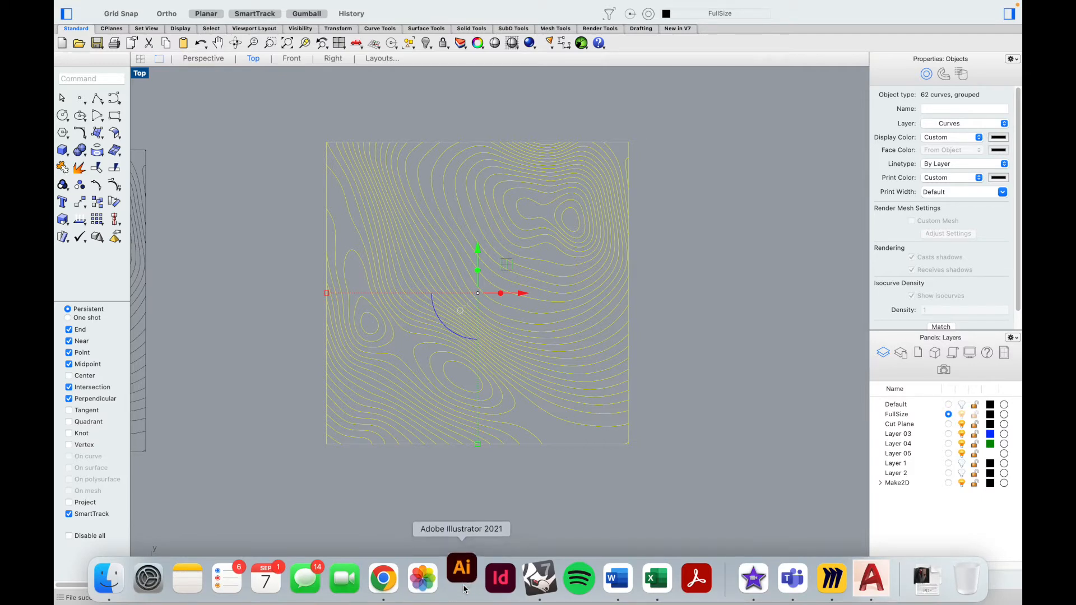
# Step: Launch Illustrator and open topo map.AI from the Topo Site Map folder
pyautogui.click(461, 578)
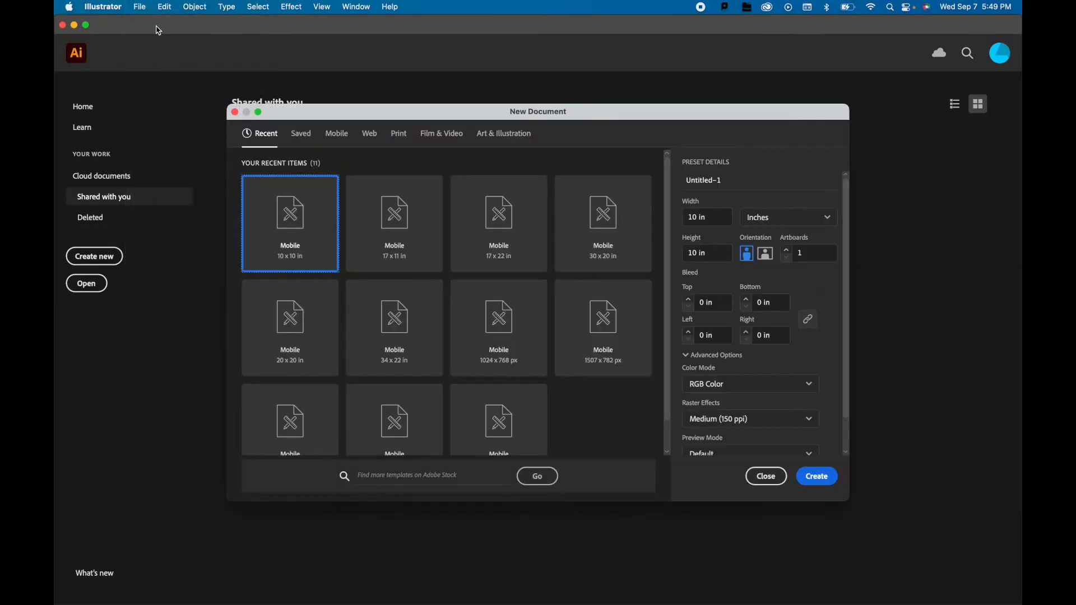
pyautogui.click(140, 6)
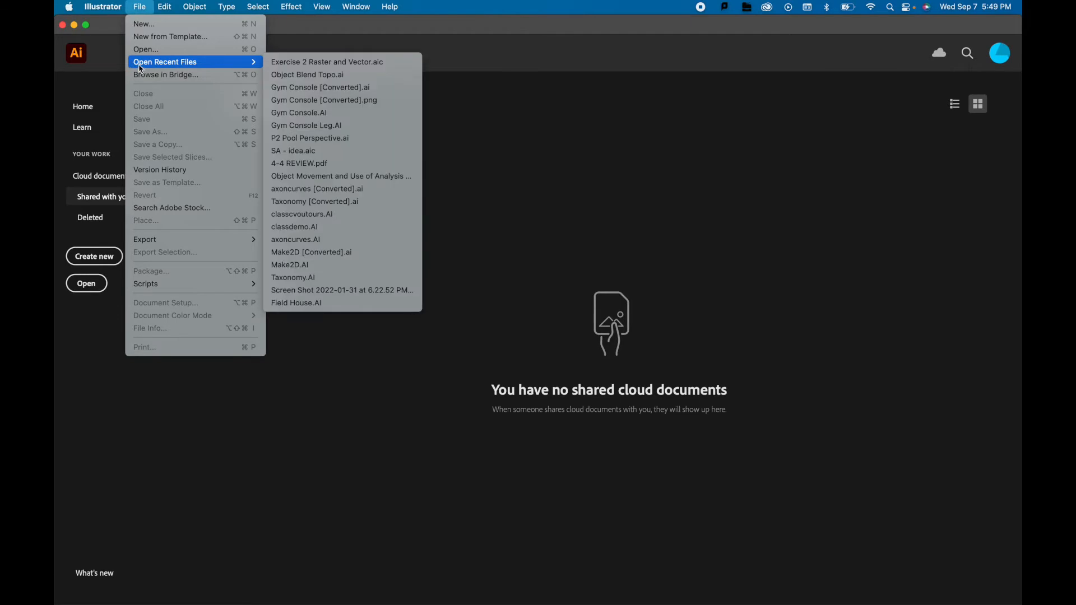
pyautogui.moveTo(145, 49)
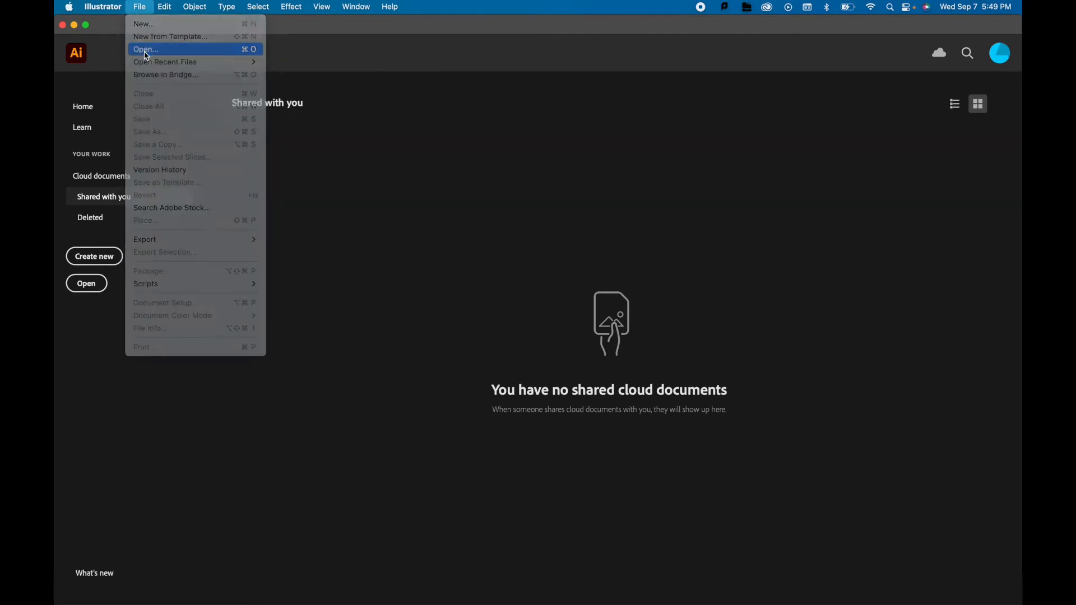
pyautogui.click(145, 49)
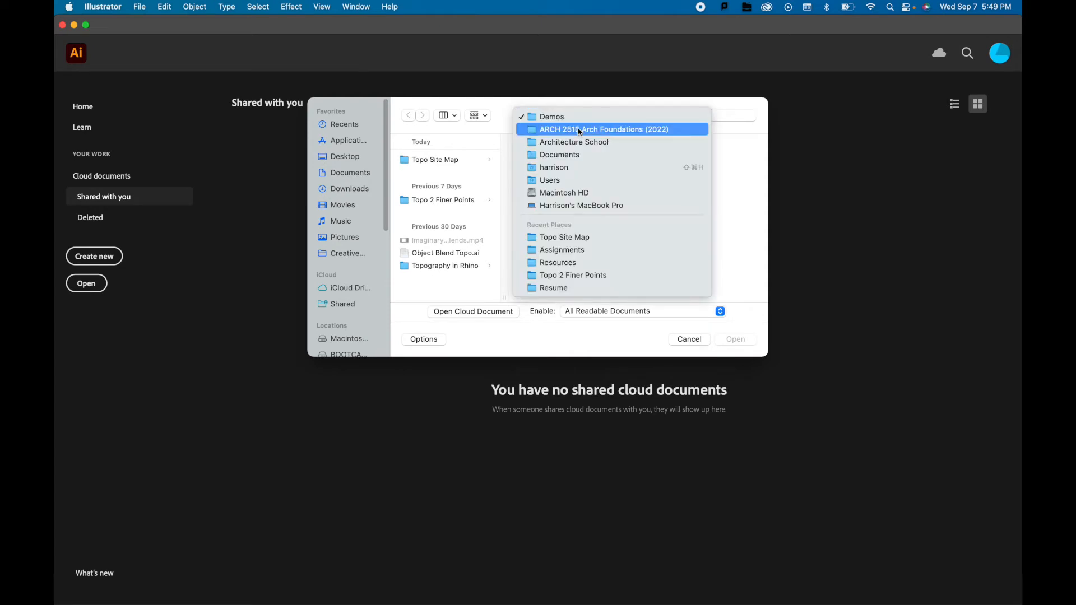
pyautogui.click(603, 129)
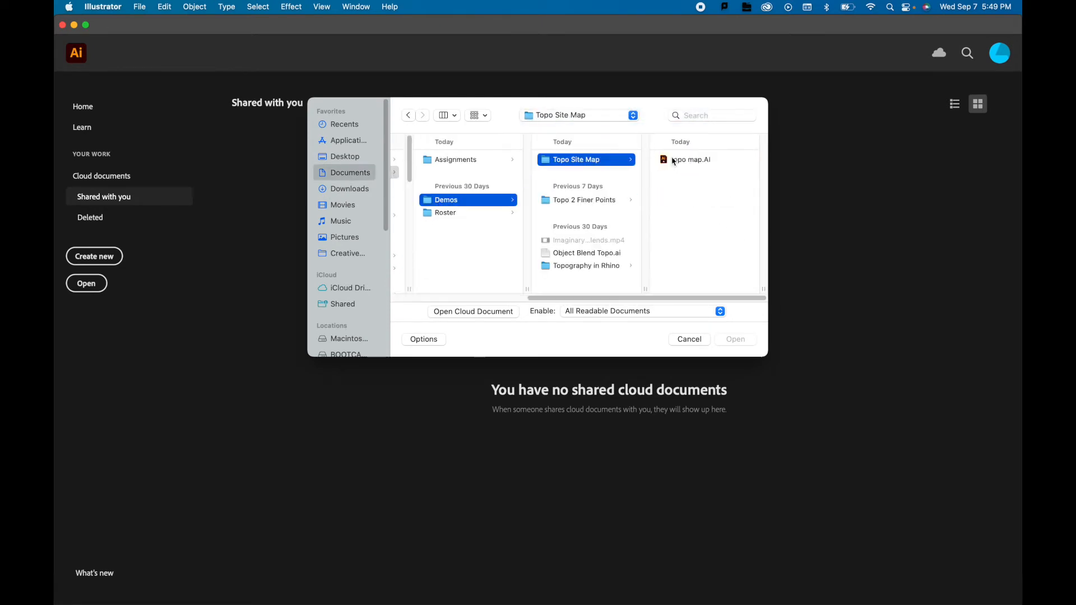
pyautogui.click(689, 339)
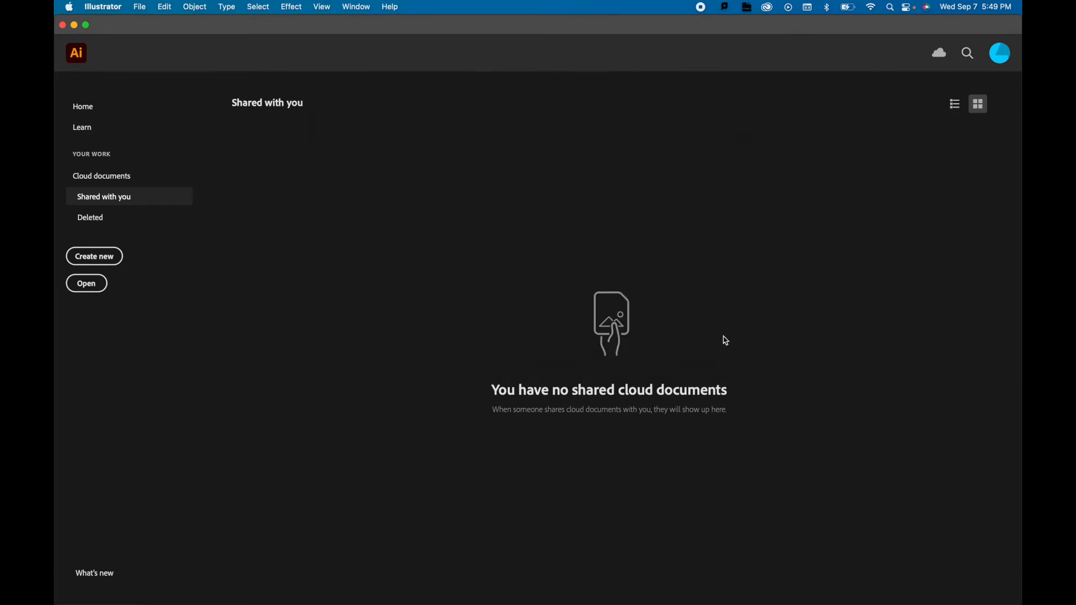
# Step: Let the document load and scroll to locate the drawing outside the artboard
pyautogui.click(86, 283)
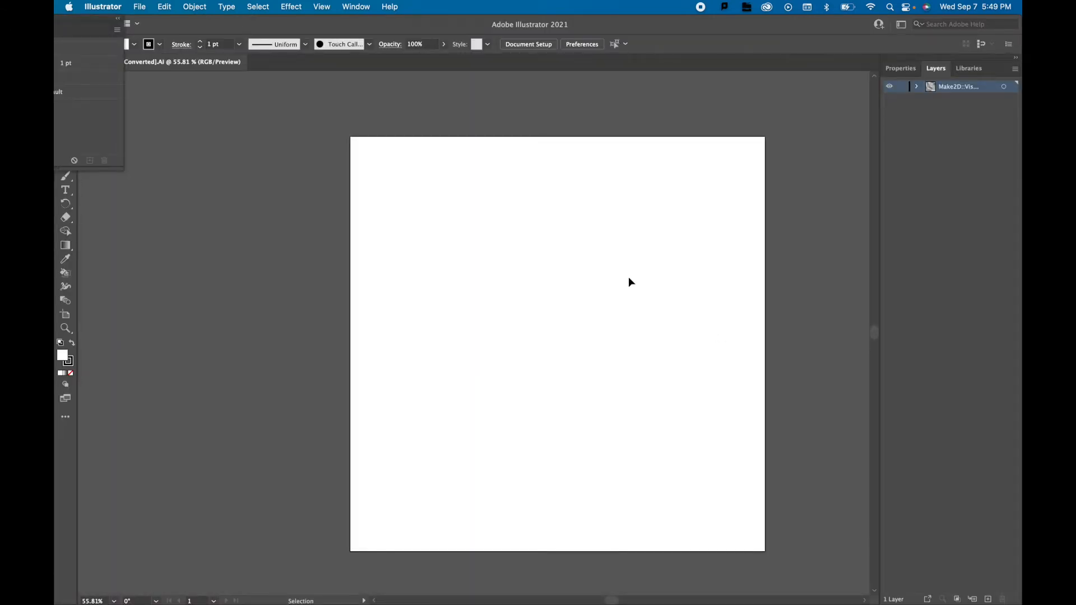
pyautogui.moveTo(607, 236)
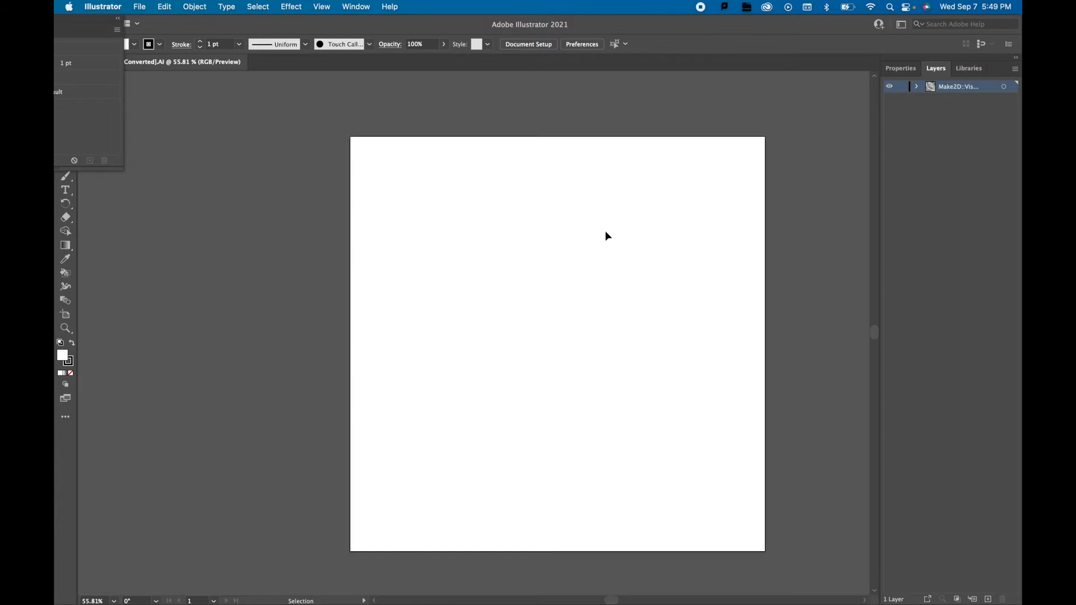
pyautogui.moveTo(323, 126)
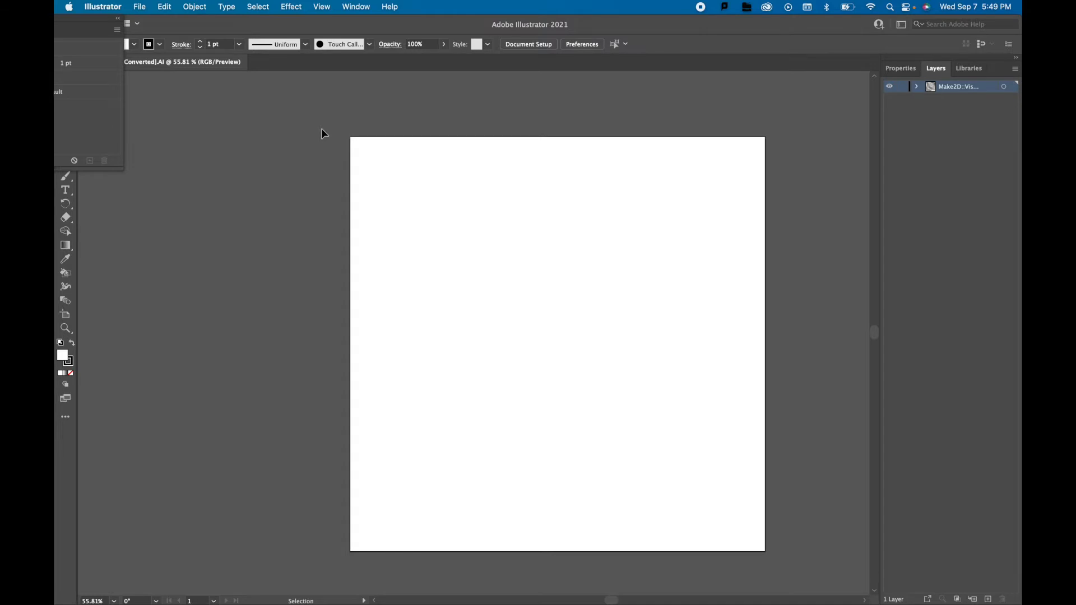
pyautogui.moveTo(348, 134)
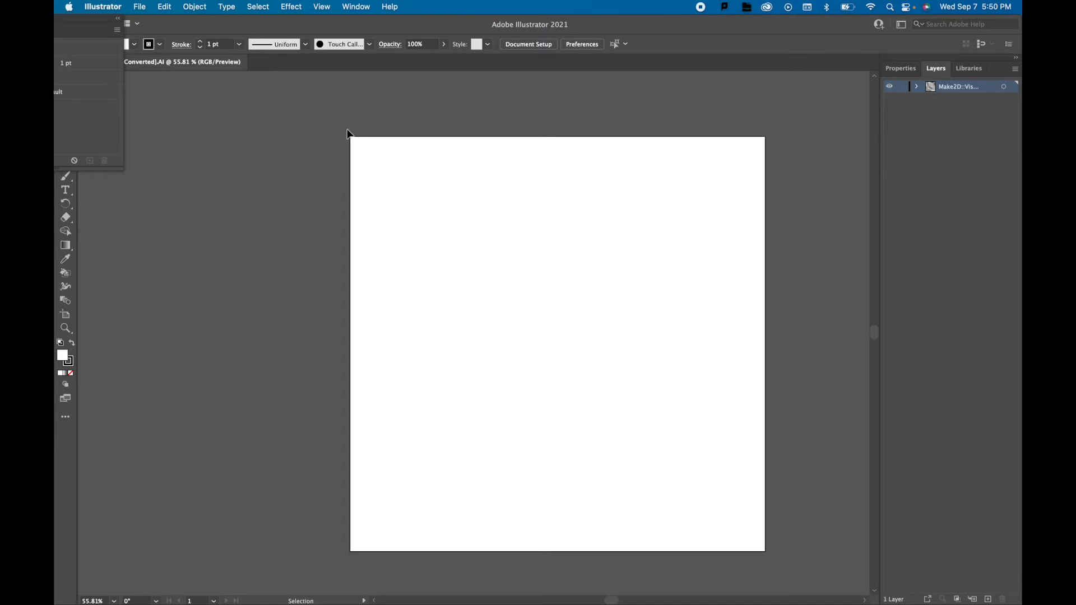
pyautogui.moveTo(422, 221)
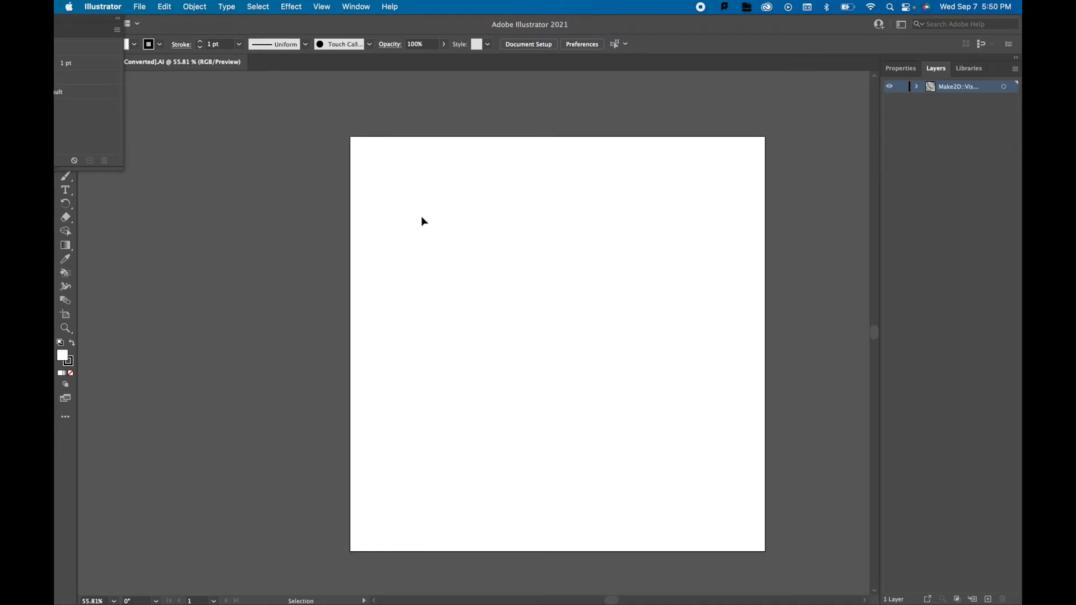
pyautogui.scroll(3)
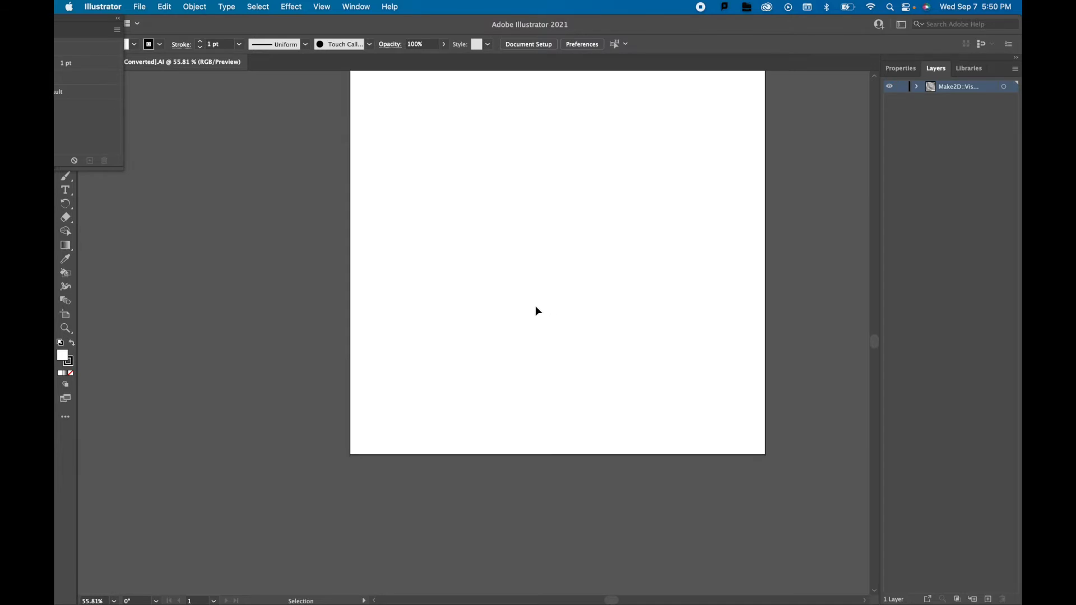
pyautogui.moveTo(549, 319)
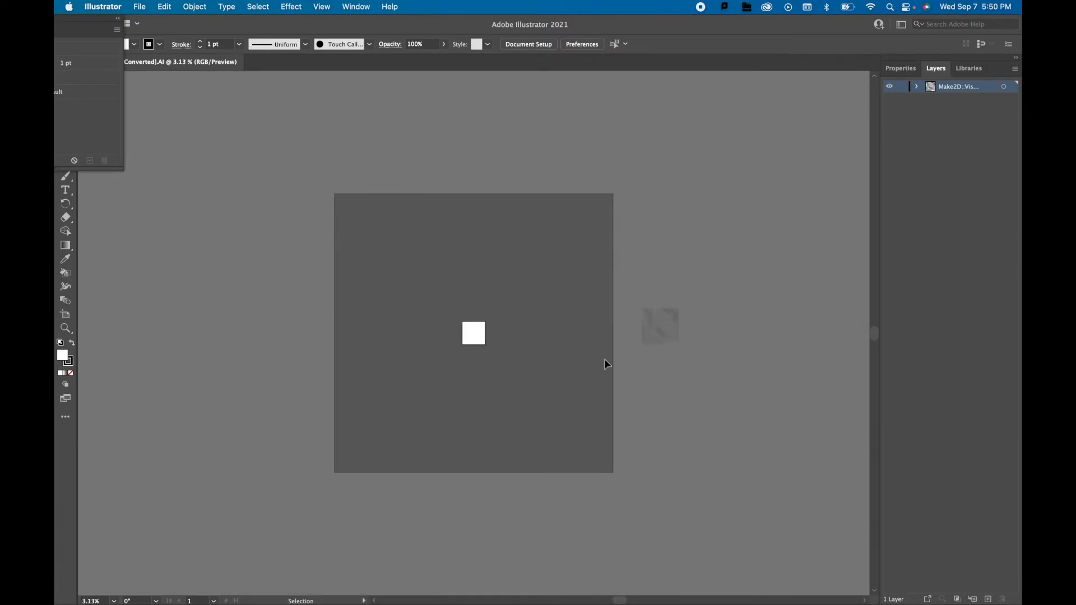
# Step: Select the contour drawing and reposition it to 0,0 via its Transform settings
pyautogui.click(659, 326)
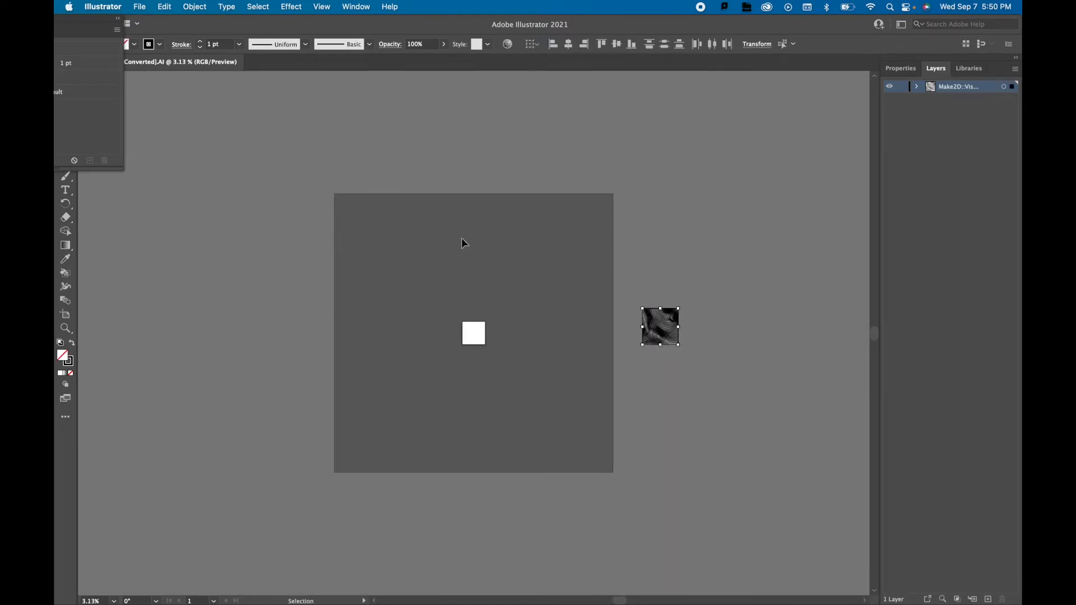
pyautogui.click(900, 68)
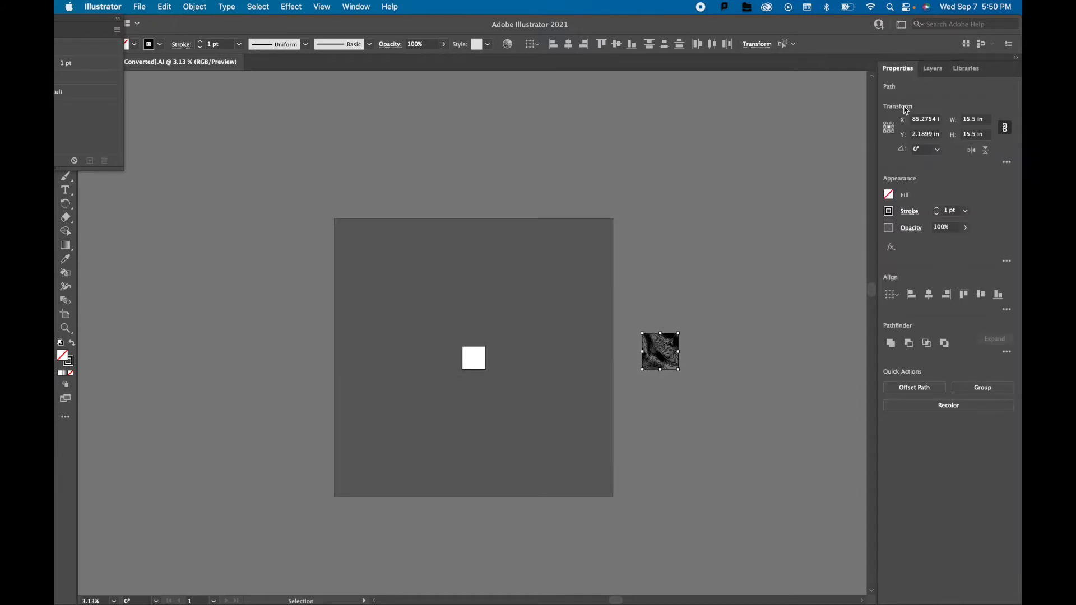
pyautogui.click(923, 134)
pyautogui.write('0')
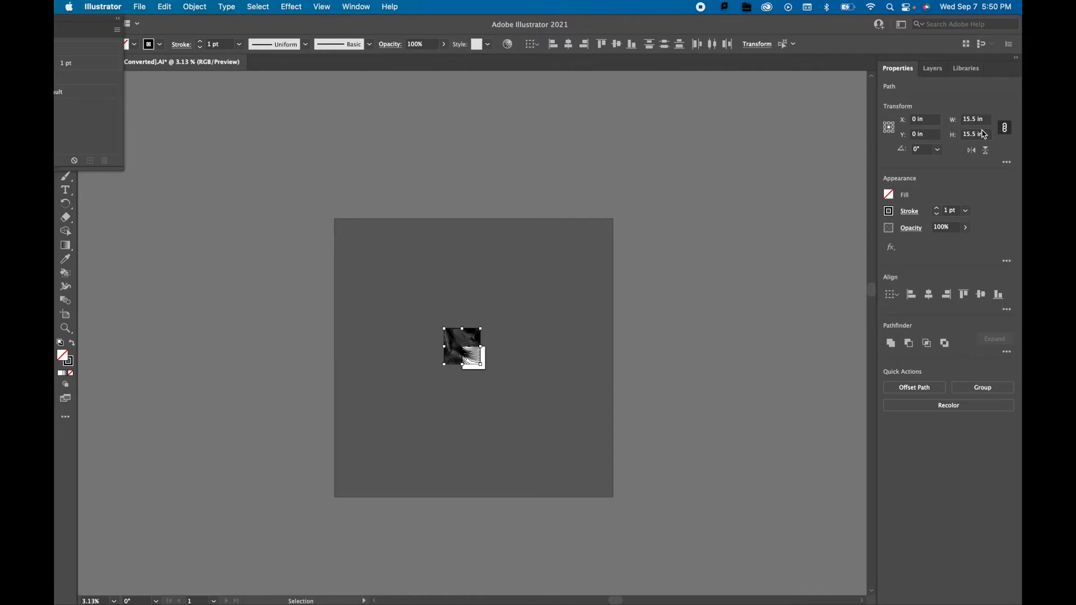
pyautogui.moveTo(364, 357)
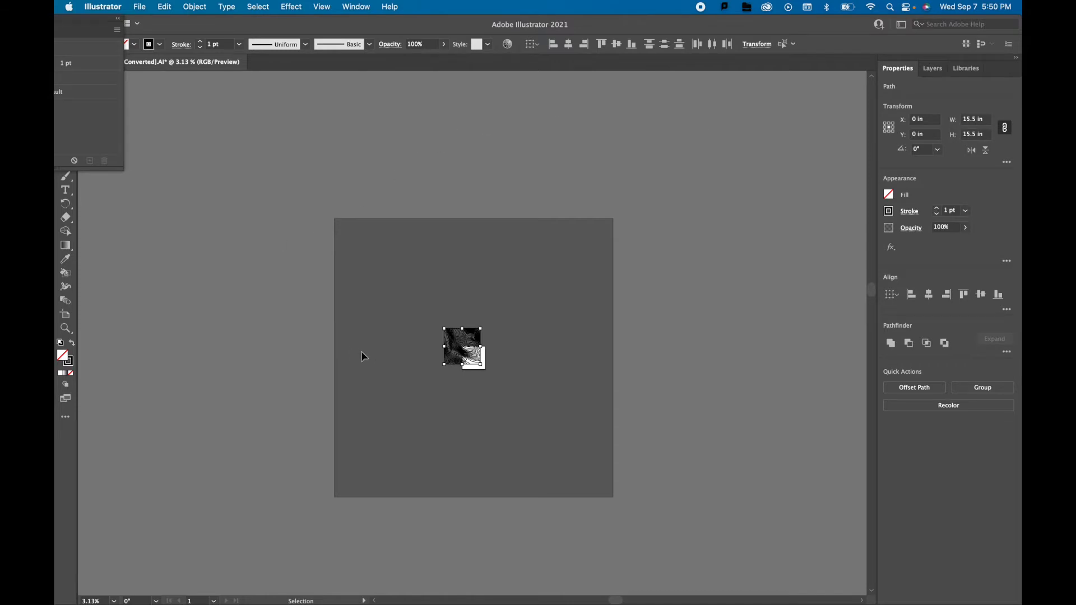
pyautogui.moveTo(441, 303)
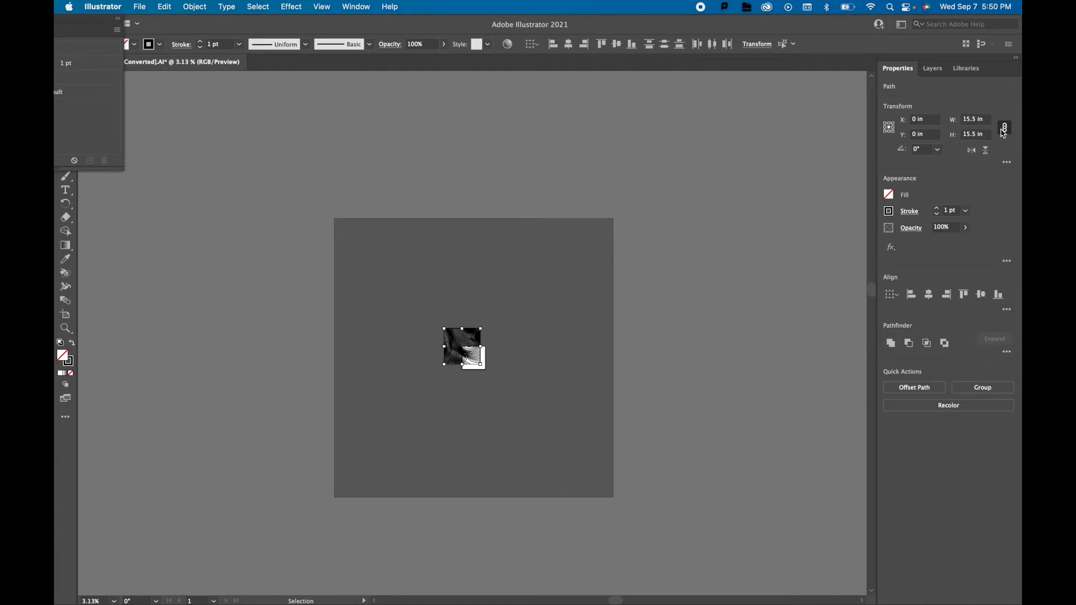
pyautogui.moveTo(506, 303)
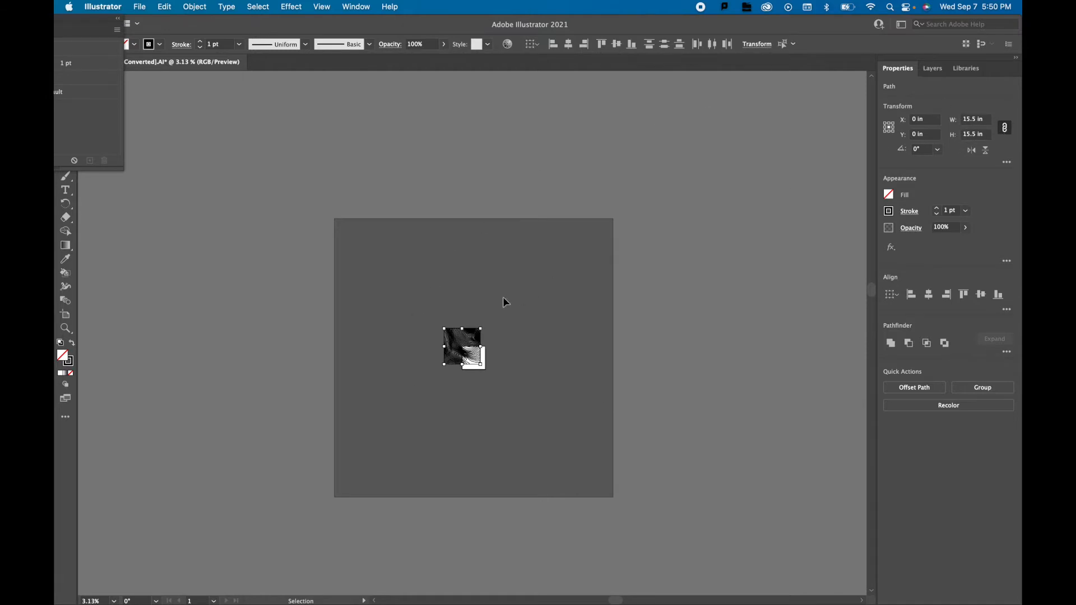
pyautogui.moveTo(466, 324)
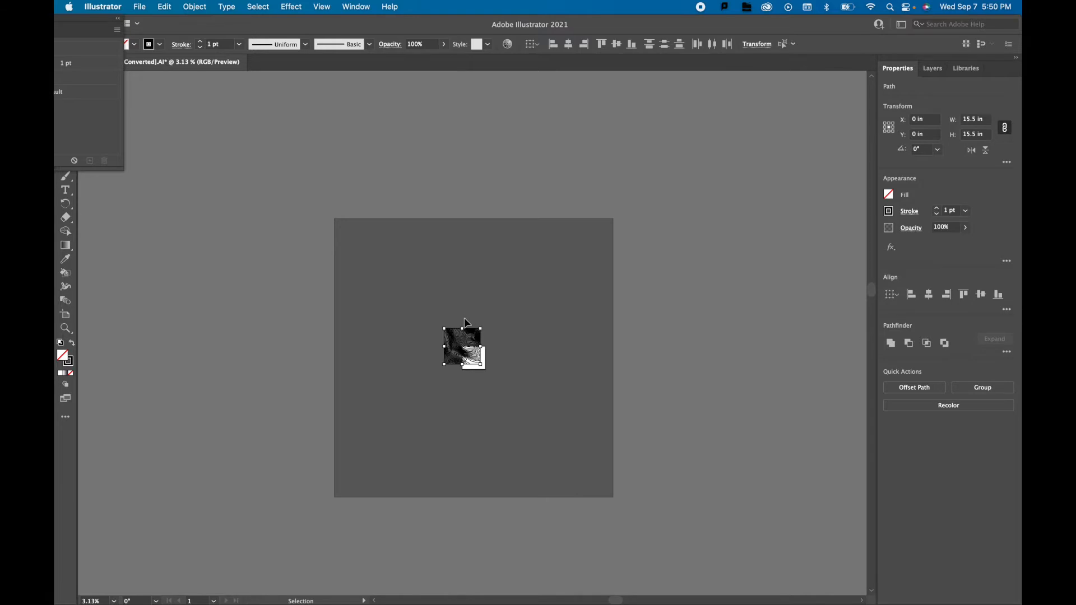
pyautogui.moveTo(478, 323)
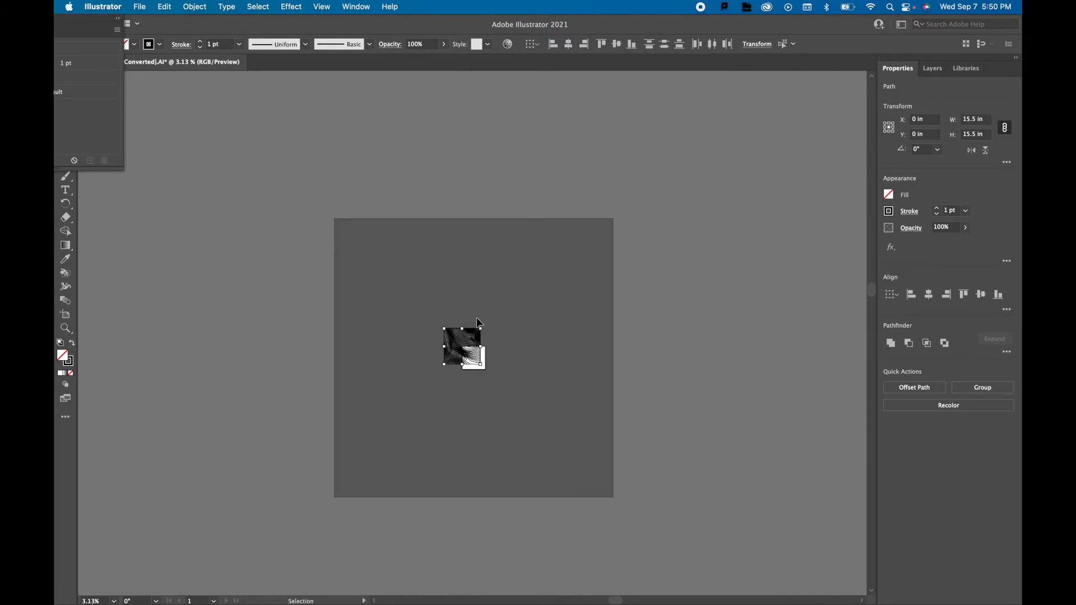
pyautogui.moveTo(364, 371)
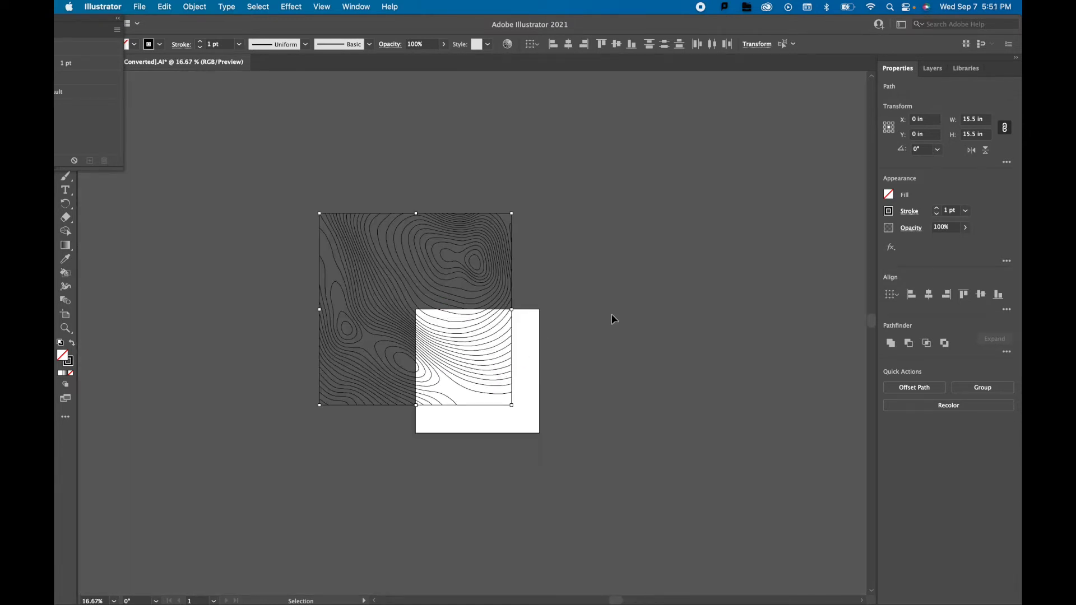
# Step: Fit the artboard to the artwork bounds through Window > Artboards options
pyautogui.click(355, 6)
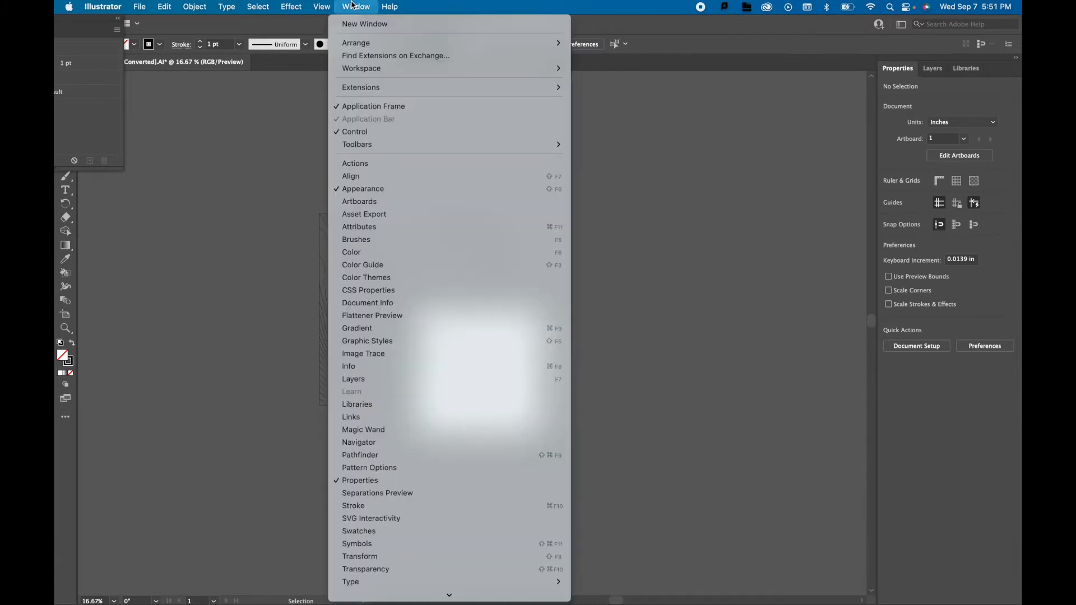
pyautogui.moveTo(358, 201)
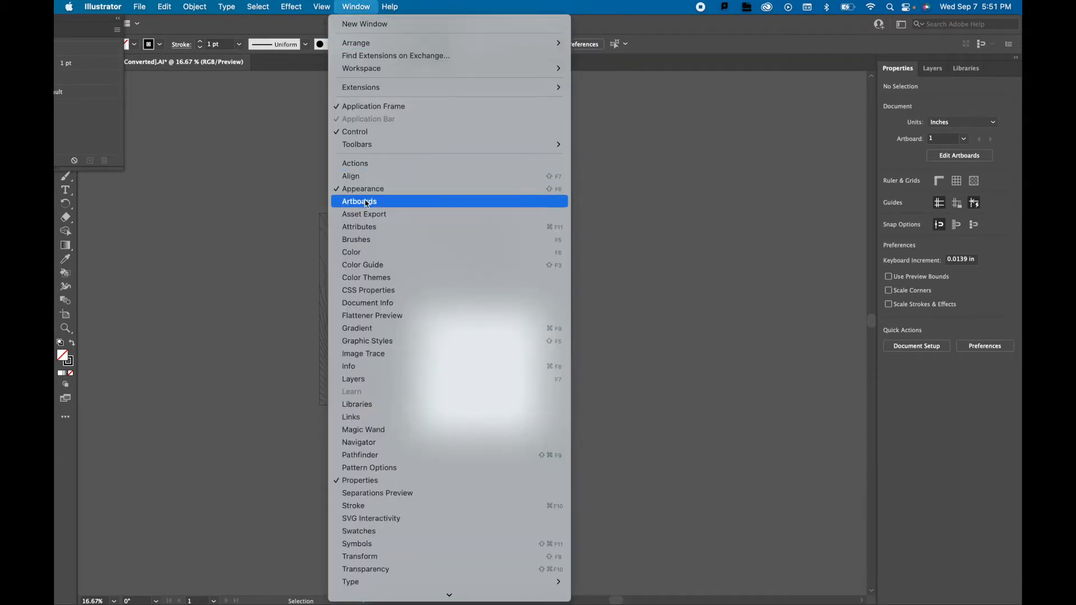
pyautogui.click(358, 201)
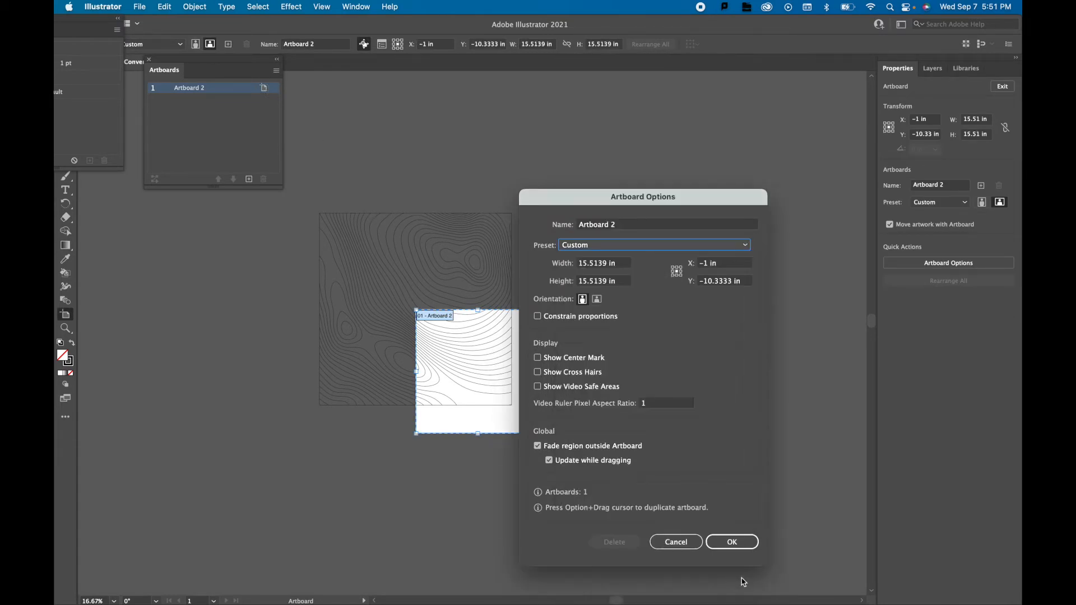
pyautogui.click(731, 542)
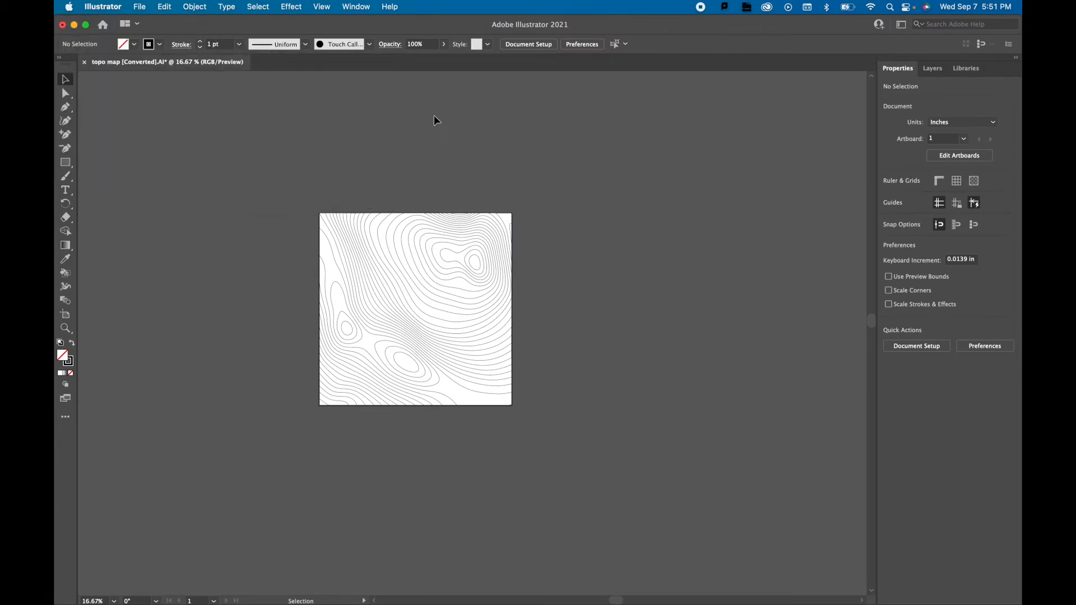
pyautogui.moveTo(701, 304)
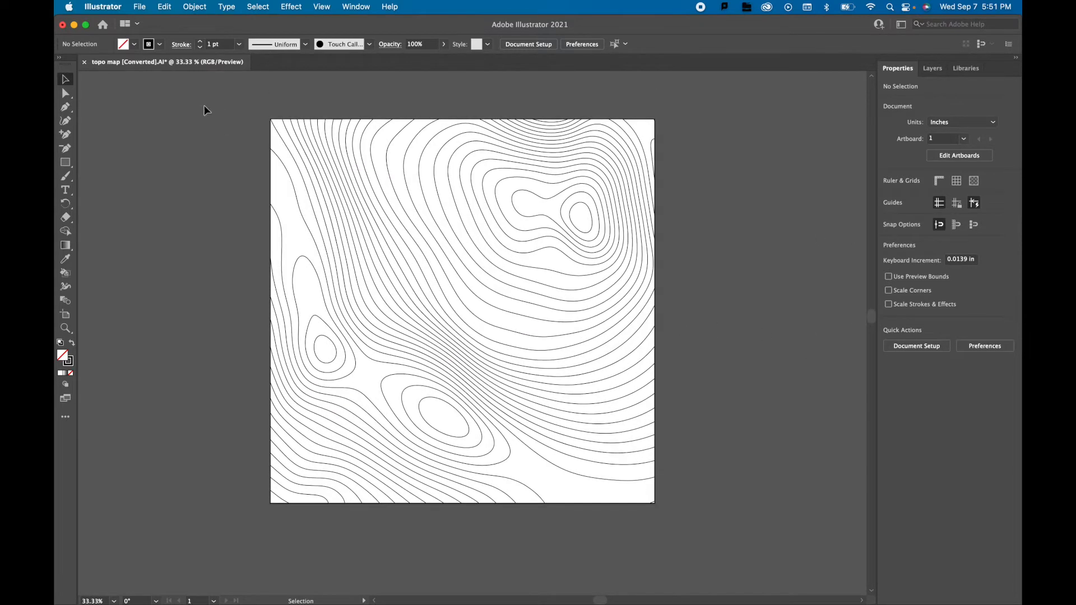
pyautogui.moveTo(355, 6)
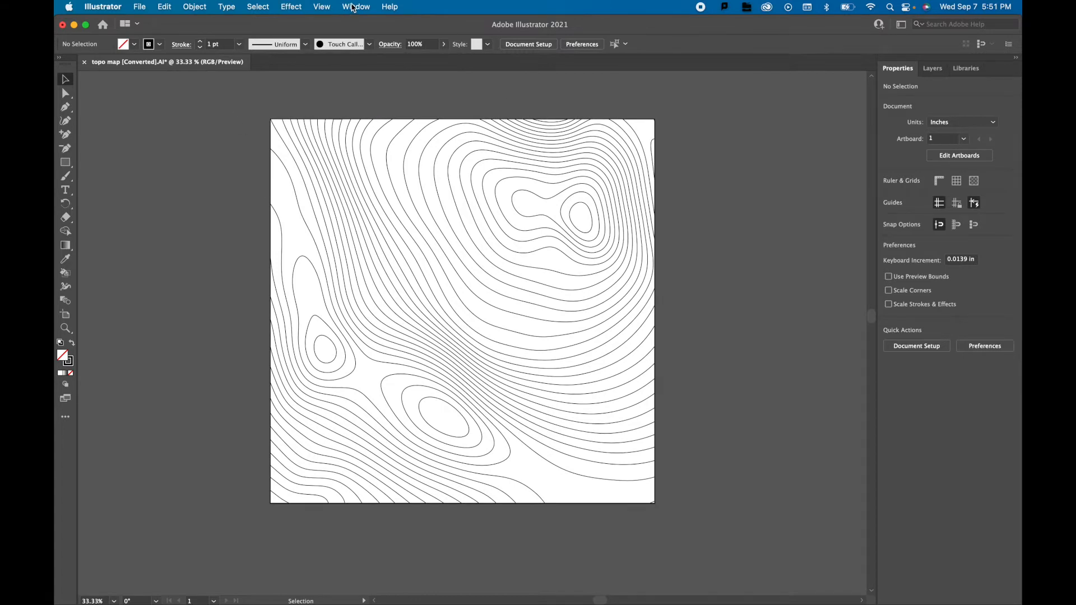
# Step: Resize the artboard to 20 in by 20 in via Artboard Options, leaving a white margin around the map
pyautogui.click(355, 6)
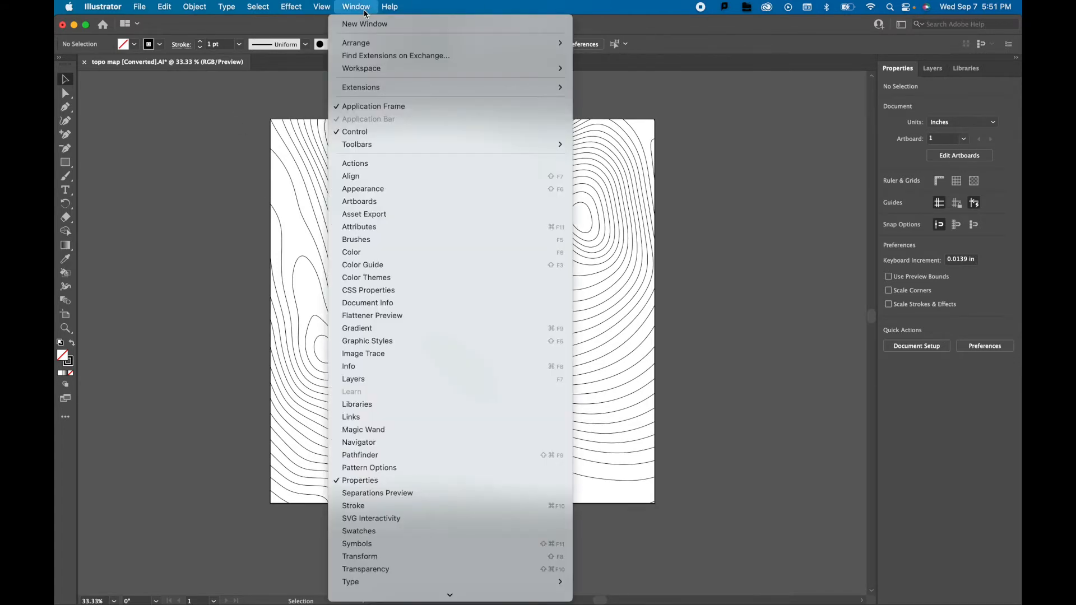
pyautogui.moveTo(357, 144)
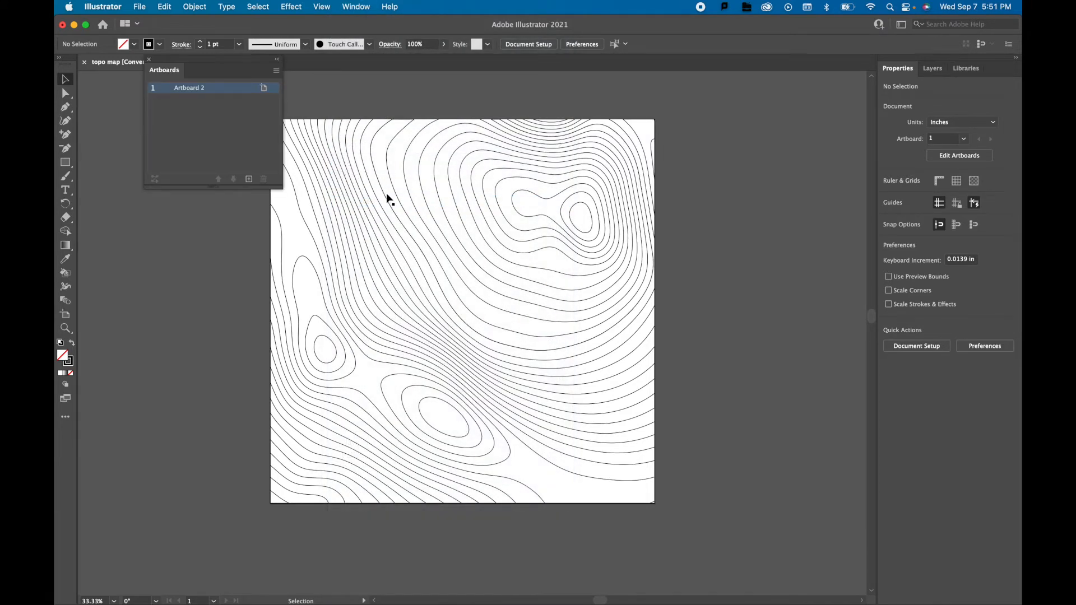
pyautogui.moveTo(549, 100)
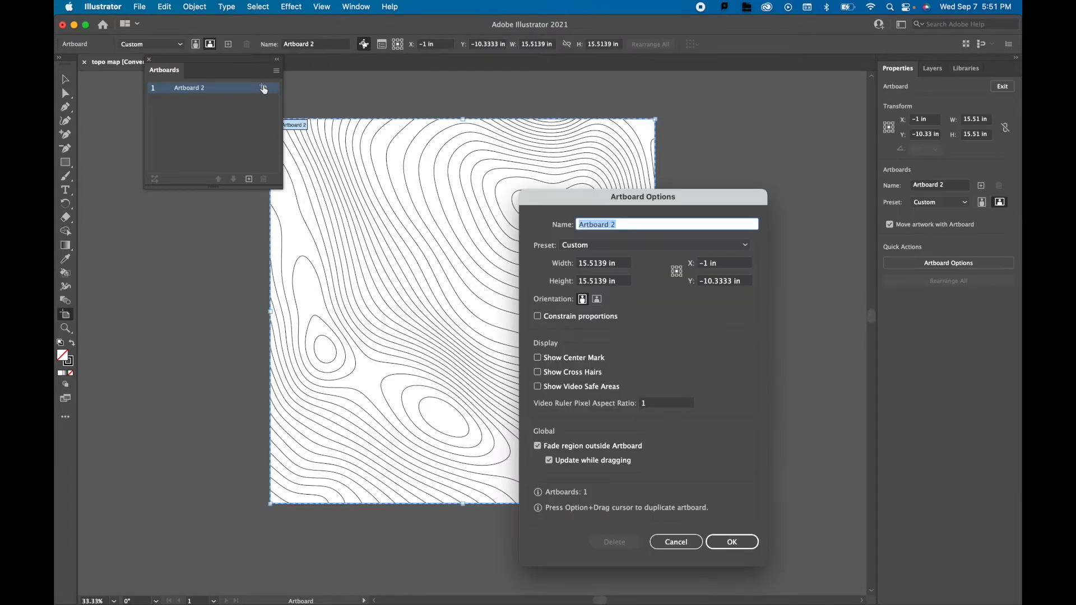
pyautogui.click(603, 263)
pyautogui.write('20')
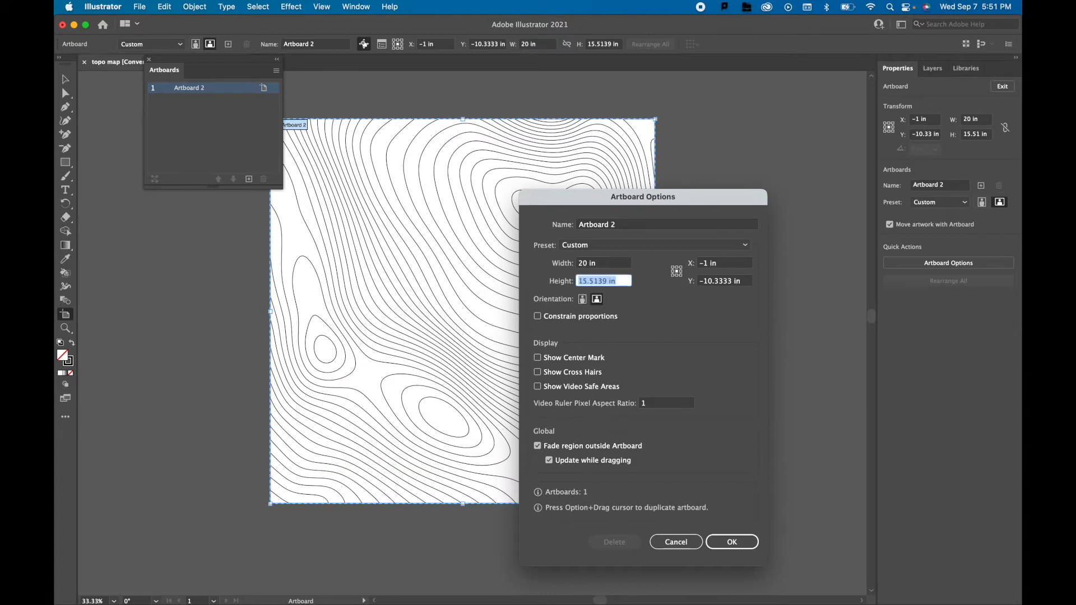
pyautogui.click(732, 542)
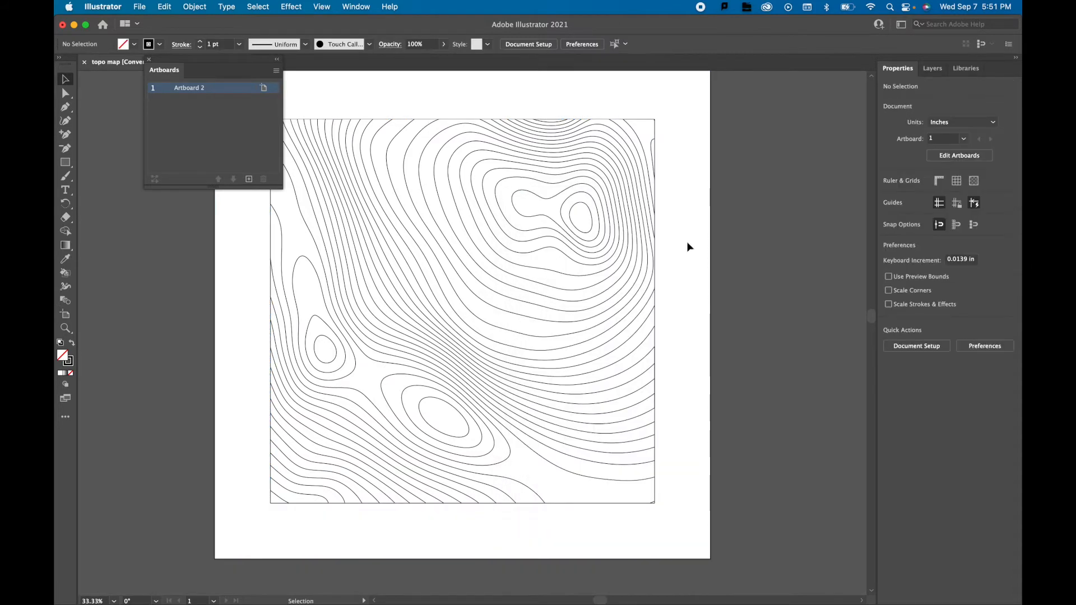
pyautogui.click(150, 59)
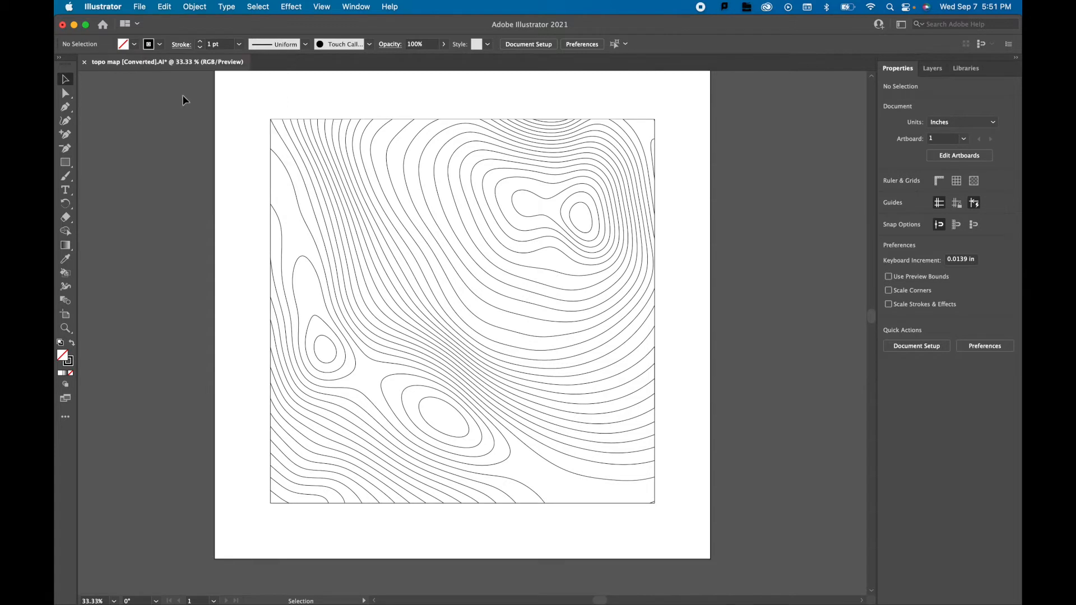
pyautogui.moveTo(316, 130)
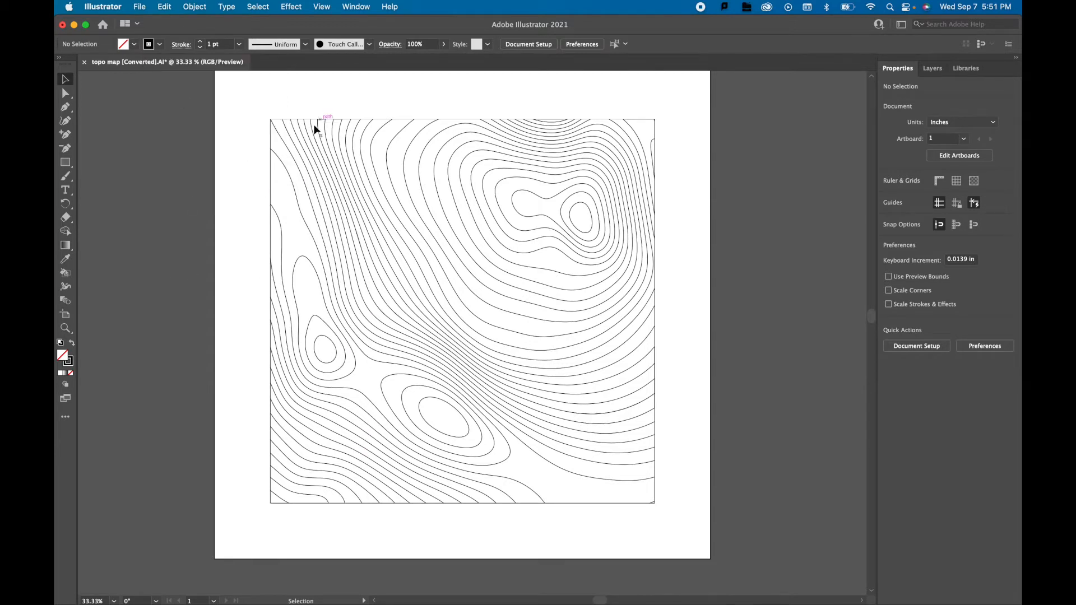
pyautogui.moveTo(493, 496)
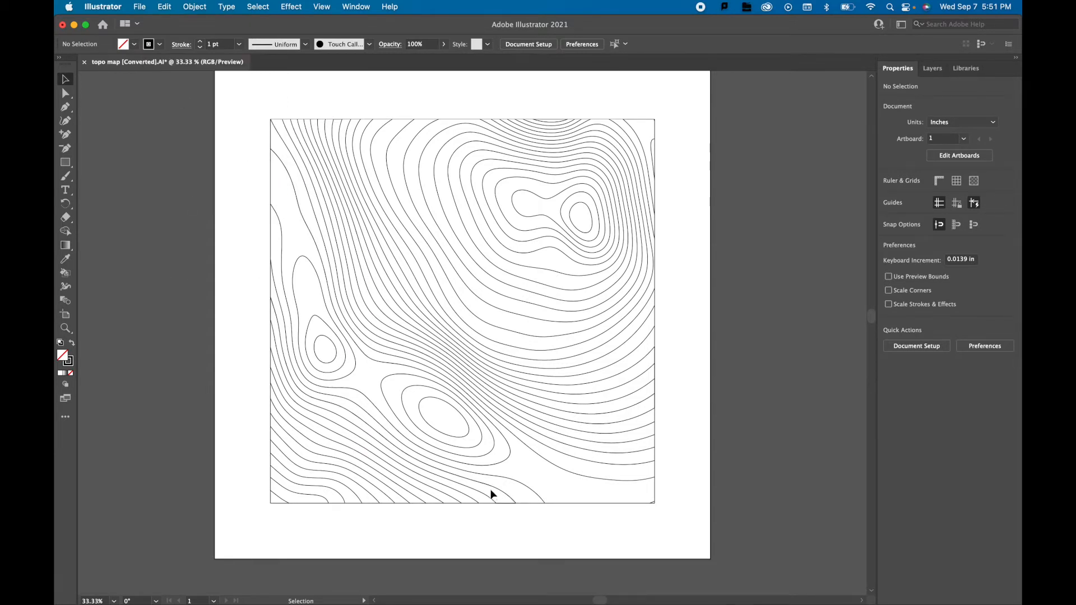
pyautogui.moveTo(318, 422)
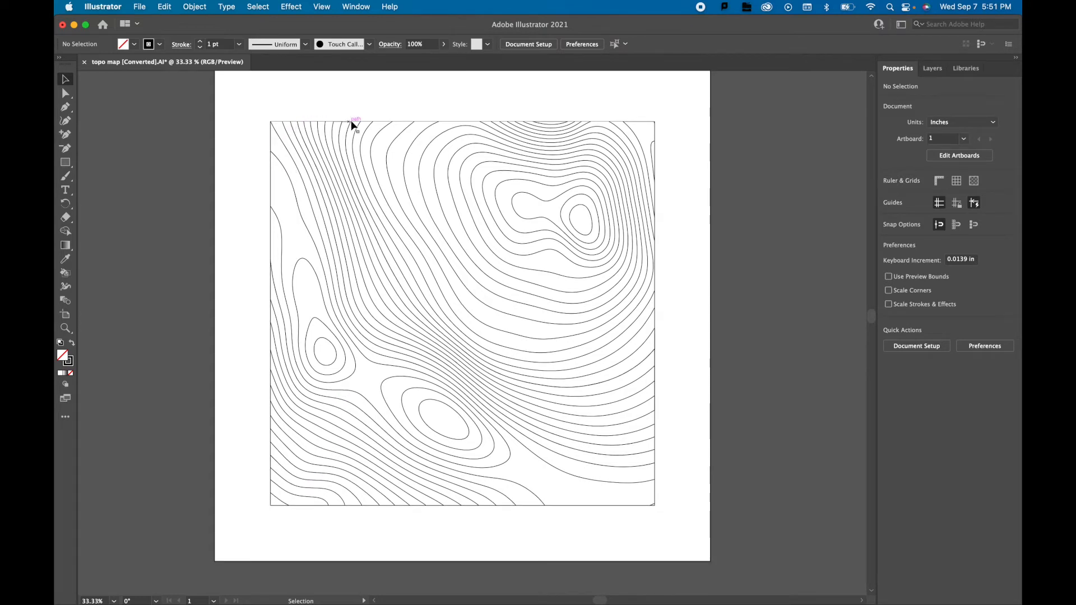
pyautogui.moveTo(259, 111)
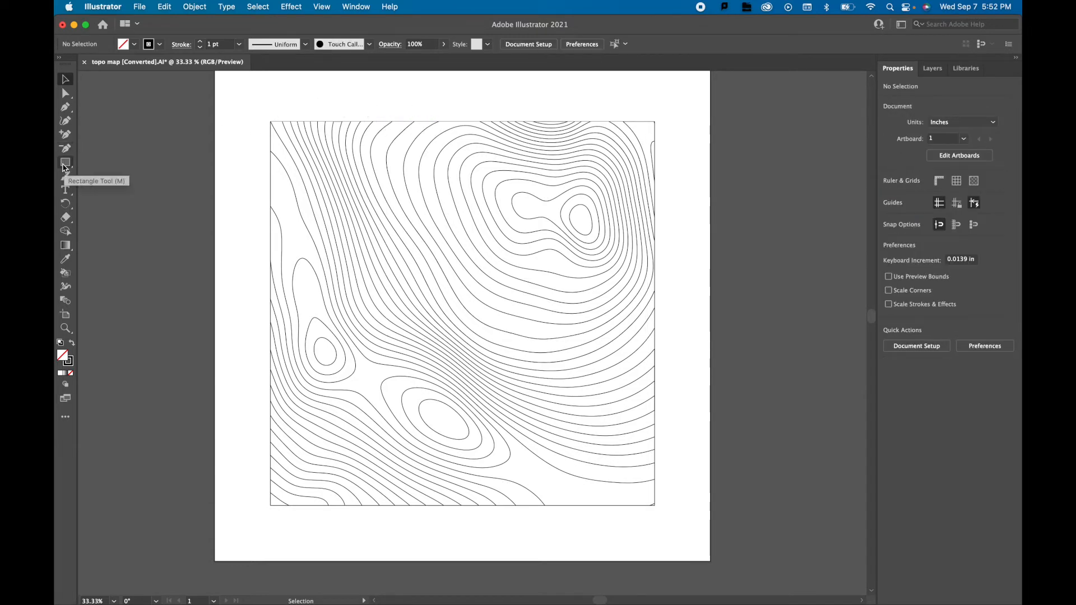
pyautogui.click(65, 163)
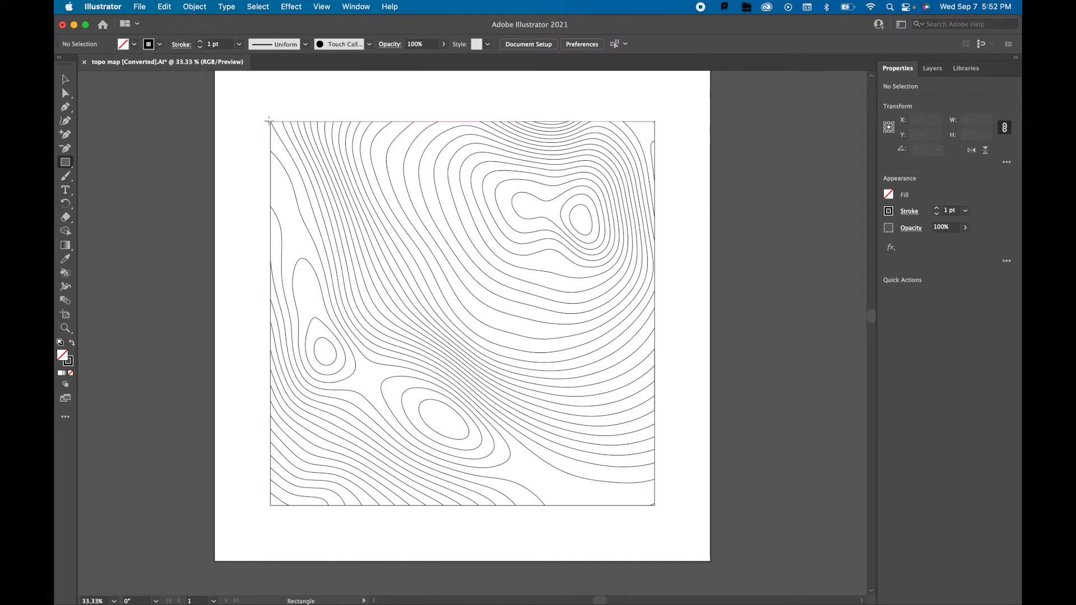
pyautogui.scroll(-3)
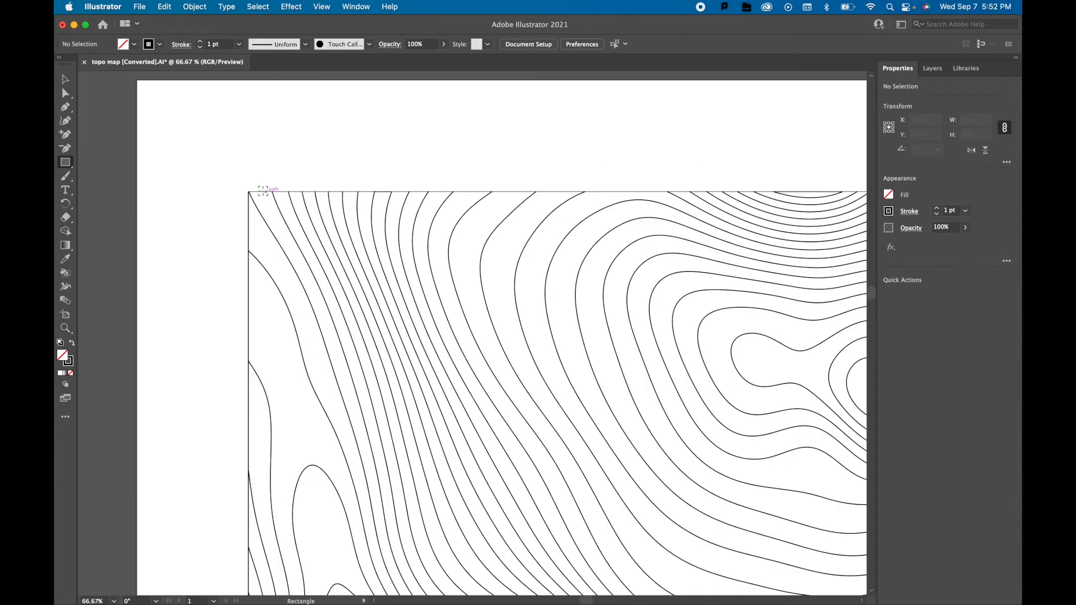
pyautogui.click(249, 190)
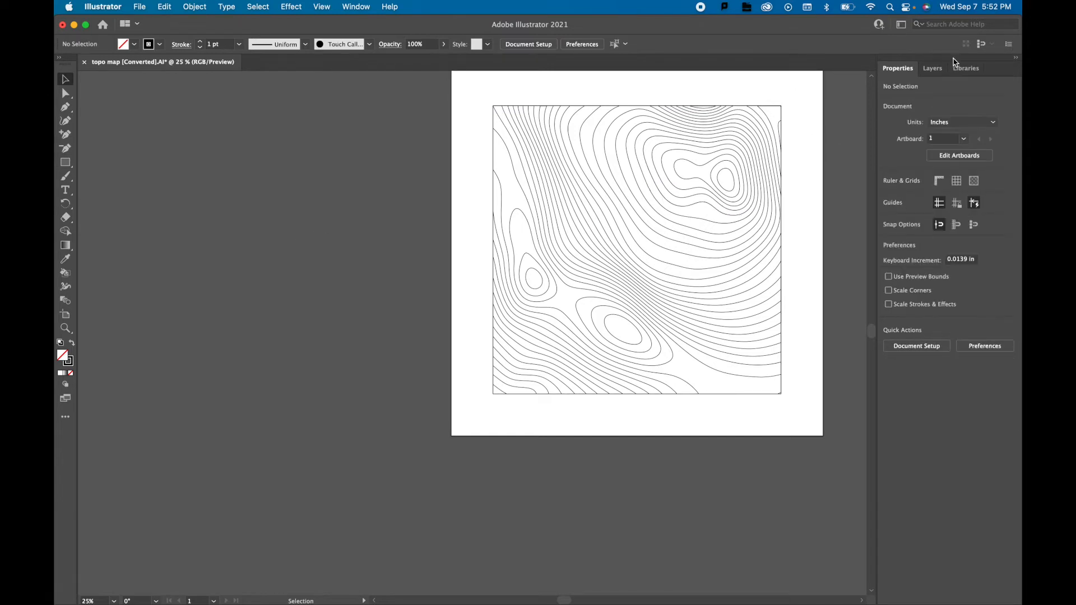
# Step: Add a new layer above the contour layer for the square frame
pyautogui.click(932, 68)
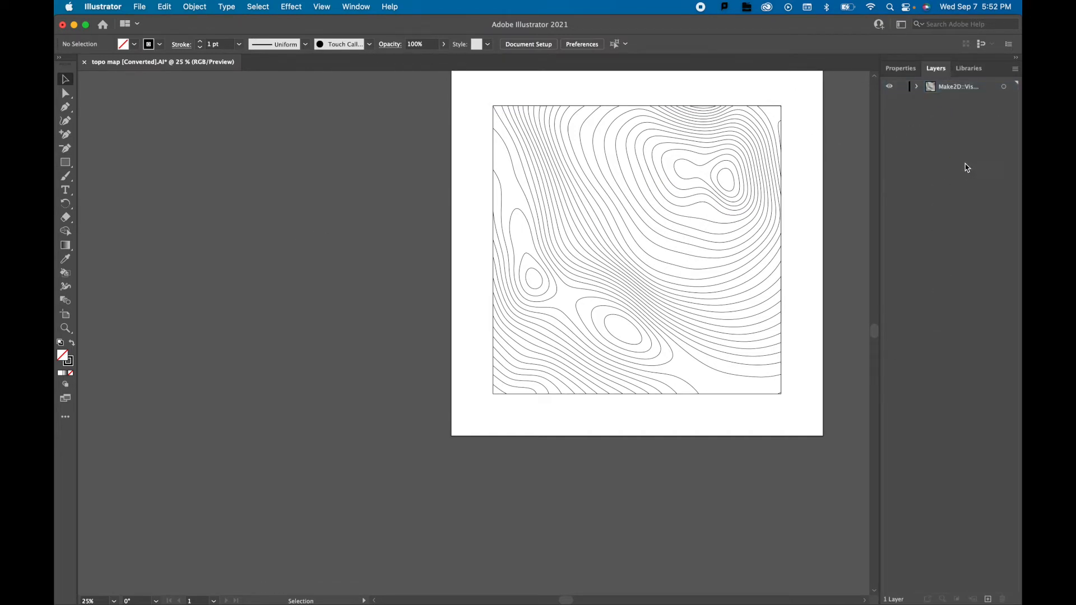
pyautogui.click(988, 599)
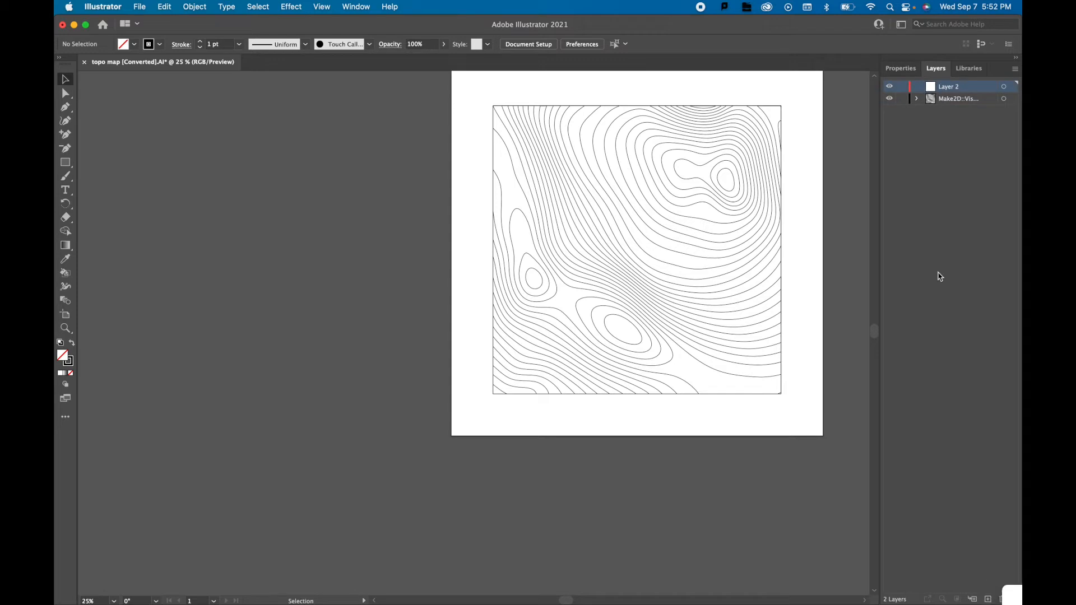
pyautogui.moveTo(796, 119)
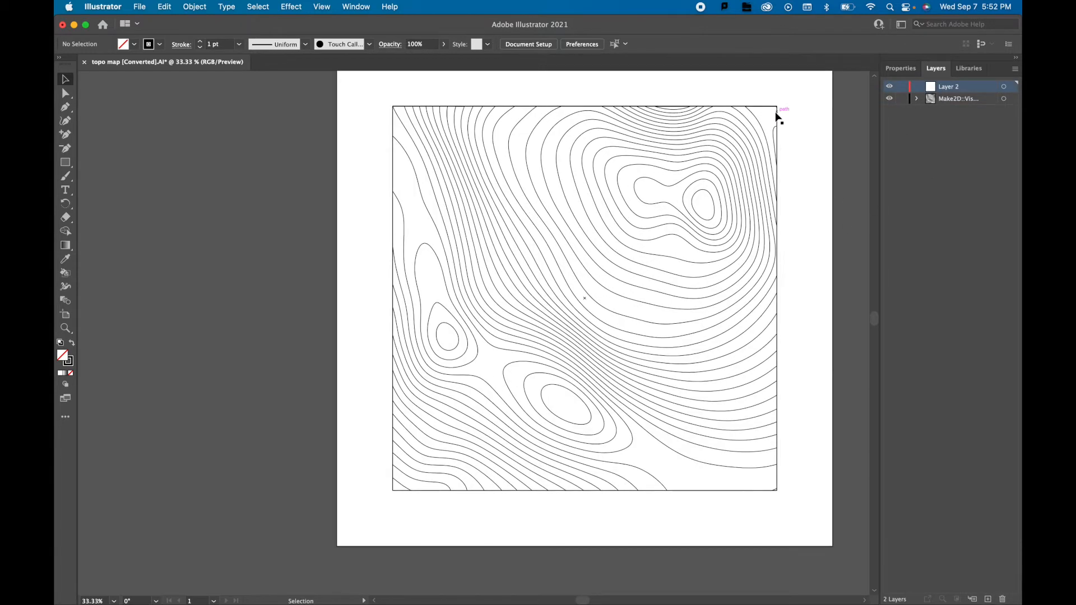
pyautogui.click(1003, 98)
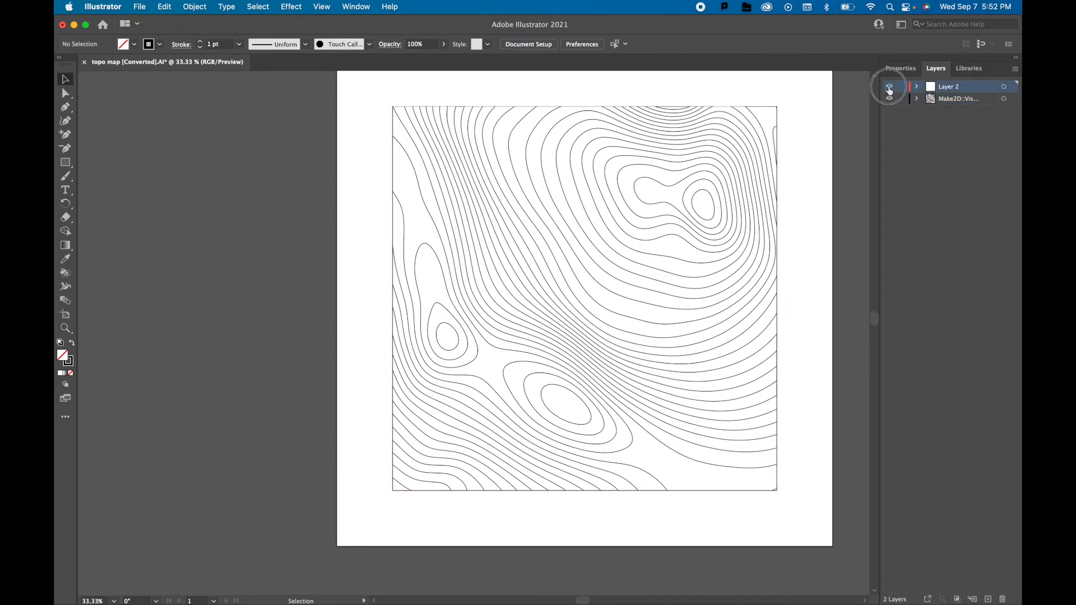
# Step: Hide the Make2D contour layer, give the square a 2 pt stroke, then show the contours again
pyautogui.click(889, 98)
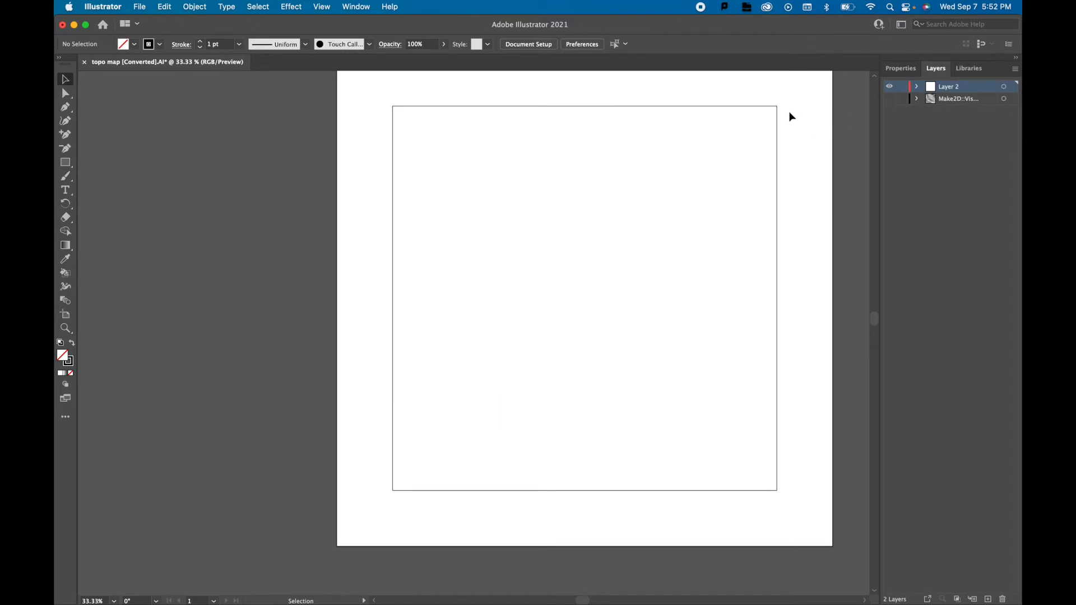
pyautogui.click(584, 297)
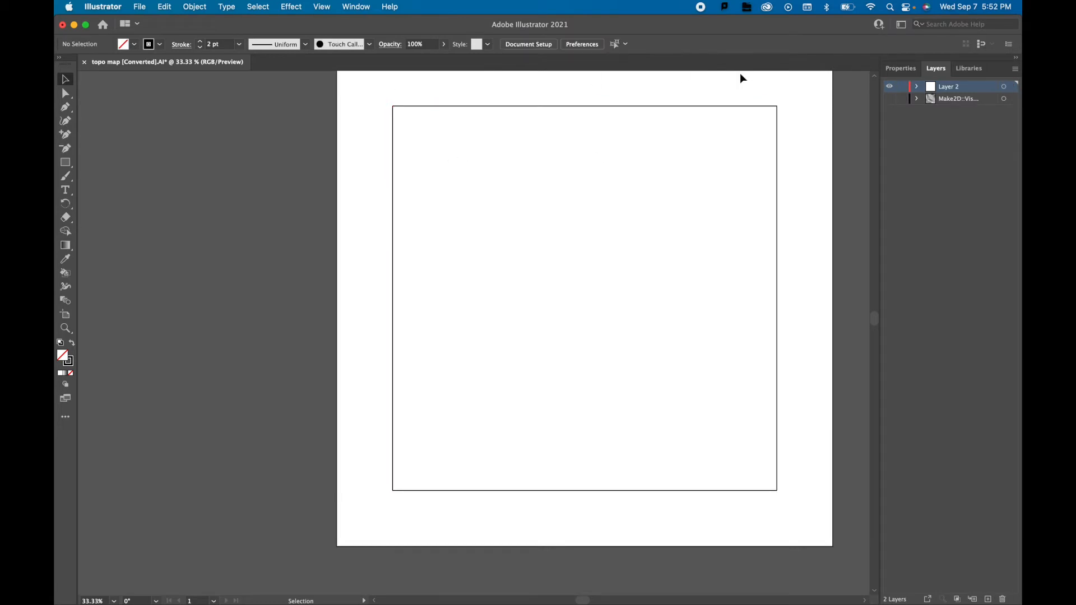
pyautogui.click(889, 98)
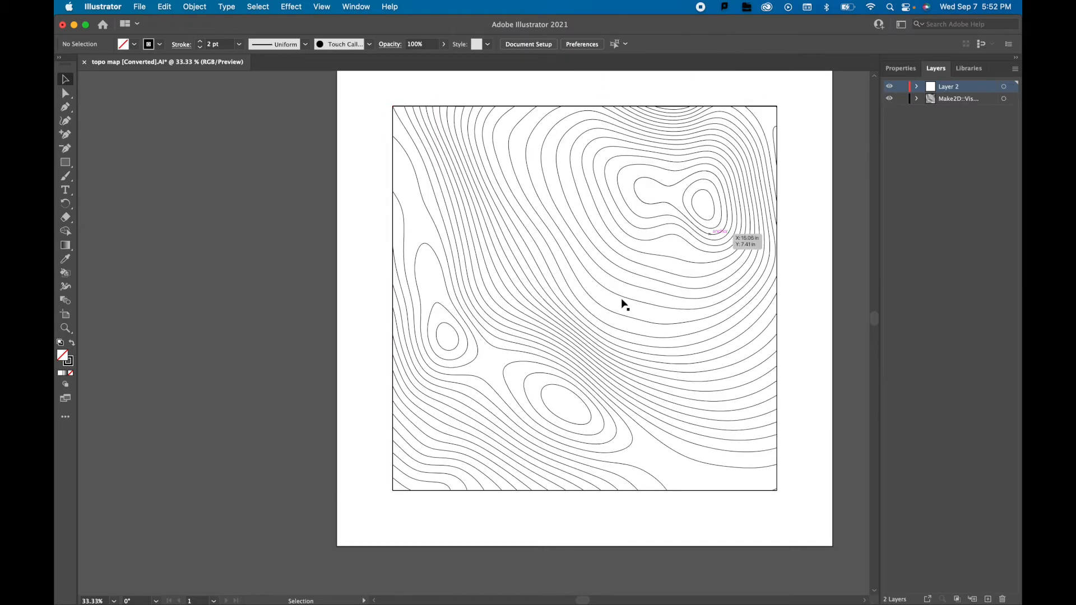
pyautogui.moveTo(459, 407)
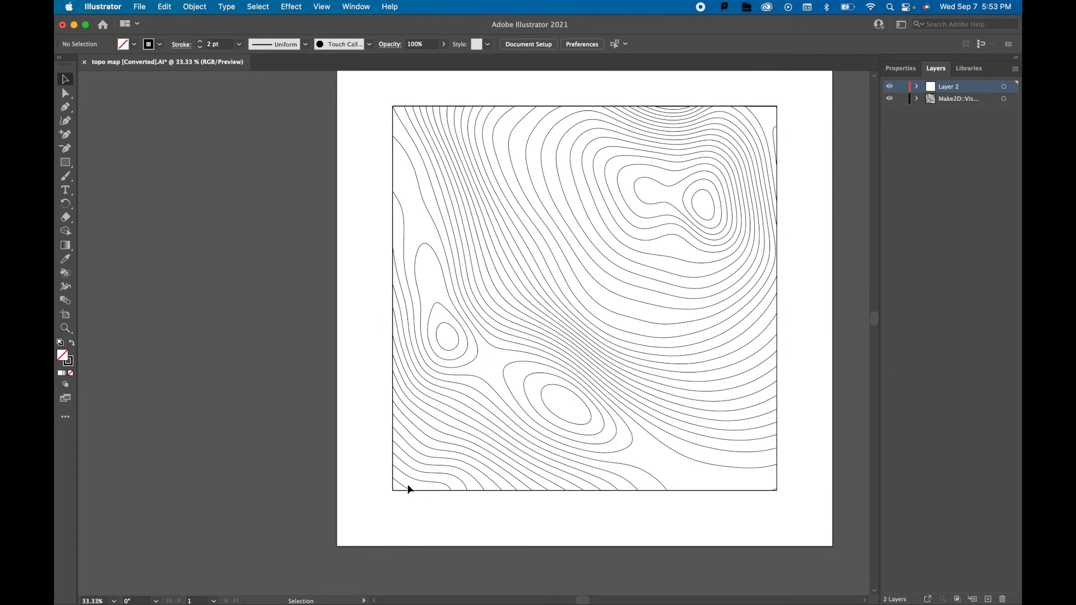
pyautogui.moveTo(412, 474)
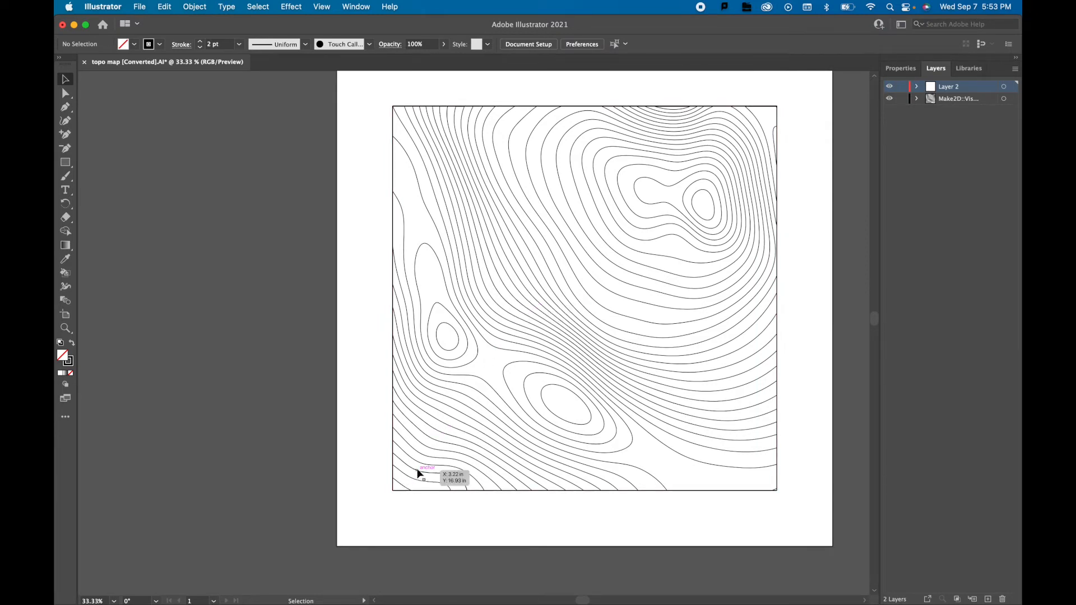
pyautogui.moveTo(383, 471)
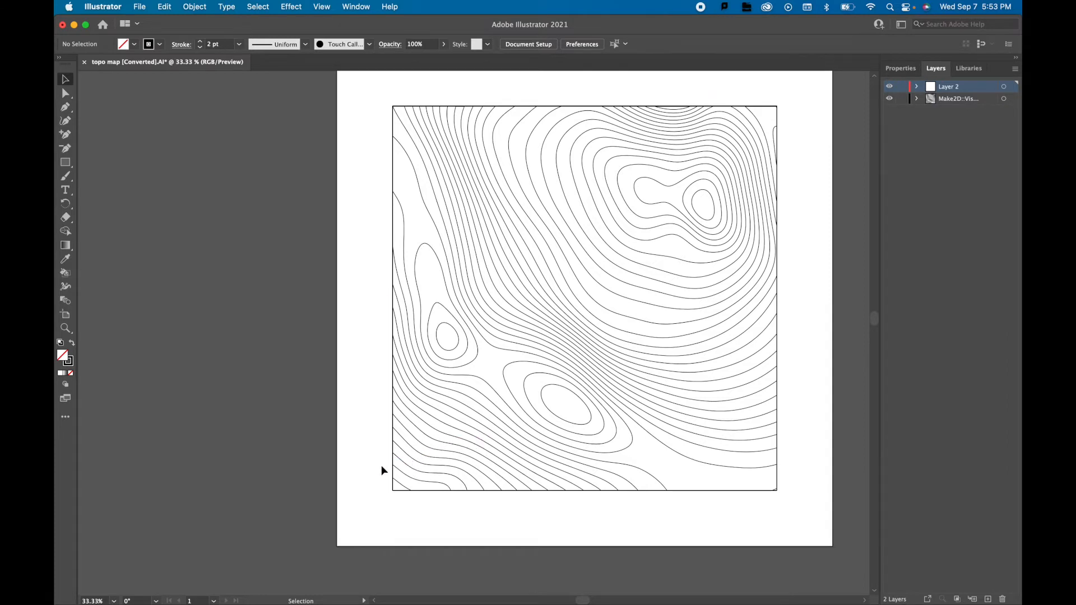
pyautogui.moveTo(405, 487)
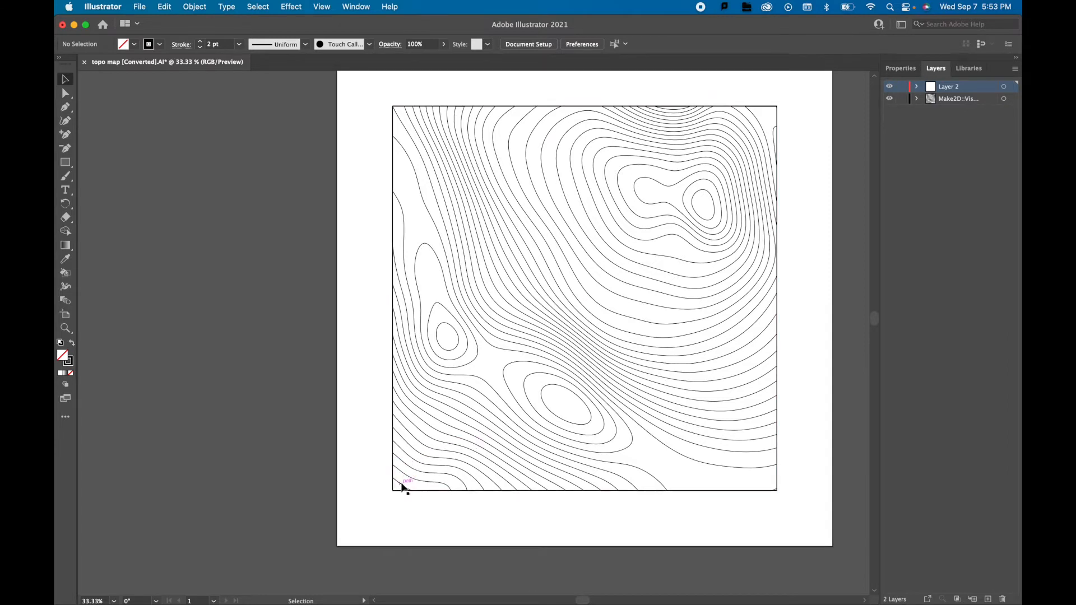
pyautogui.moveTo(685, 441)
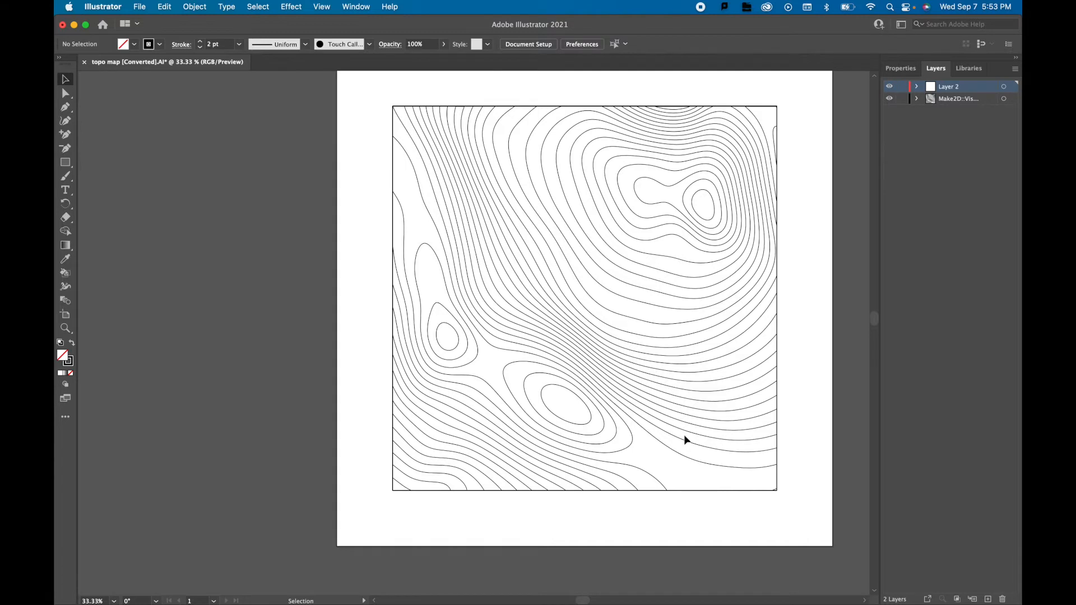
pyautogui.moveTo(398, 486)
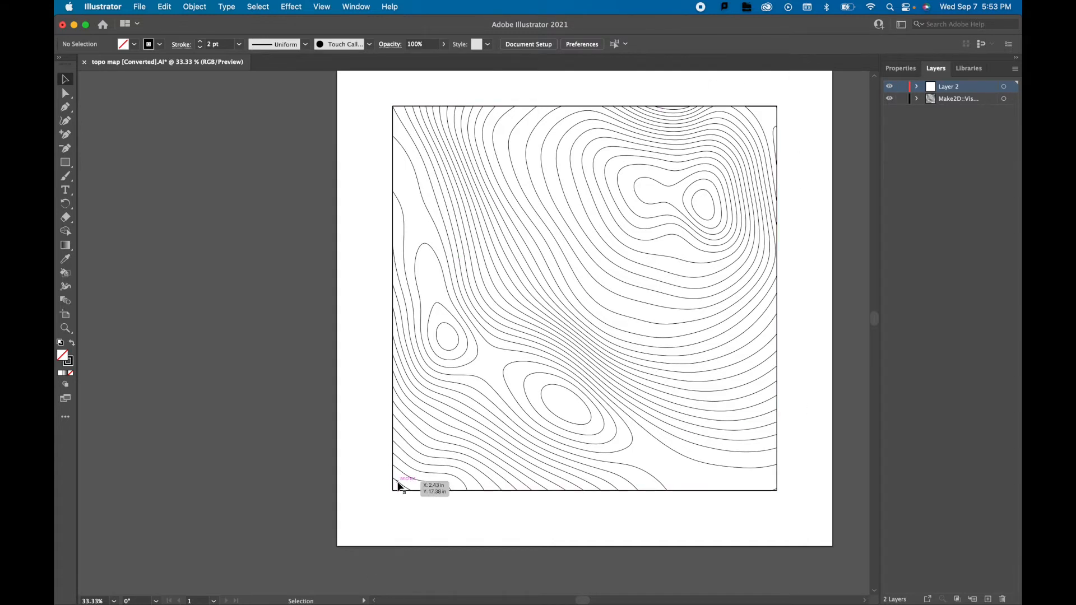
pyautogui.moveTo(414, 470)
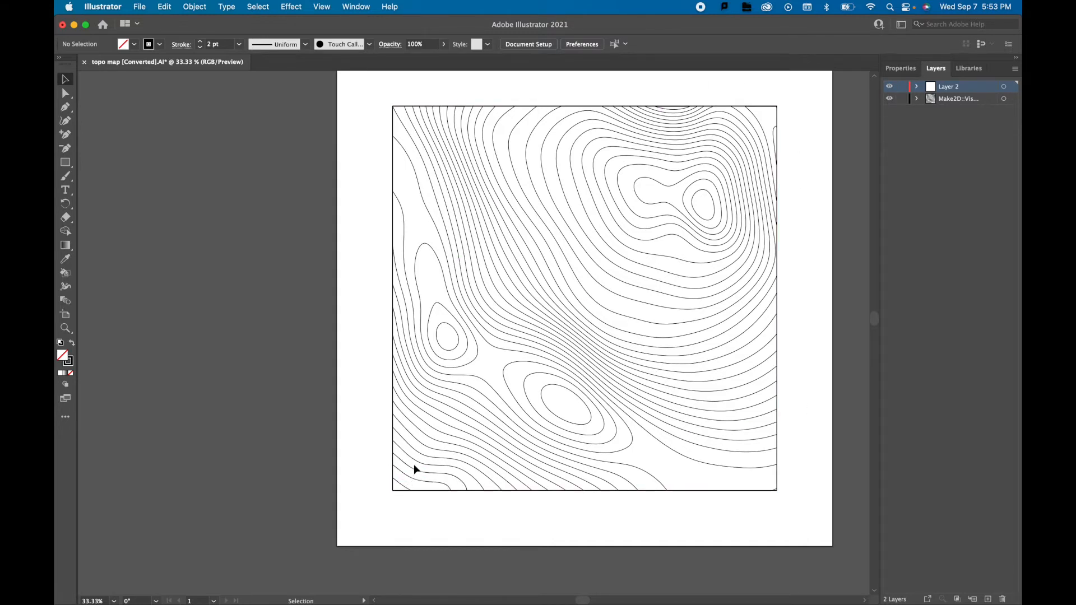
# Step: Thicken the lower-left contour line to 3 pt and make the square frame's outline heavier
pyautogui.click(419, 460)
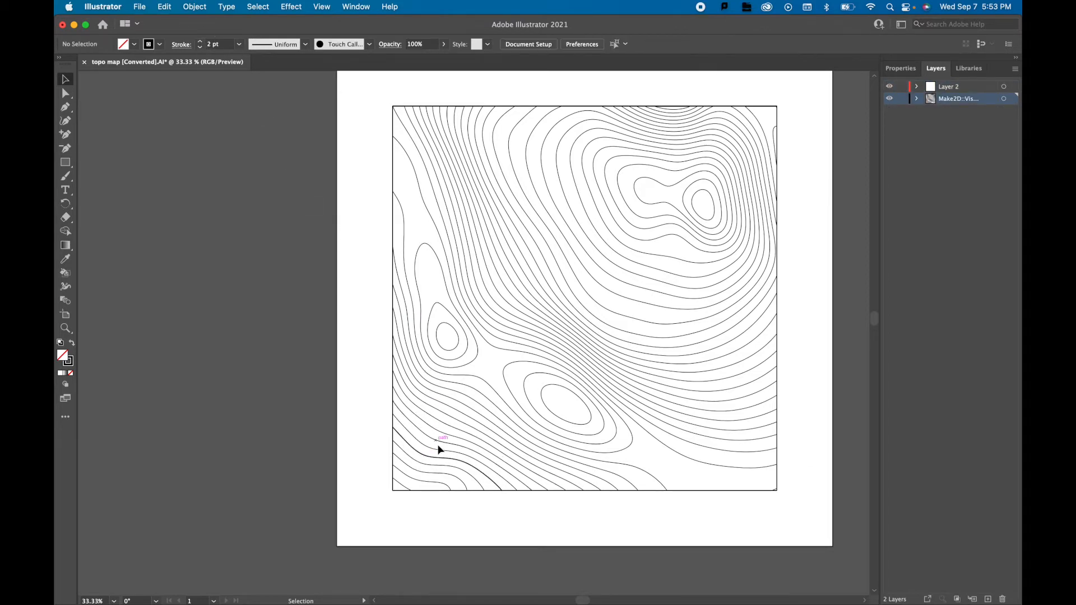
pyautogui.click(443, 438)
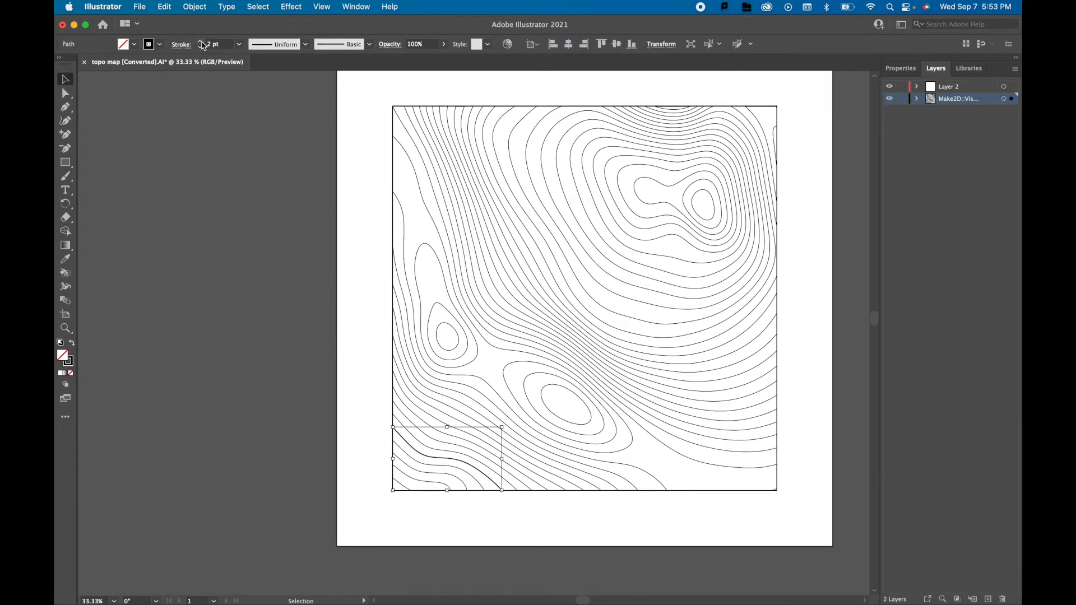
pyautogui.click(664, 502)
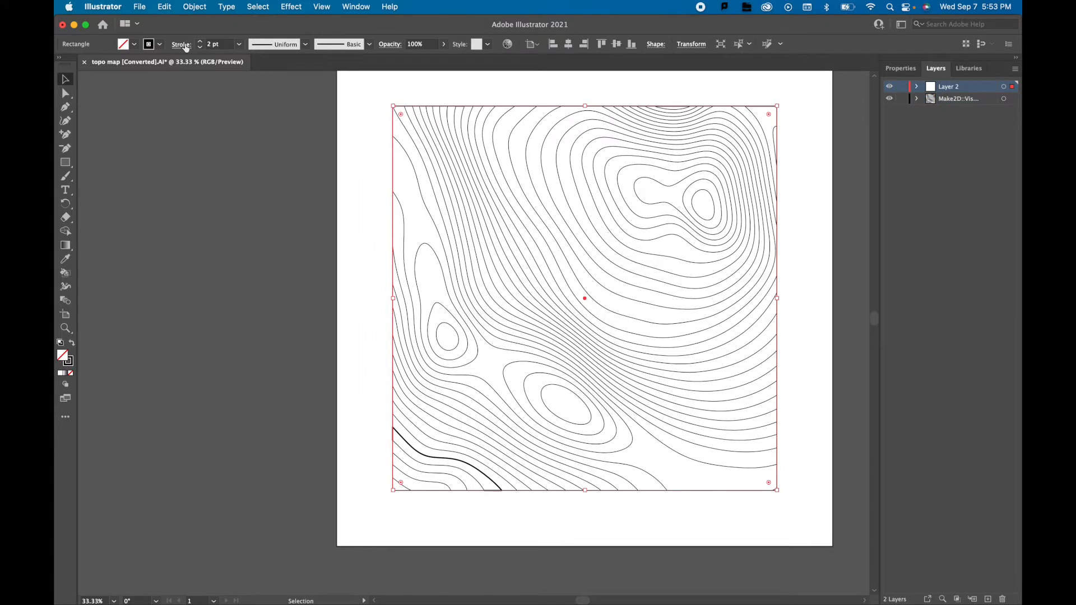
pyautogui.click(483, 489)
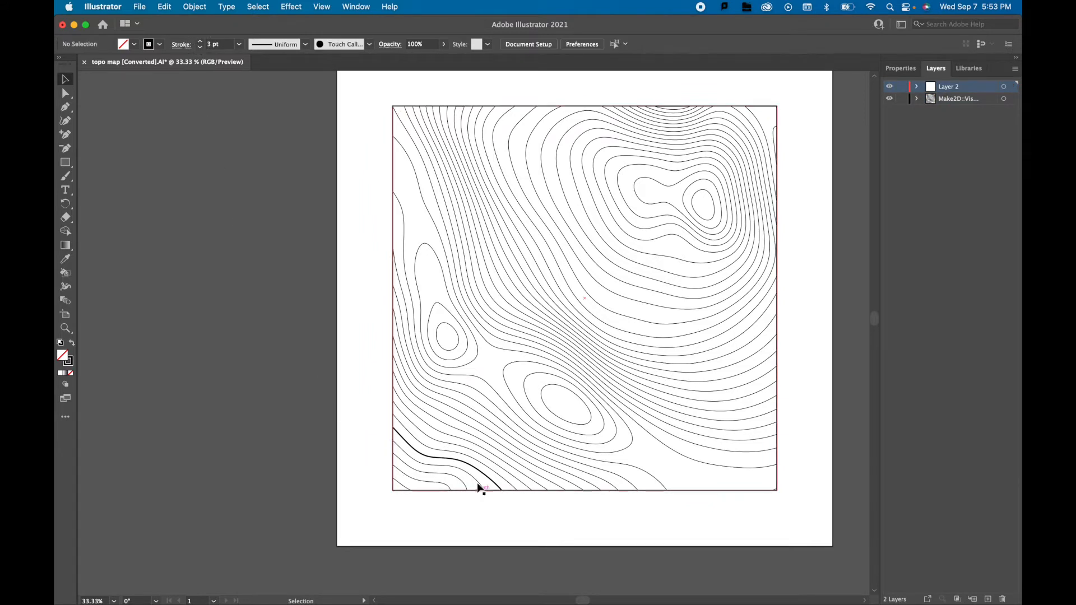
pyautogui.moveTo(482, 466)
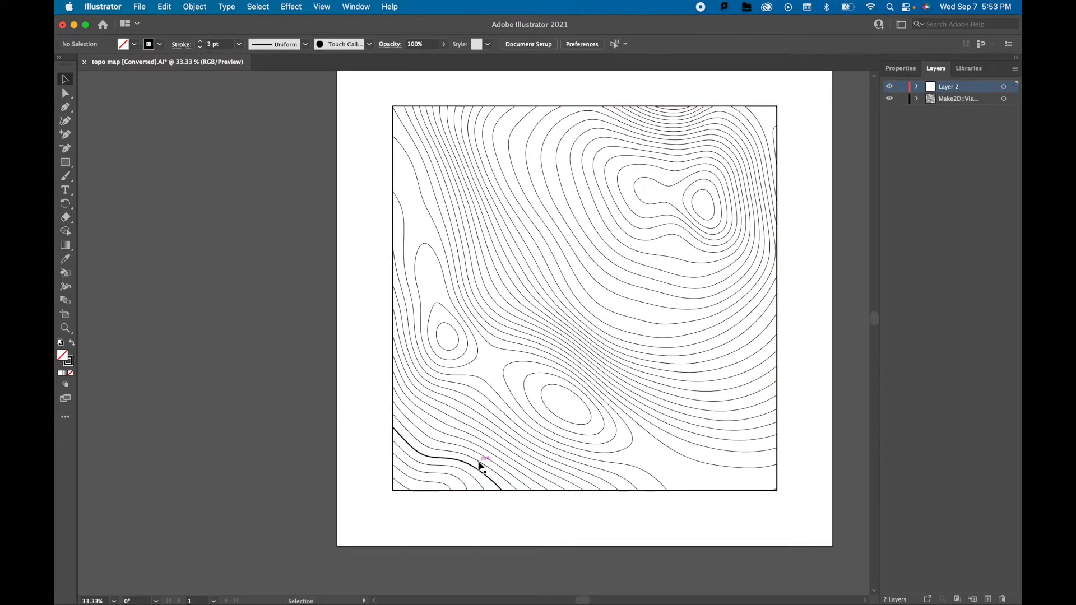
pyautogui.moveTo(485, 443)
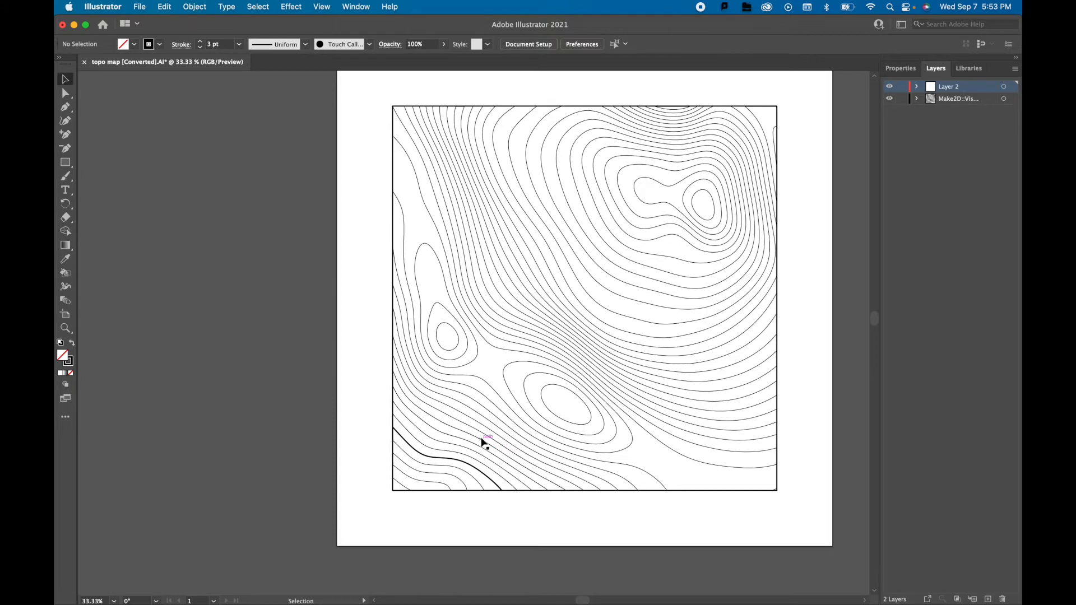
# Step: Thicken the next contour line up to 3 pt and deselect it
pyautogui.click(485, 443)
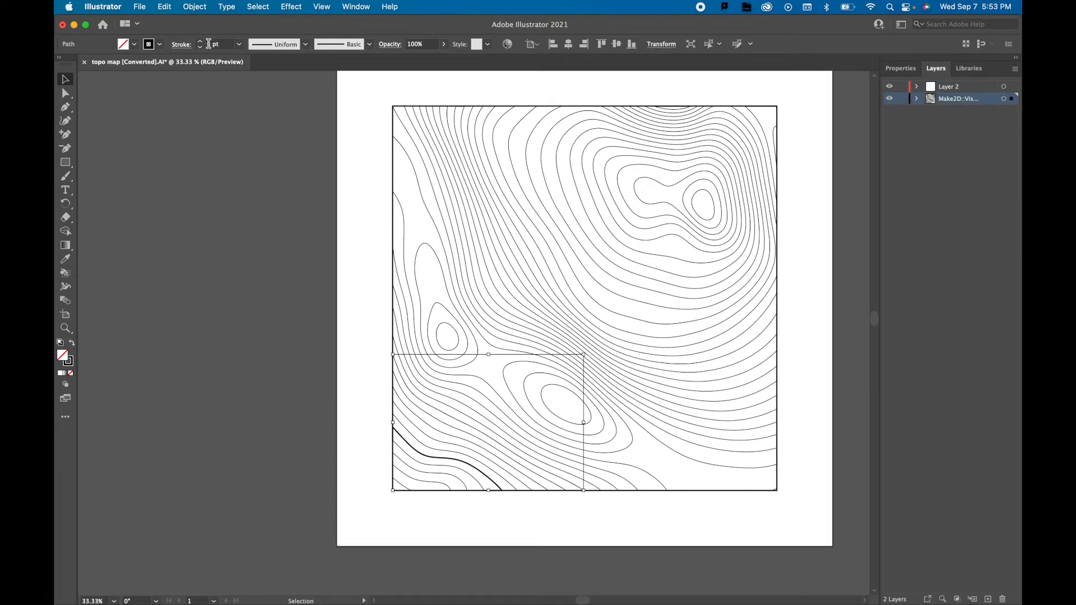
pyautogui.click(200, 40)
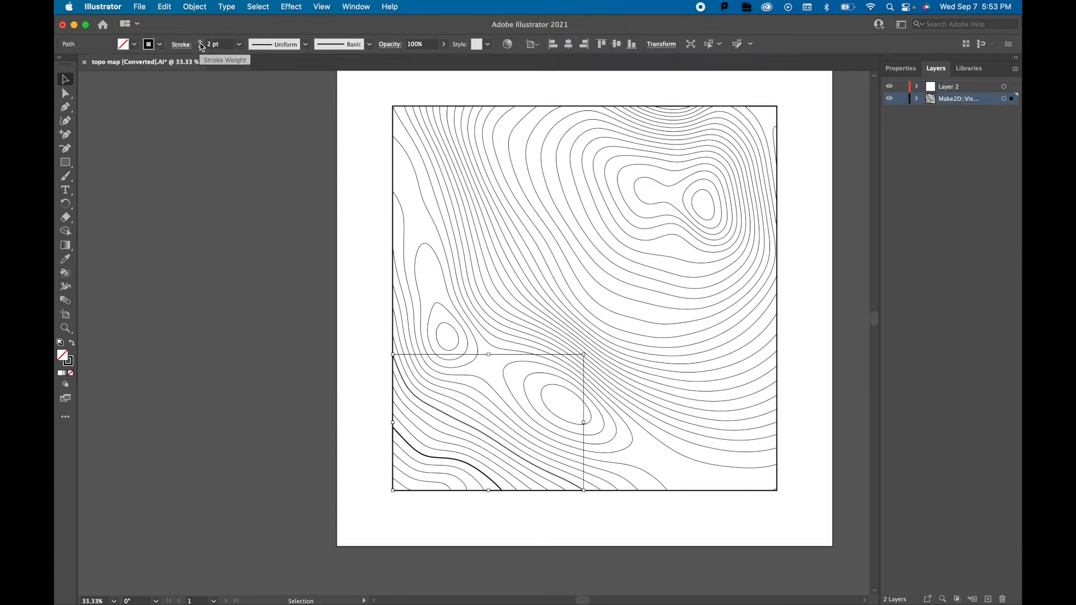
pyautogui.click(200, 40)
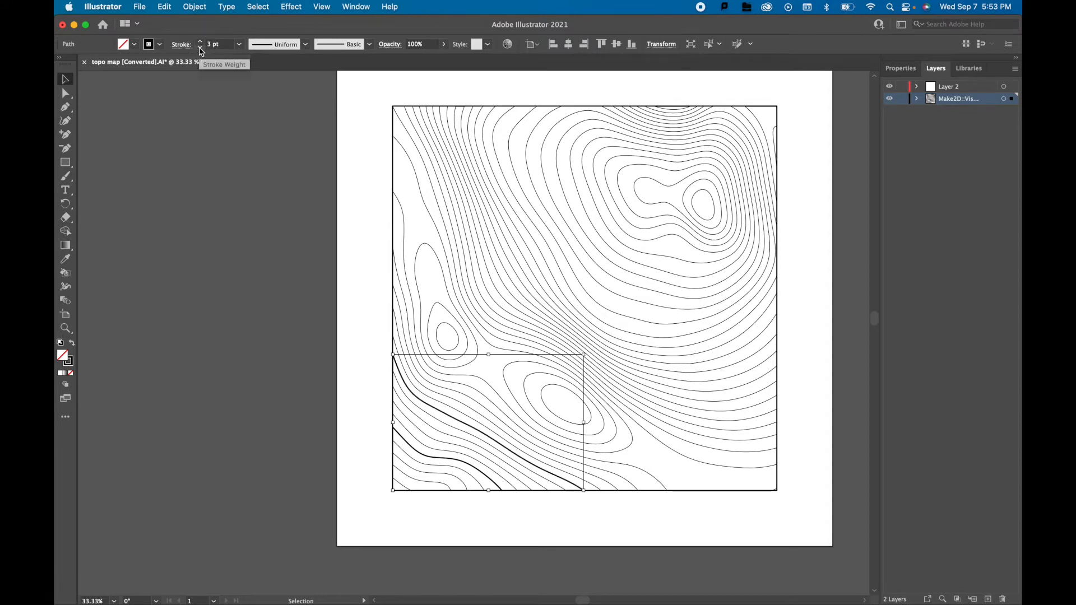
pyautogui.click(566, 569)
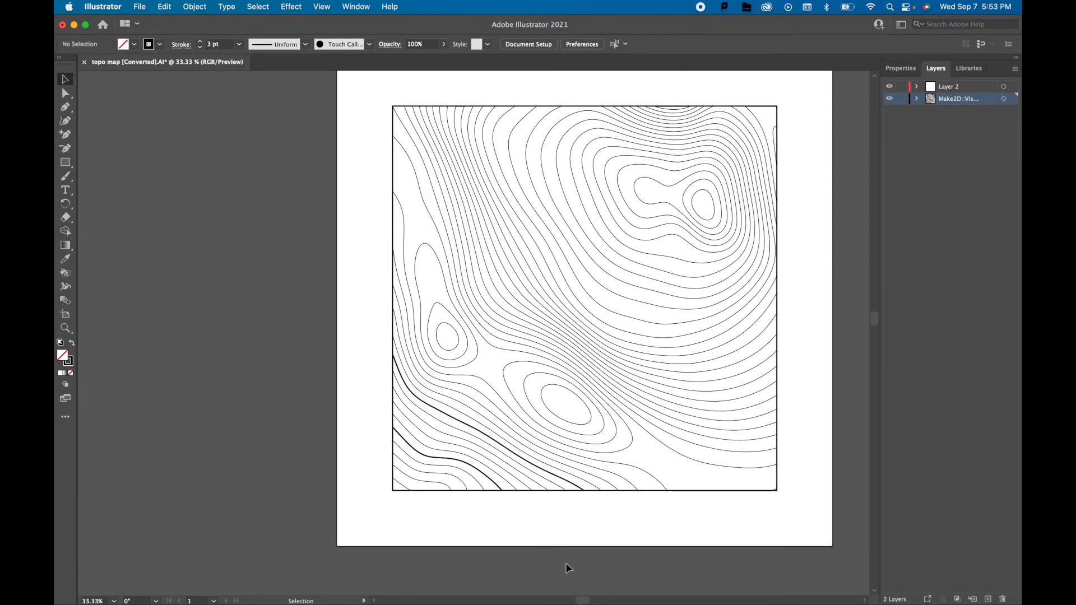
pyautogui.moveTo(470, 442)
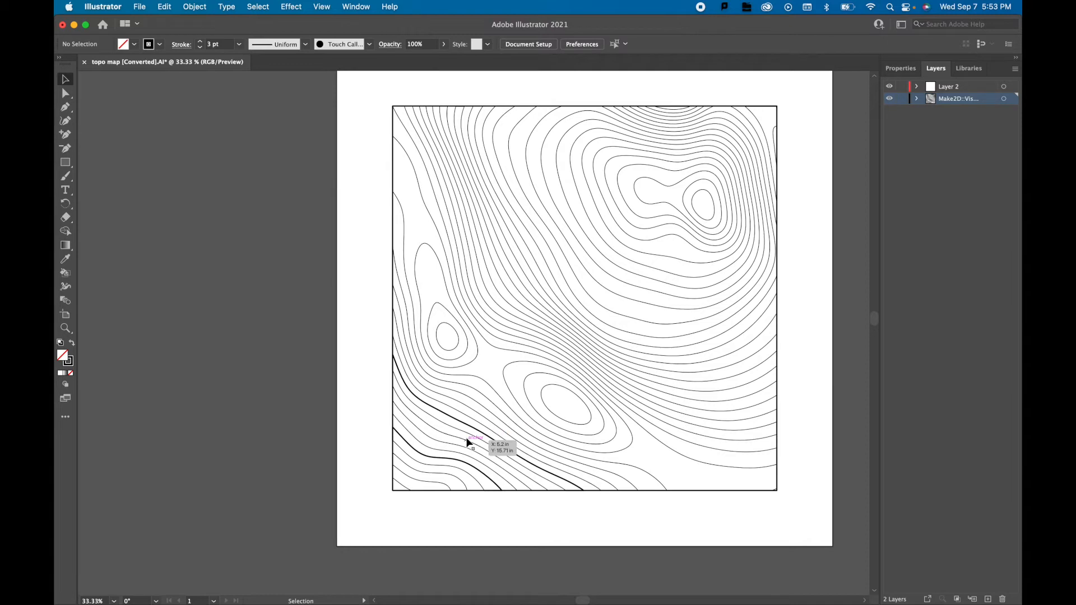
pyautogui.moveTo(555, 410)
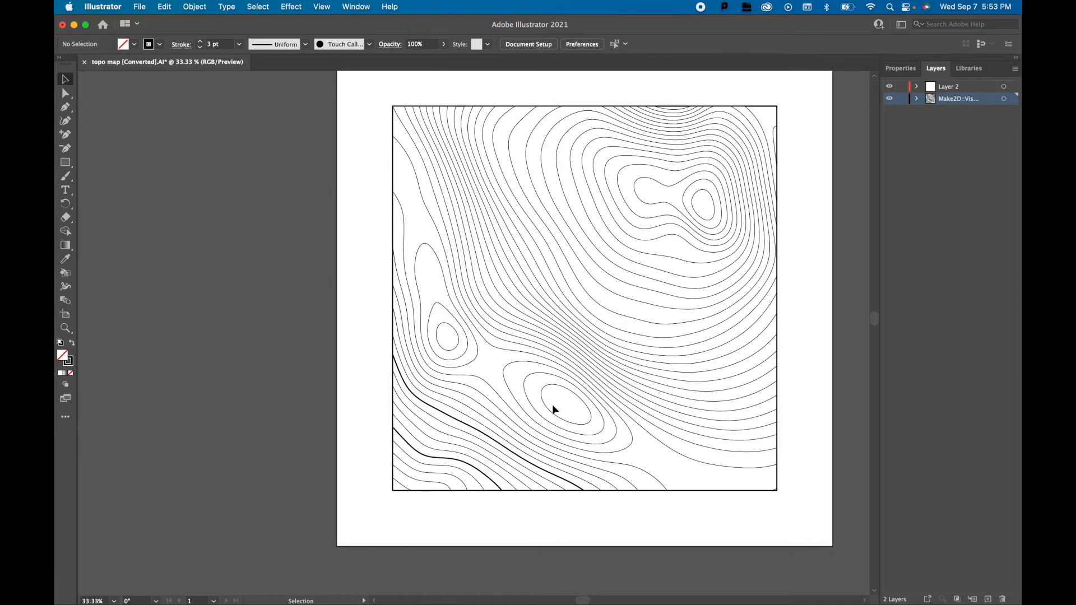
pyautogui.moveTo(651, 452)
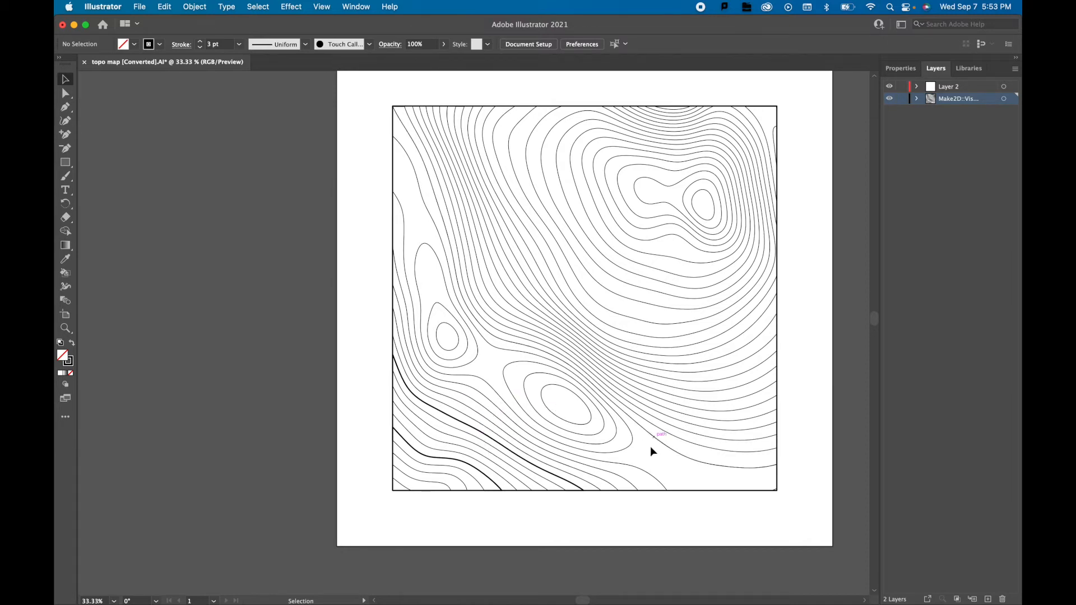
pyautogui.moveTo(644, 429)
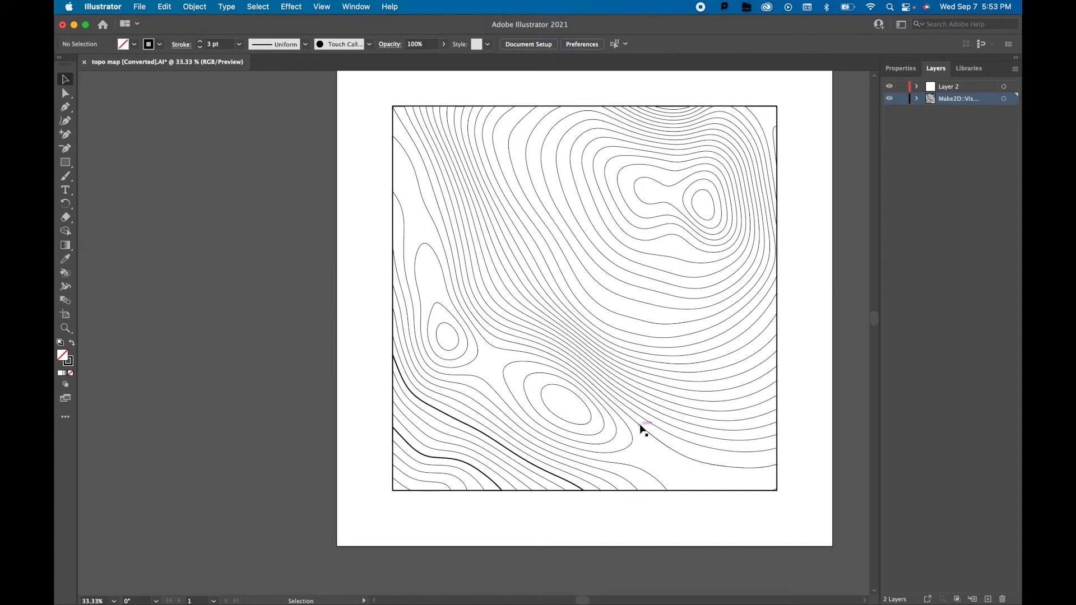
pyautogui.moveTo(721, 446)
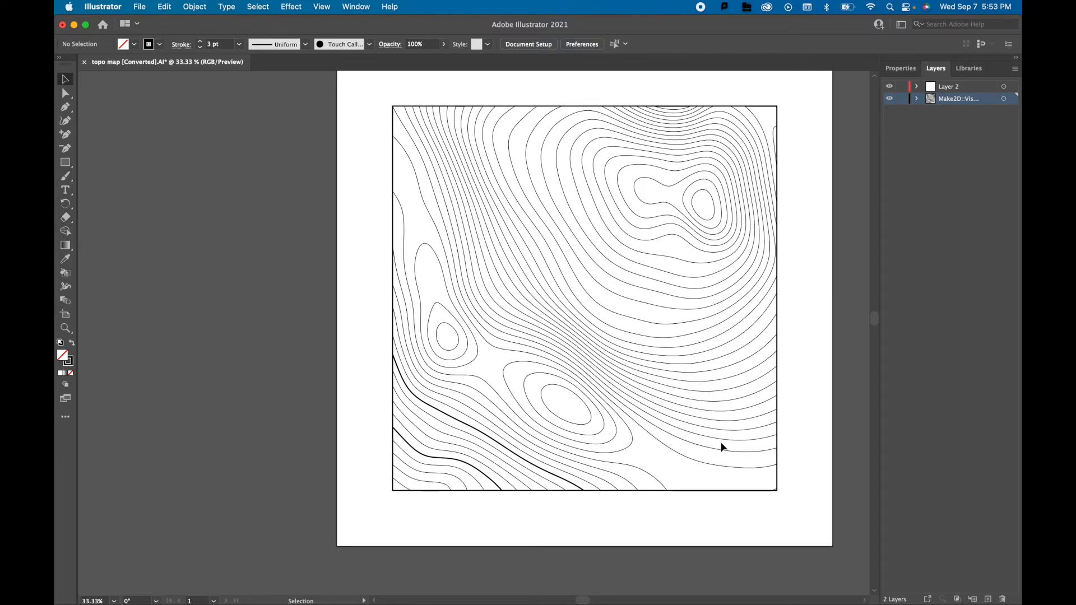
pyautogui.moveTo(663, 478)
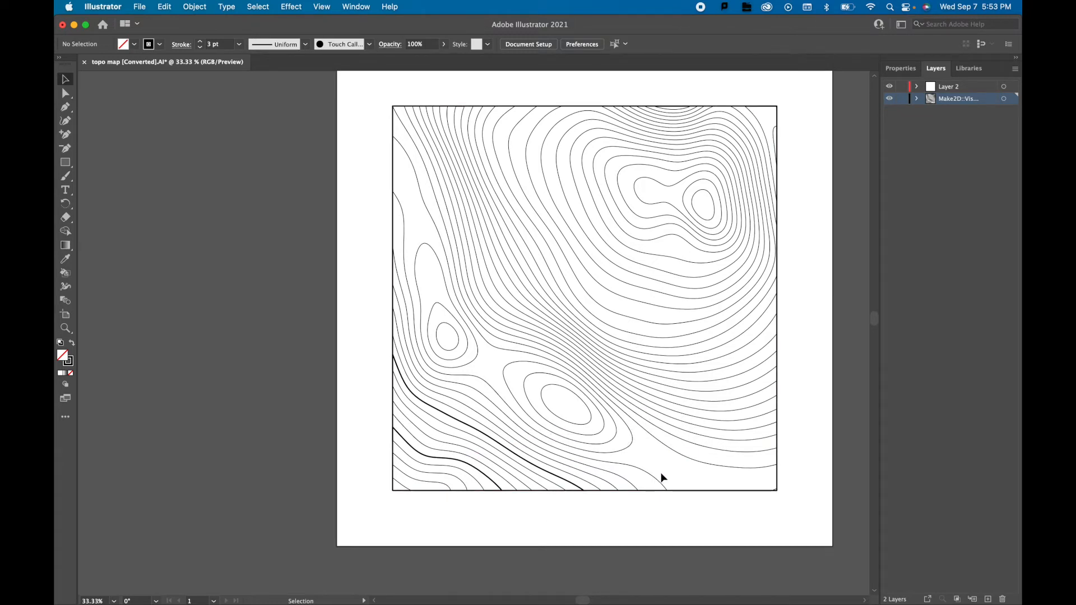
pyautogui.moveTo(451, 369)
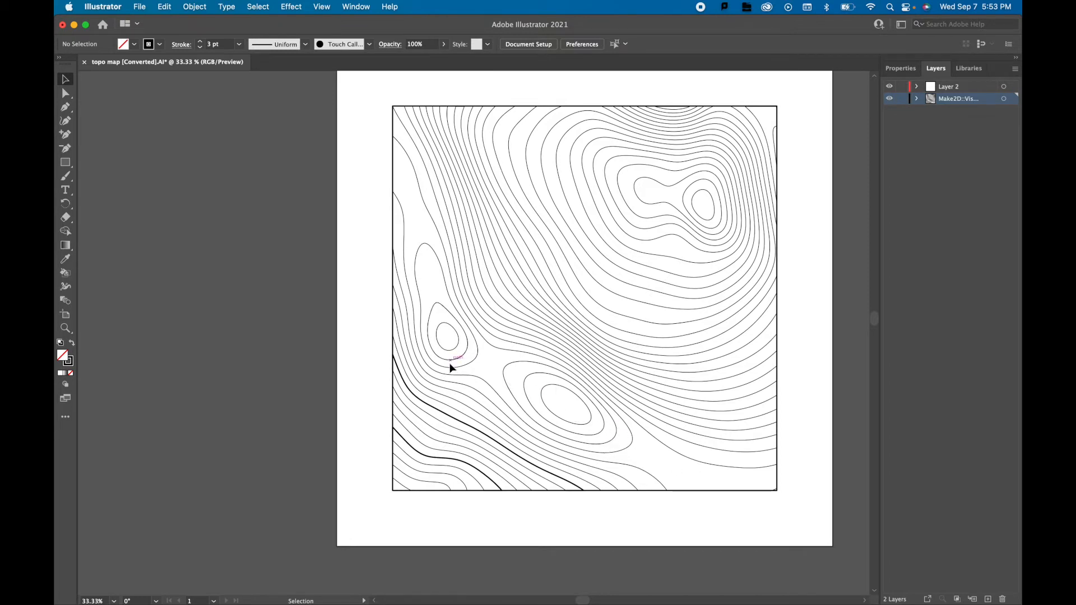
pyautogui.moveTo(663, 461)
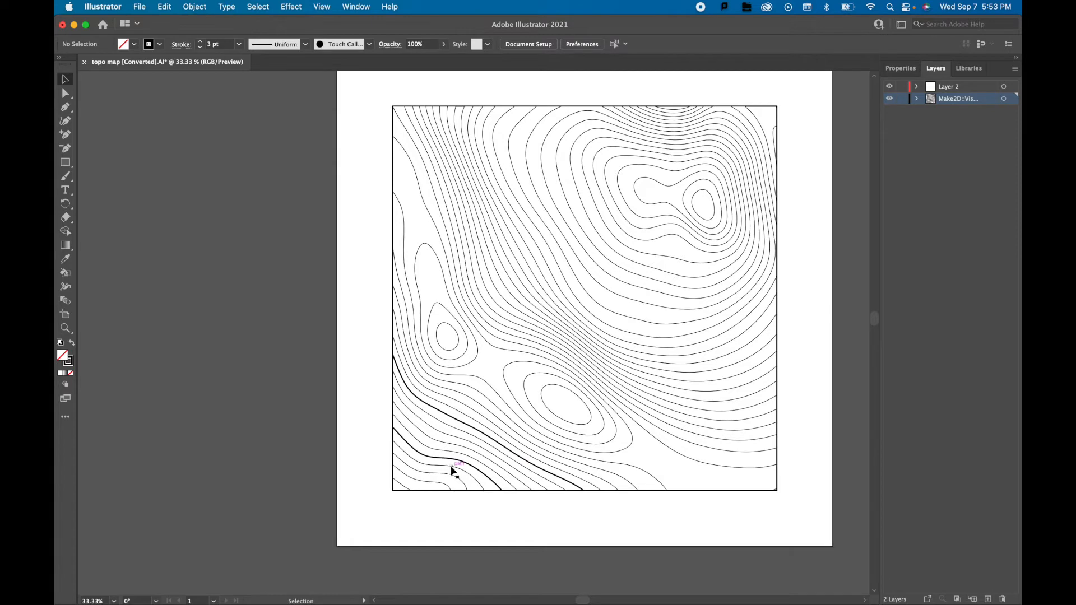
pyautogui.moveTo(621, 471)
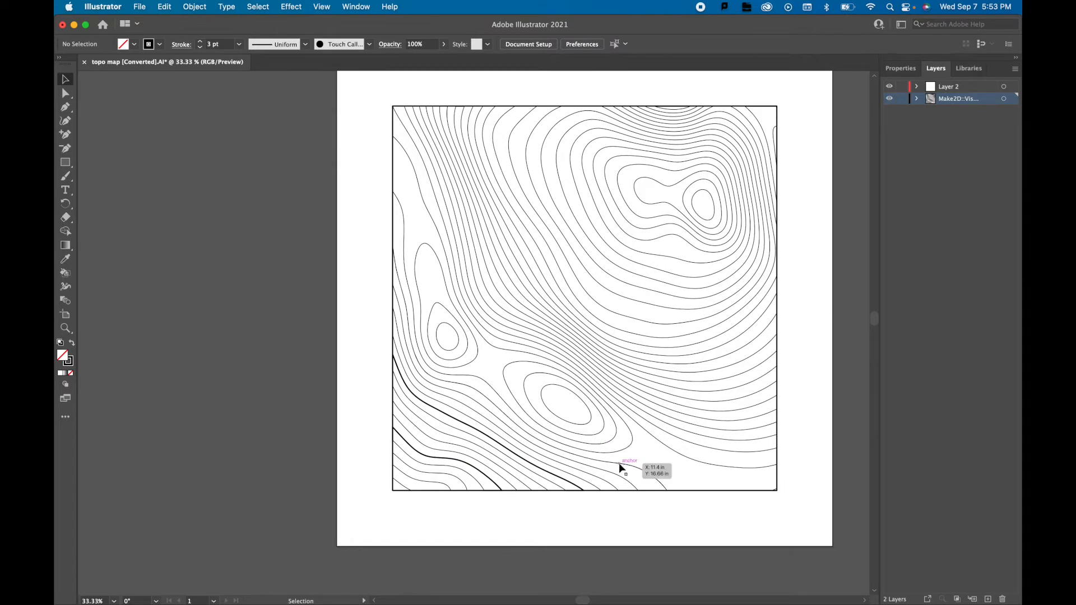
pyautogui.moveTo(572, 487)
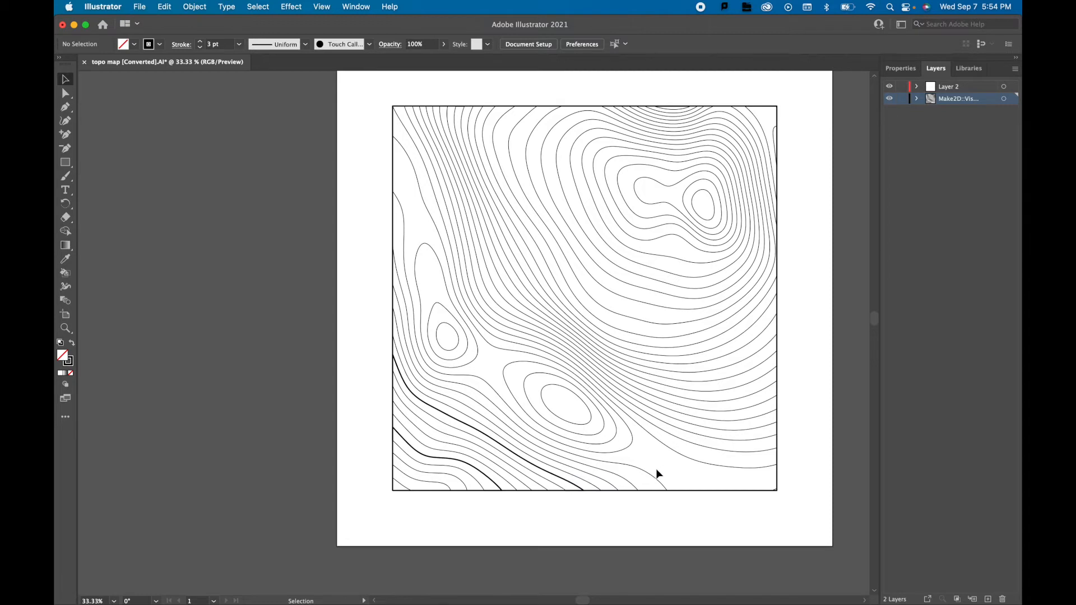
pyautogui.moveTo(688, 487)
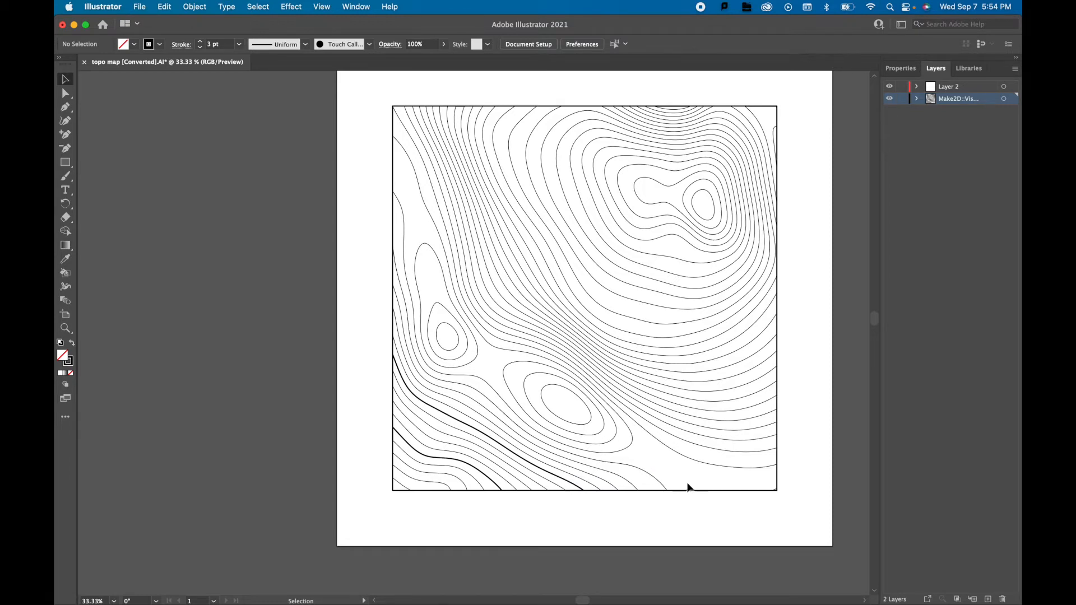
pyautogui.moveTo(630, 455)
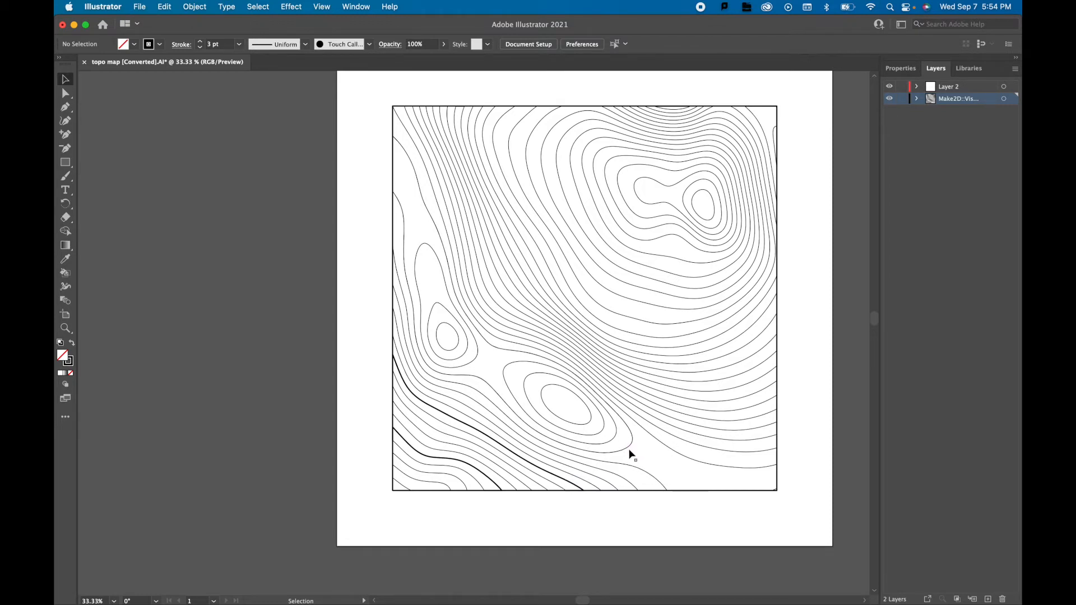
pyautogui.moveTo(596, 431)
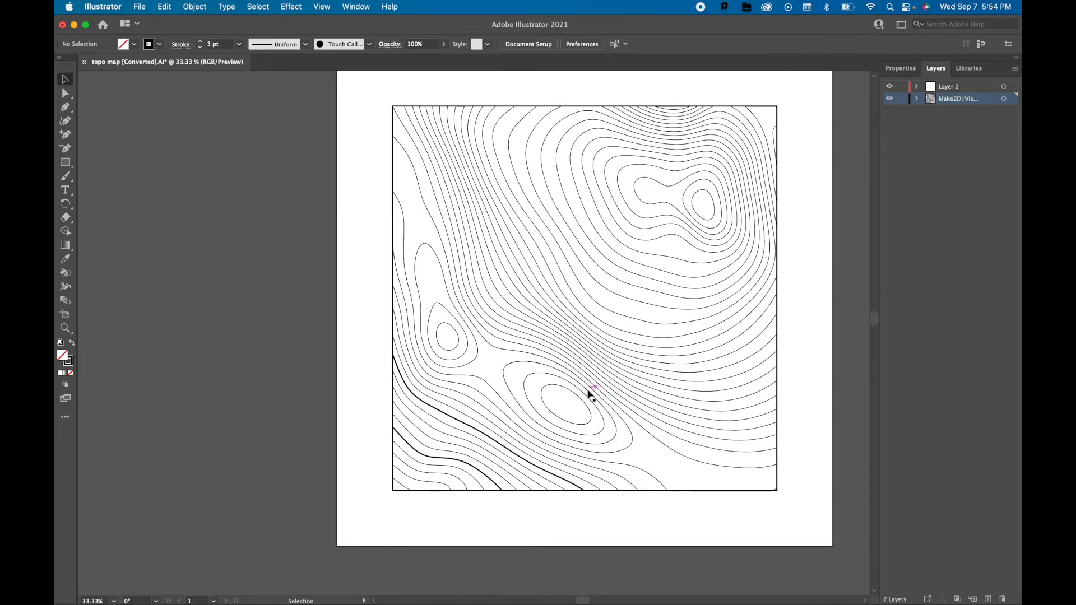
pyautogui.moveTo(615, 456)
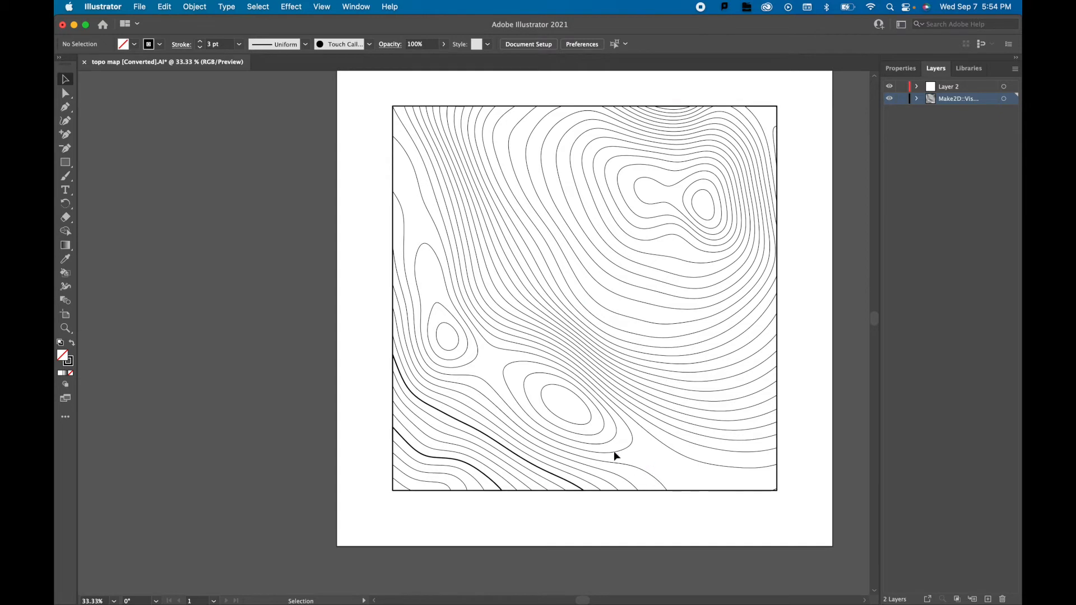
pyautogui.moveTo(698, 419)
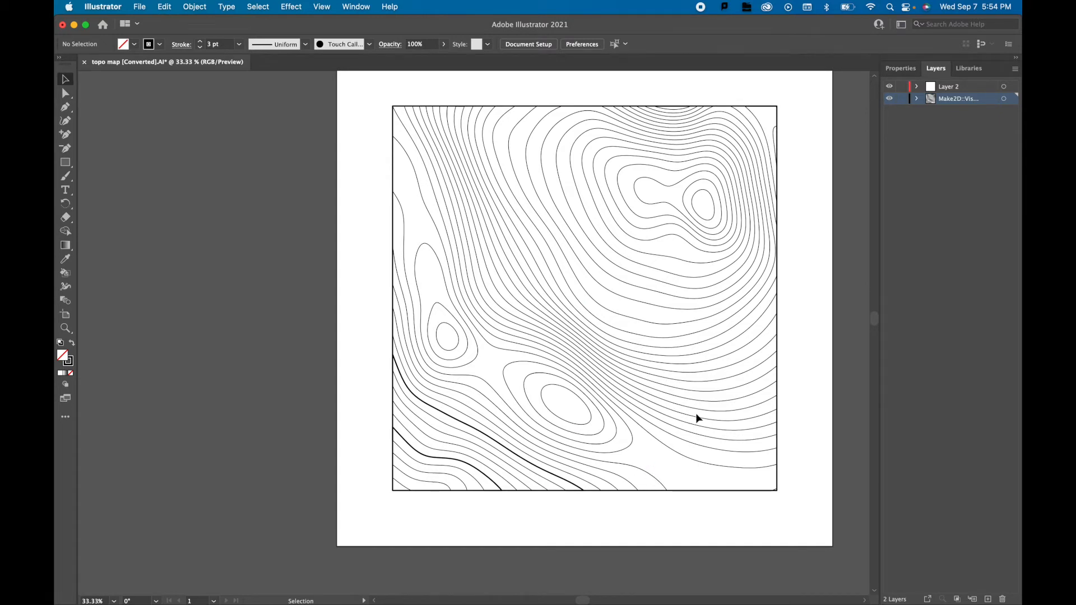
pyautogui.moveTo(613, 441)
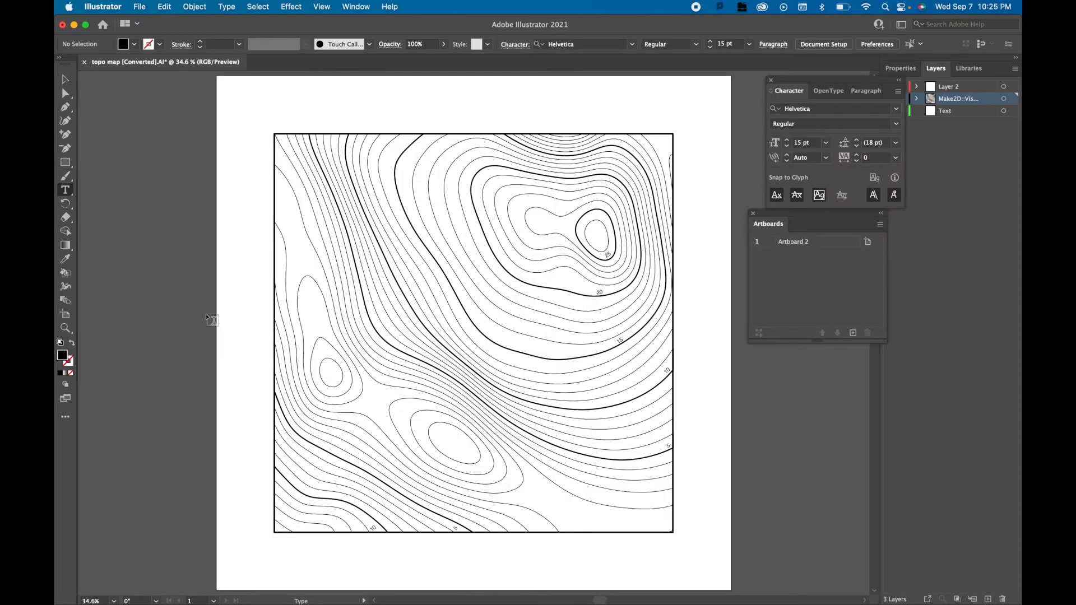
pyautogui.moveTo(187, 257)
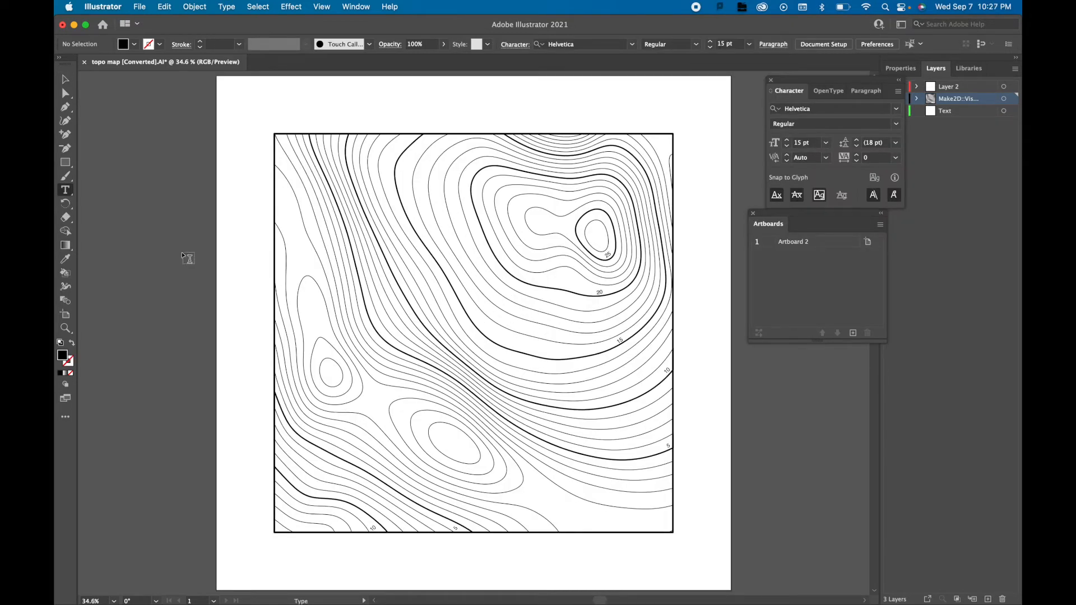
pyautogui.moveTo(199, 257)
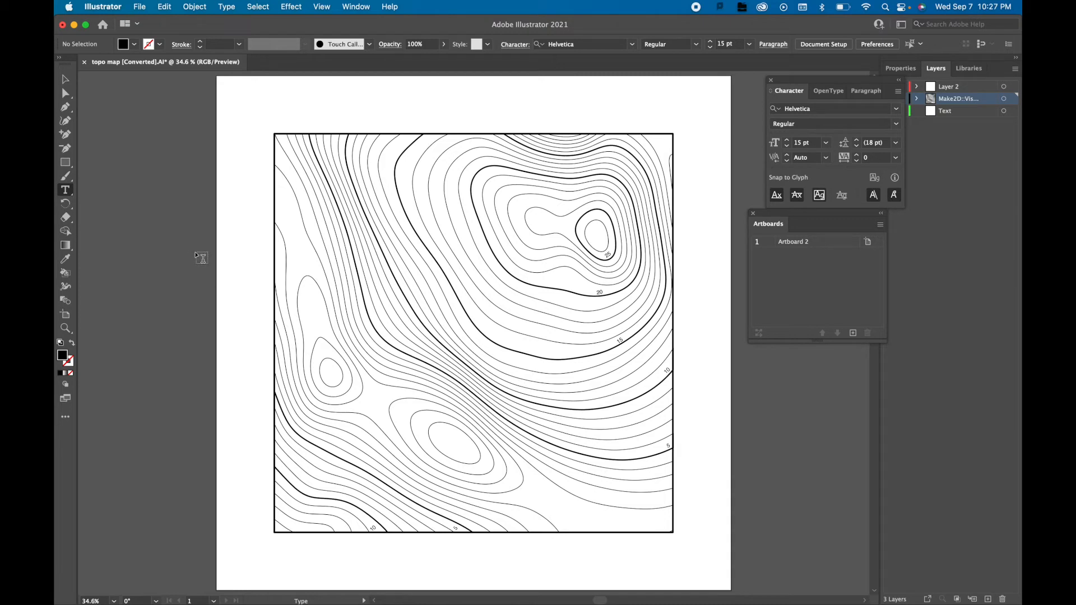
pyautogui.moveTo(372, 487)
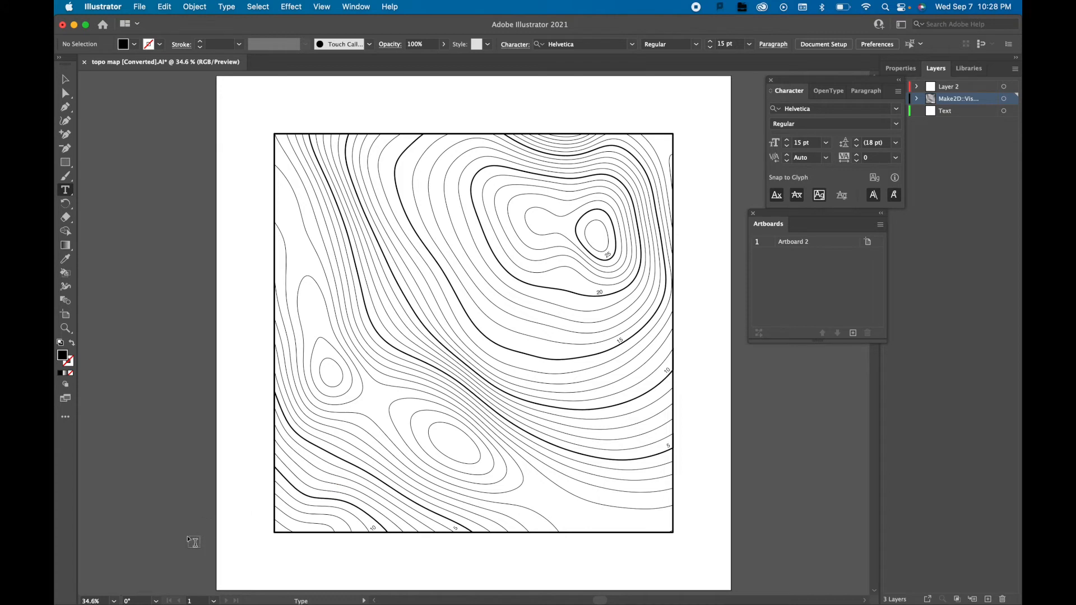
pyautogui.moveTo(465, 562)
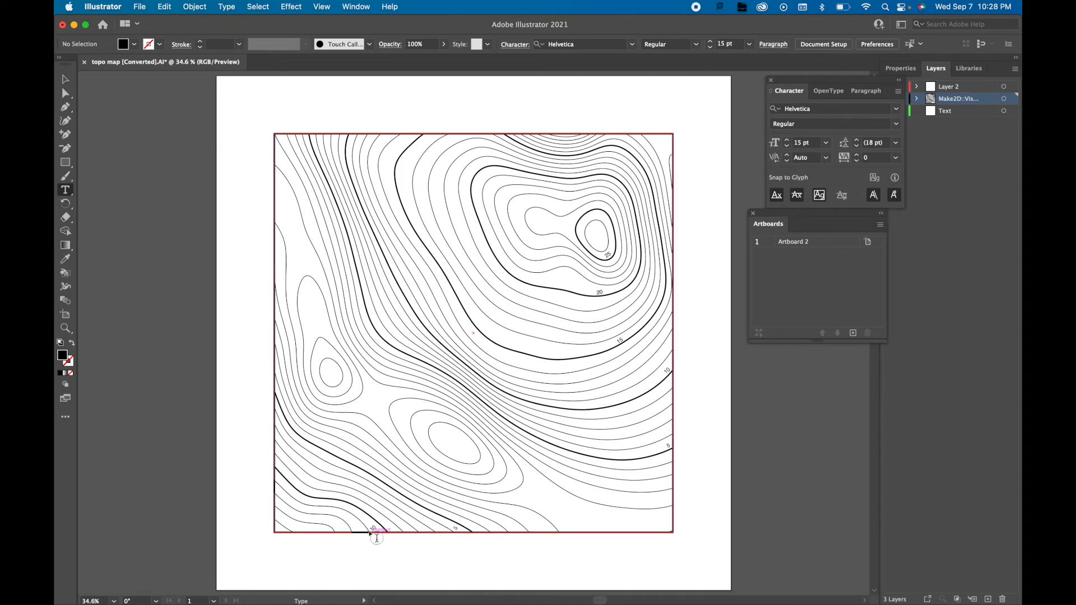
pyautogui.moveTo(601, 467)
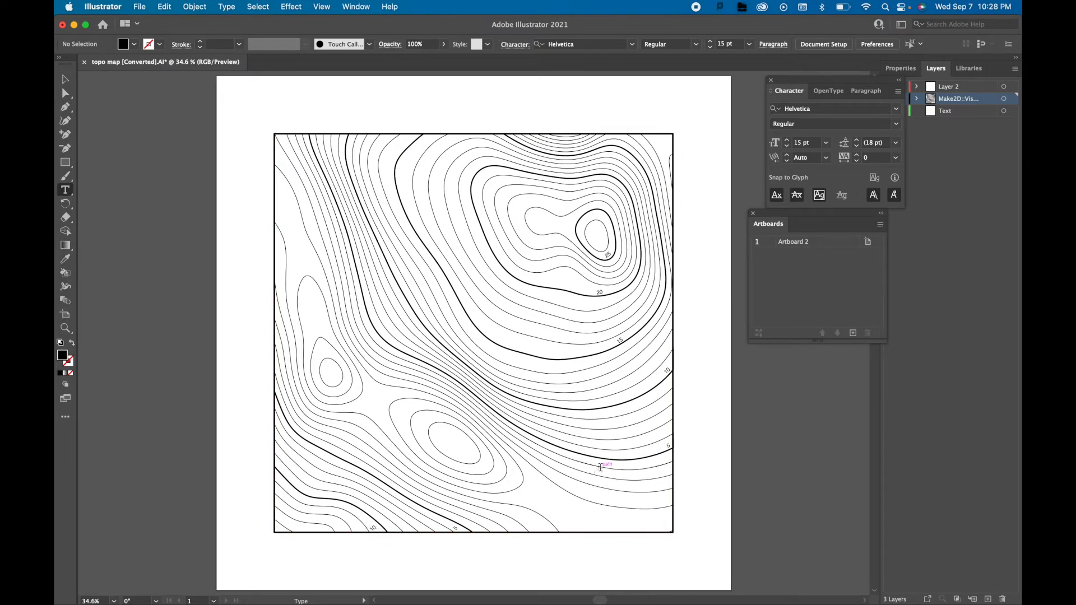
pyautogui.moveTo(695, 391)
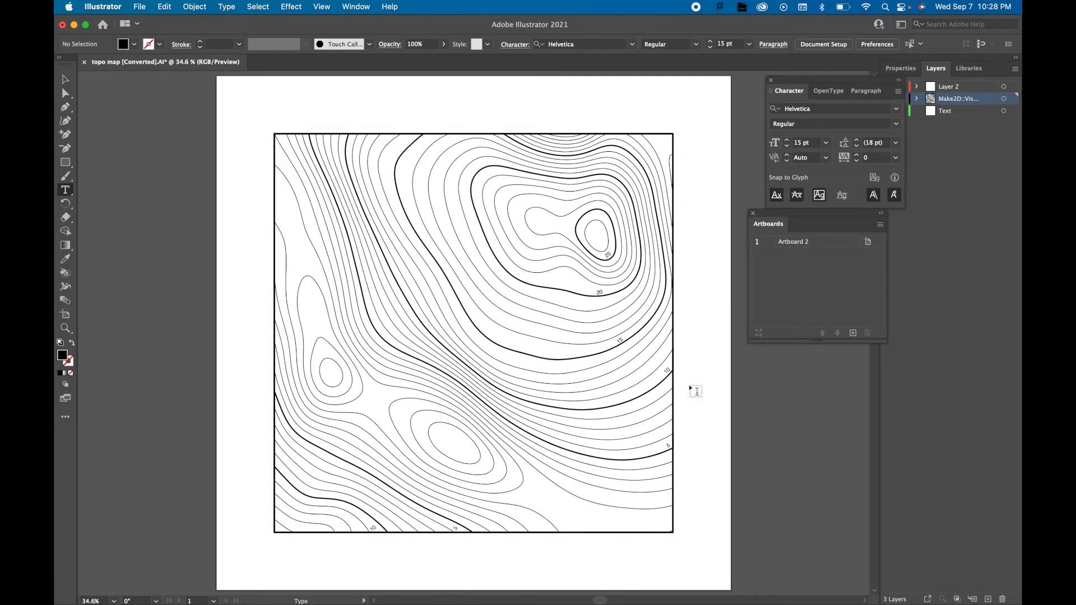
pyautogui.moveTo(695, 401)
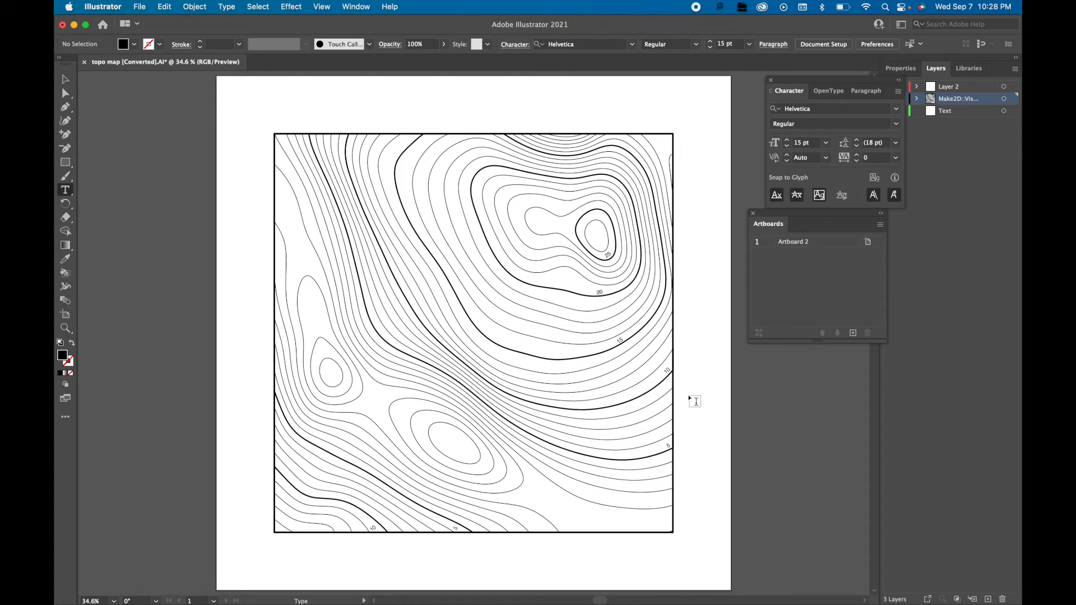
pyautogui.moveTo(702, 403)
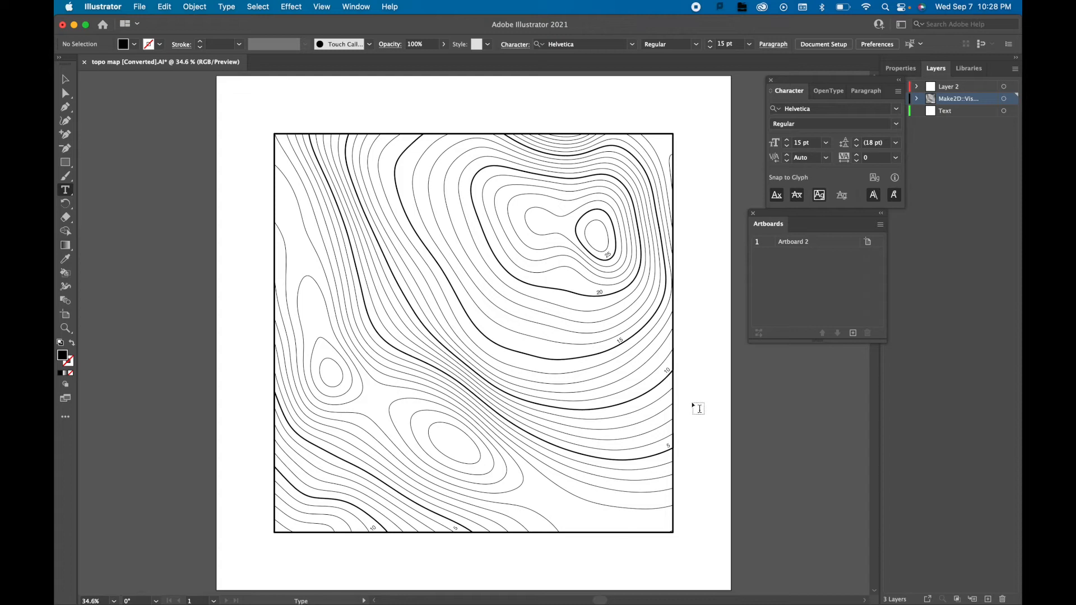
pyautogui.moveTo(526, 528)
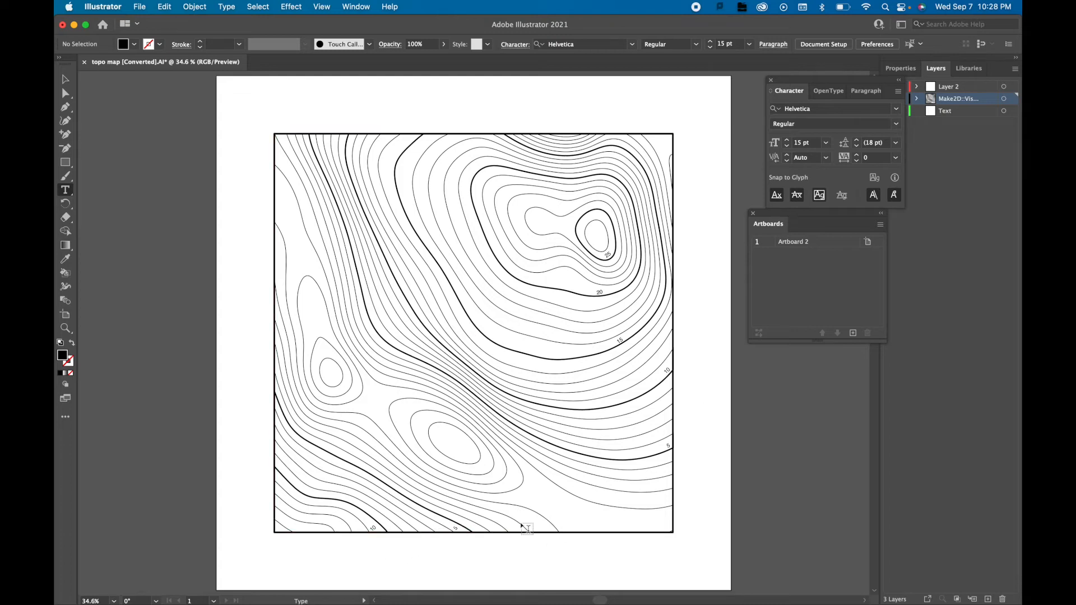
pyautogui.moveTo(722, 431)
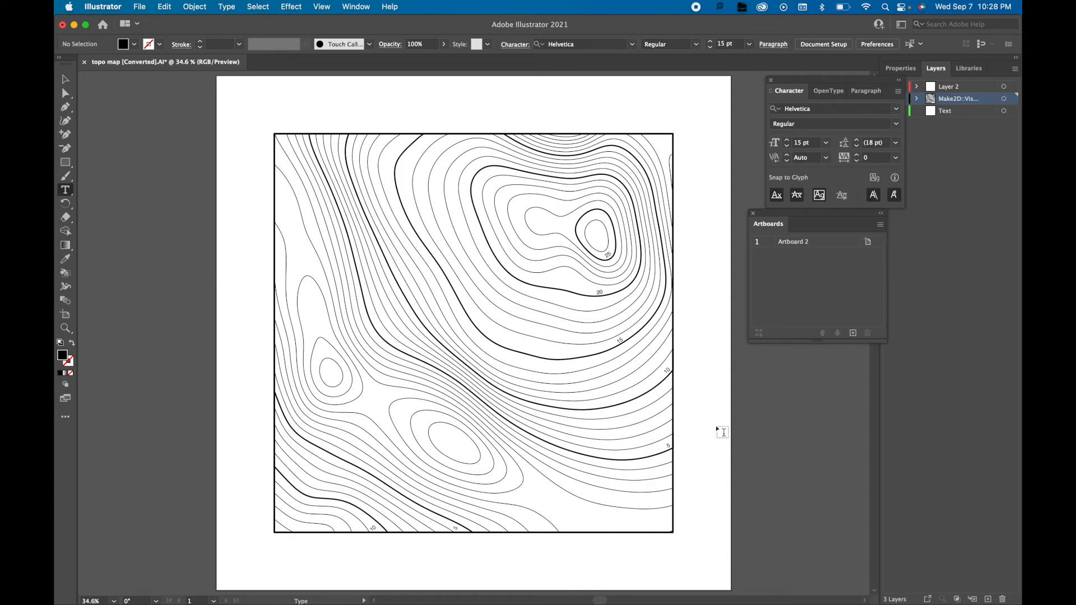
pyautogui.moveTo(257, 347)
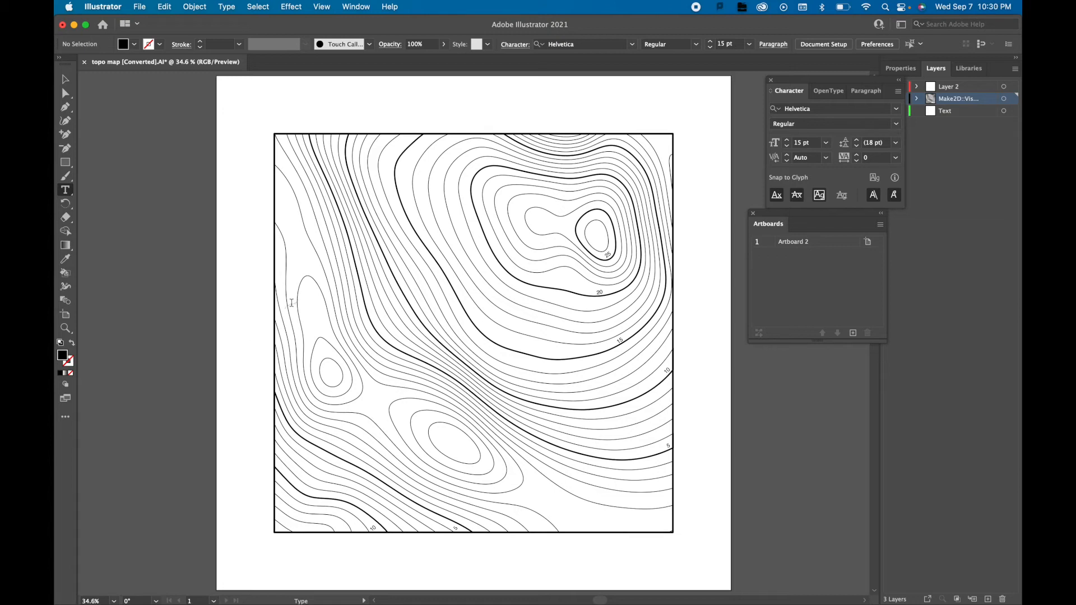
pyautogui.moveTo(69, 69)
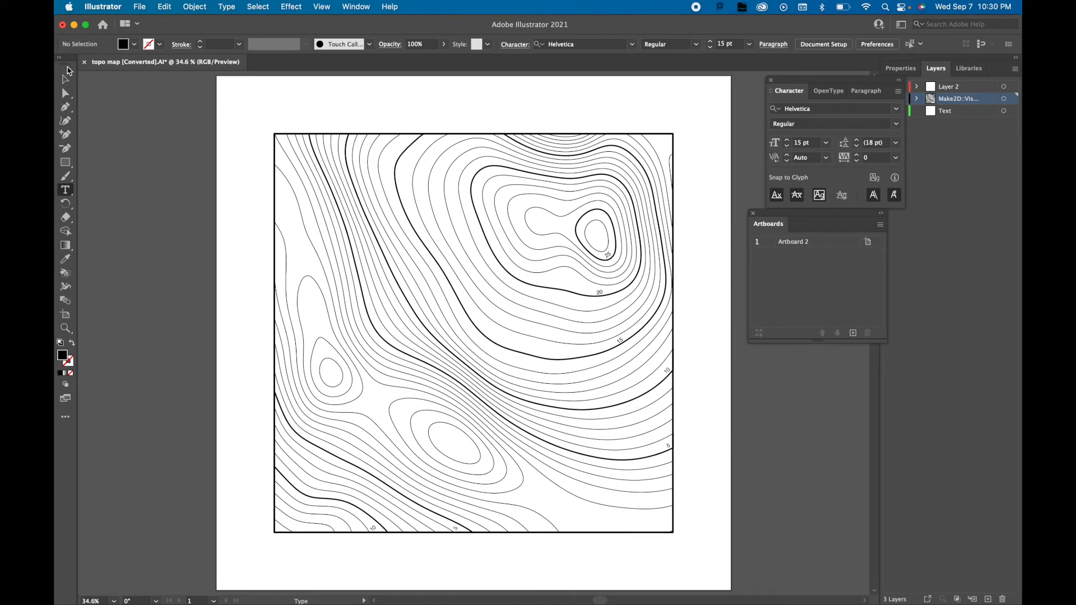
pyautogui.moveTo(147, 97)
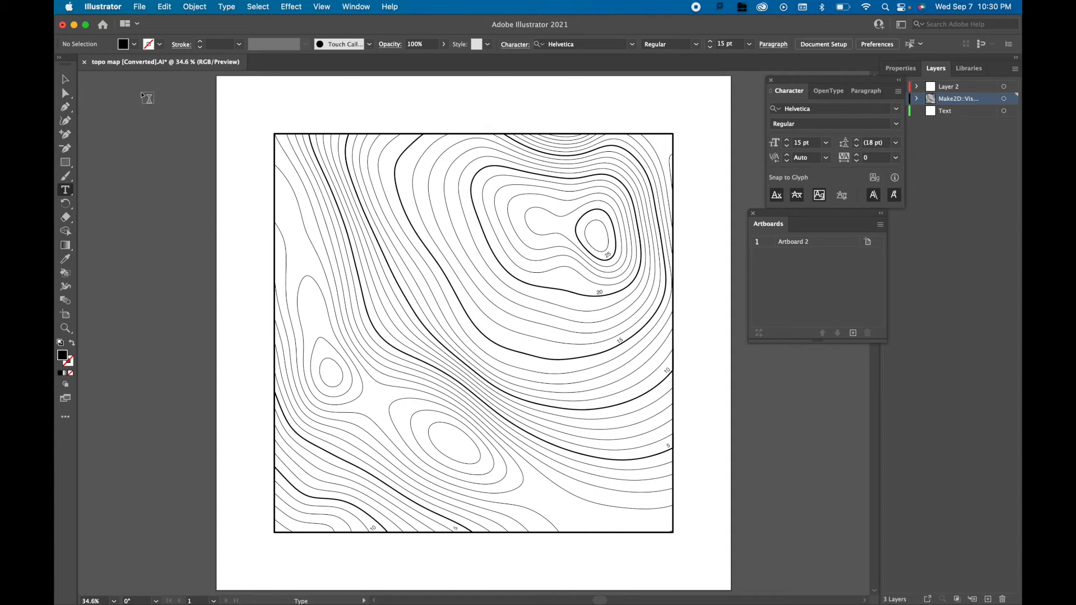
pyautogui.click(65, 79)
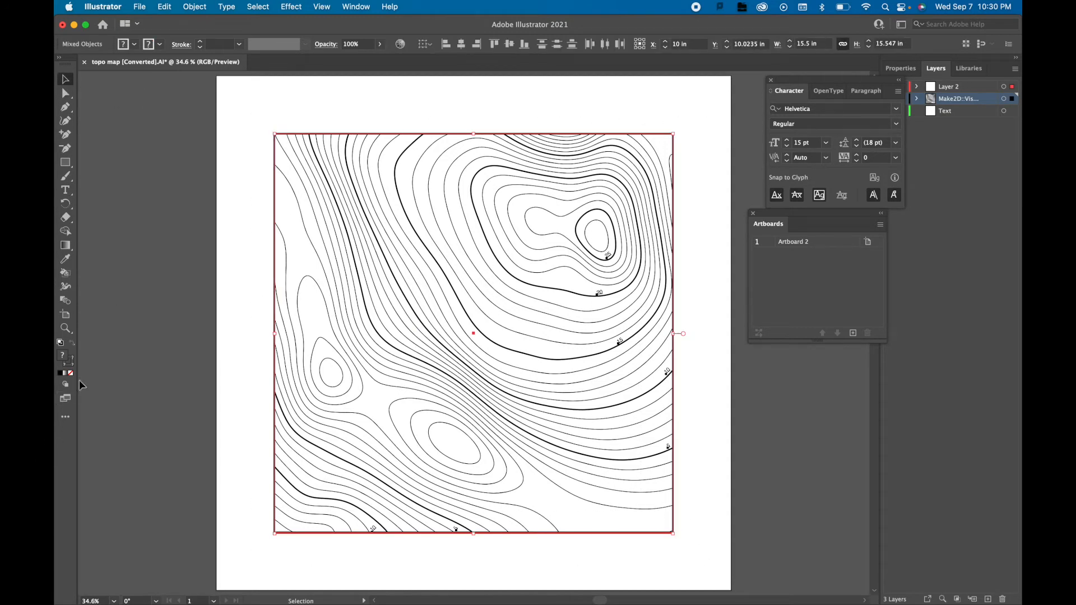
pyautogui.moveTo(239, 369)
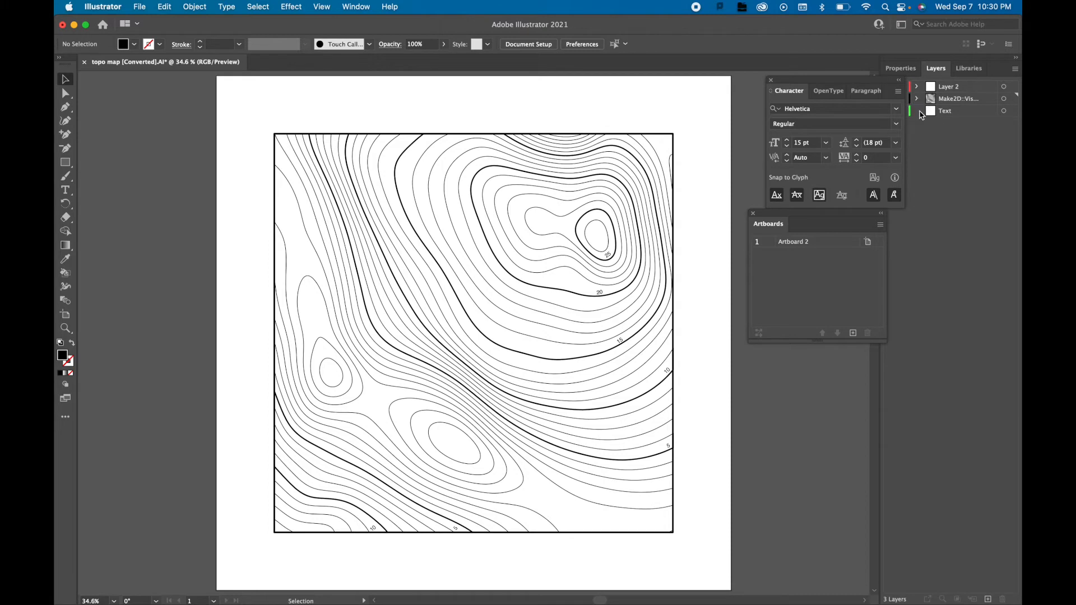
pyautogui.moveTo(932, 119)
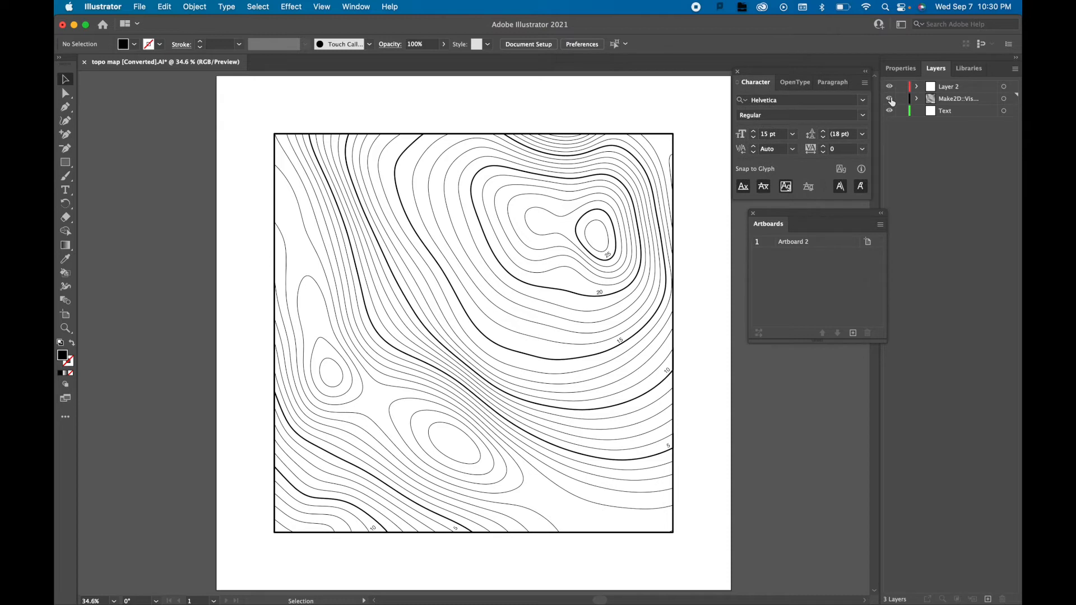
# Step: Recolor all contour lines to mid-gray 999999 through the stroke Color Picker
pyautogui.click(902, 110)
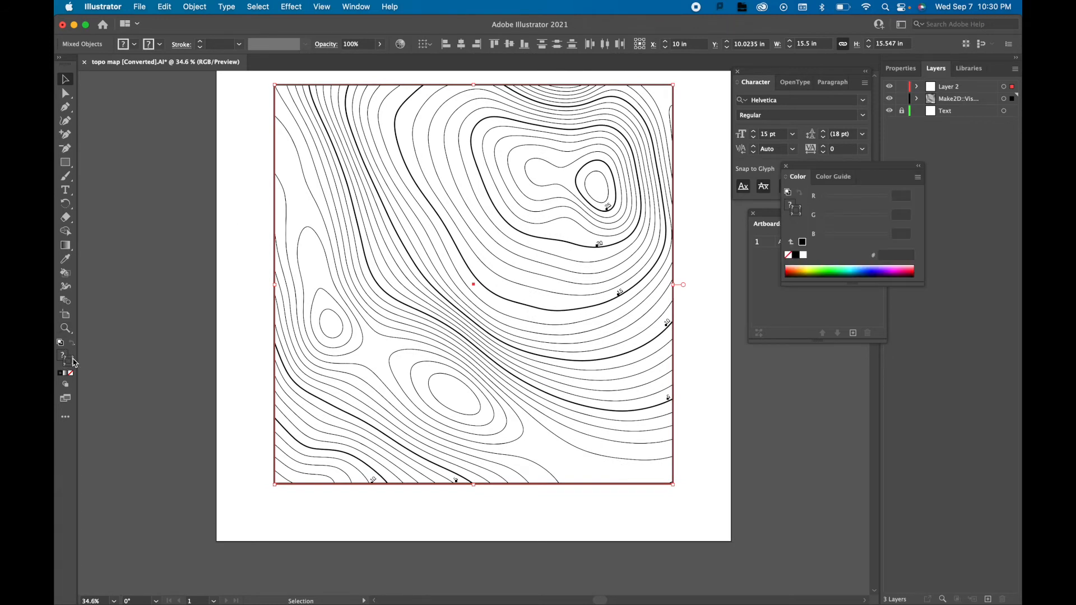
pyautogui.doubleClick(802, 242)
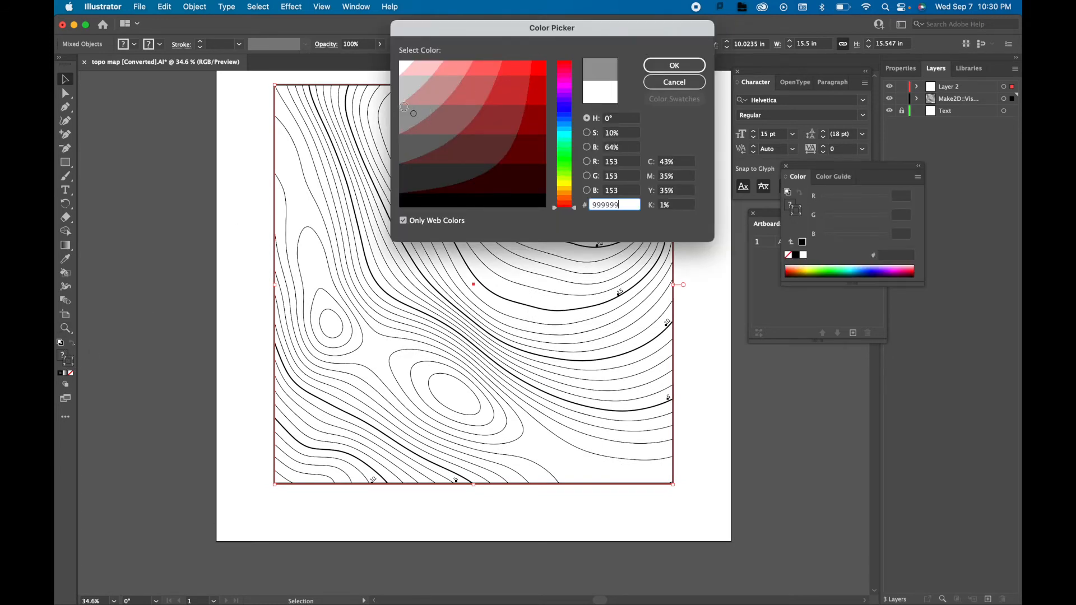
pyautogui.click(411, 146)
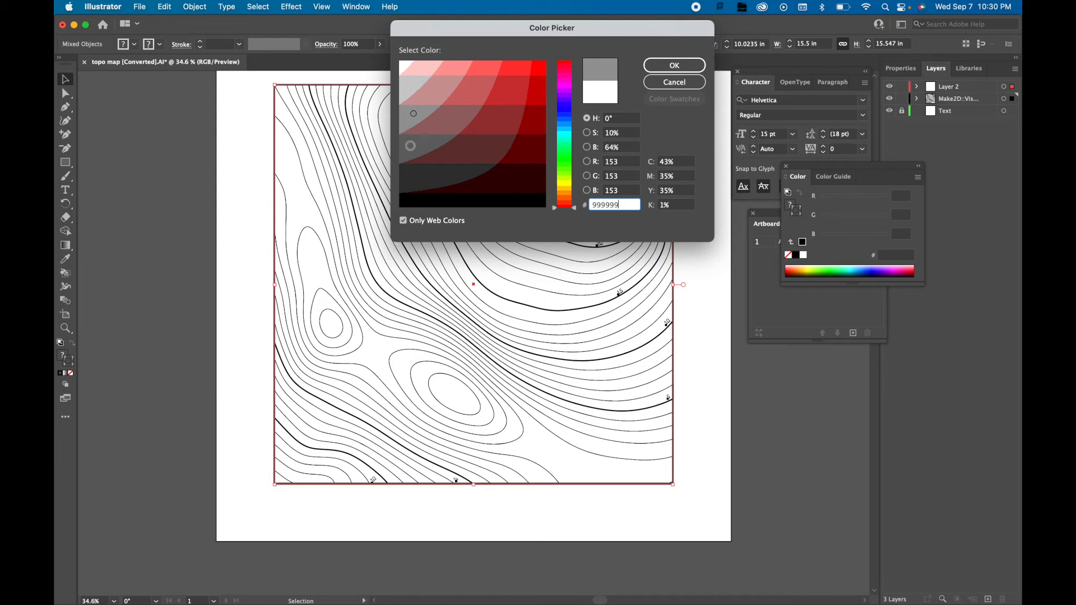
pyautogui.click(673, 65)
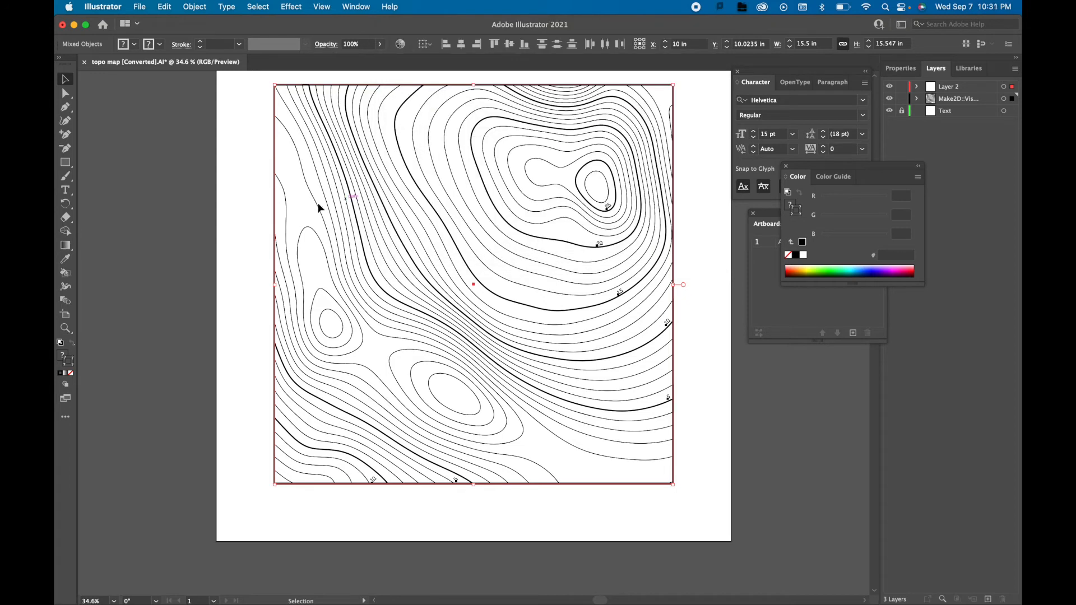
pyautogui.moveTo(74, 362)
pyautogui.write('999999')
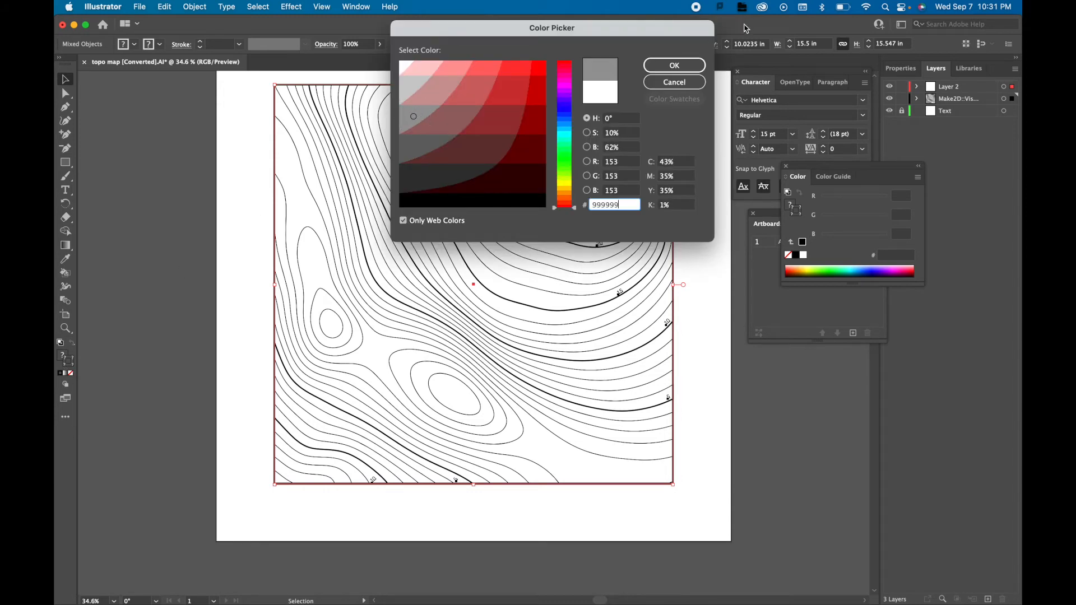
pyautogui.click(673, 65)
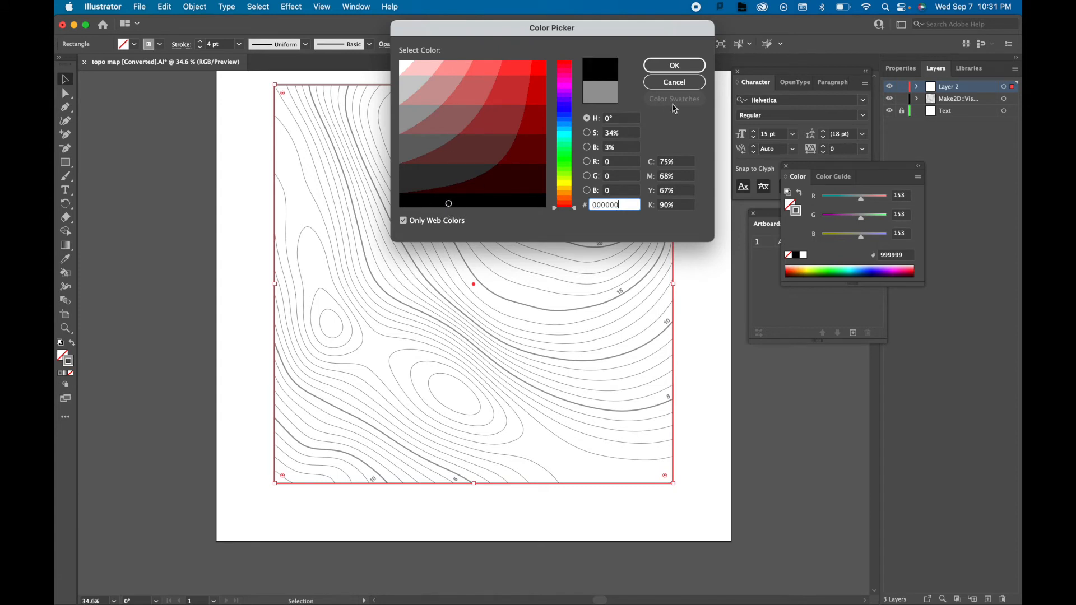
# Step: Set the square frame's stroke back to black 000000
pyautogui.click(674, 82)
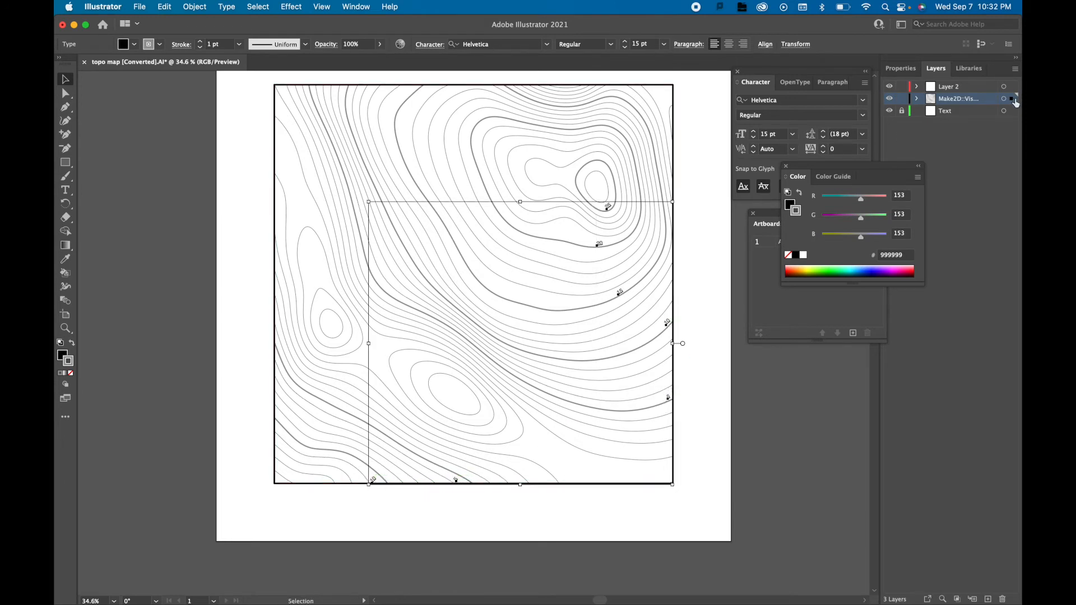
# Step: Give the elevation labels a black fill with no stroke, then deselect
pyautogui.click(1014, 100)
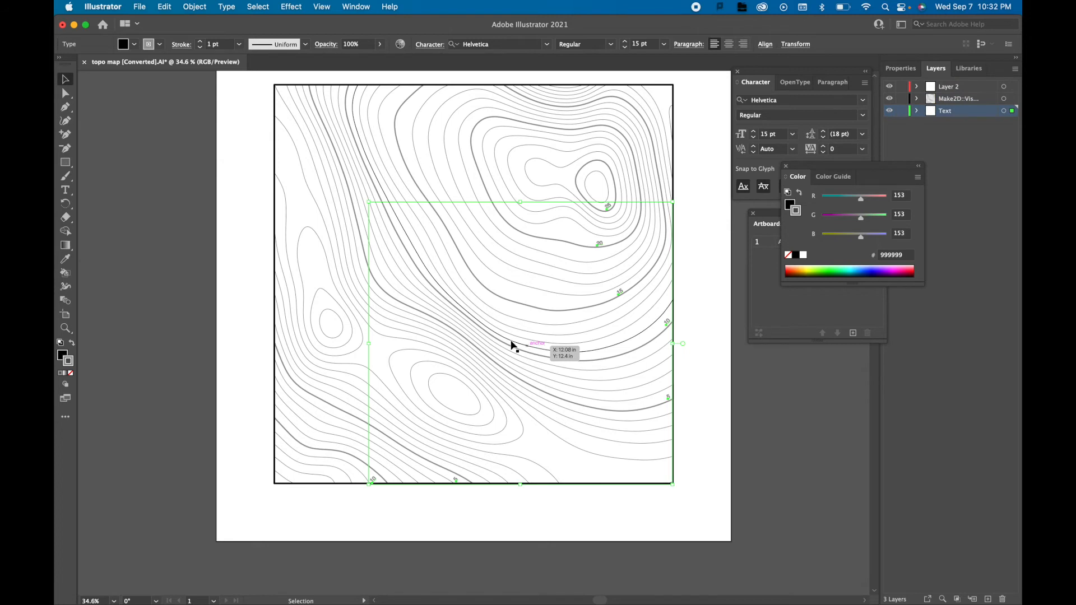
pyautogui.moveTo(953, 146)
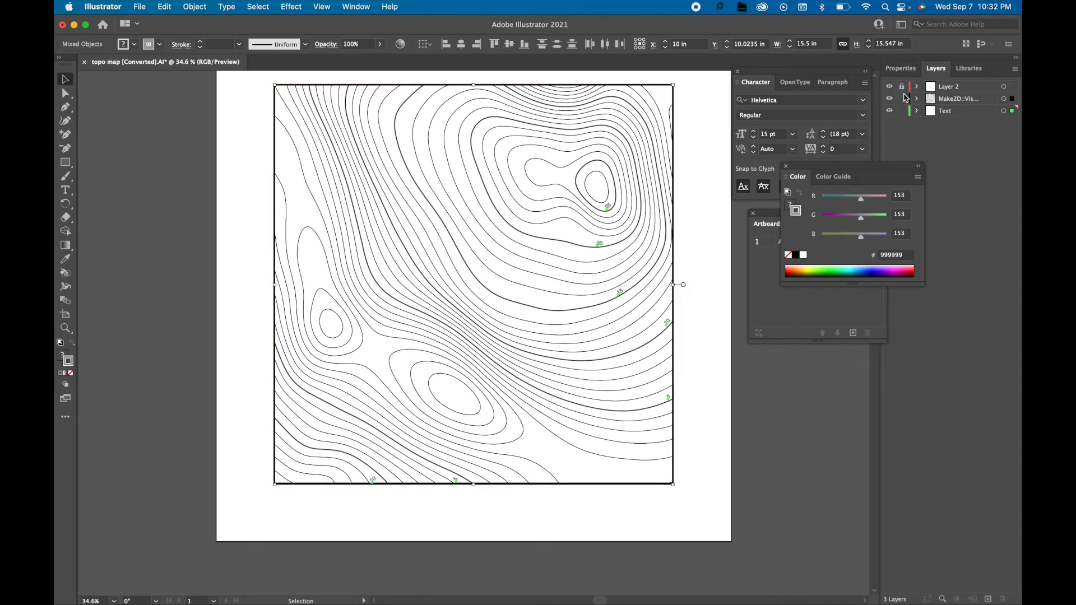
pyautogui.click(560, 266)
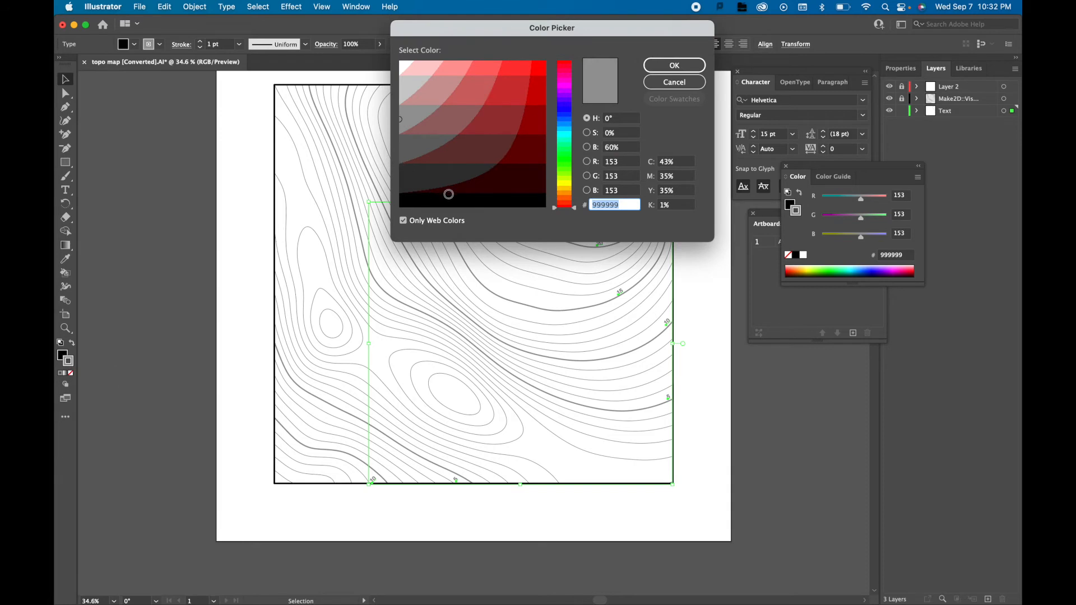
pyautogui.moveTo(706, 78)
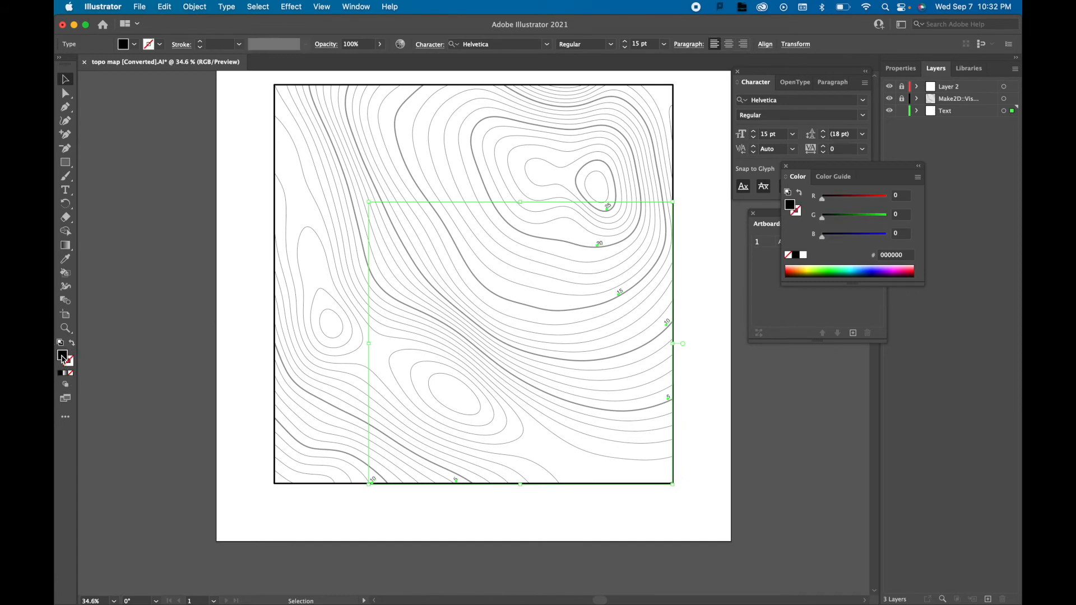
pyautogui.click(703, 268)
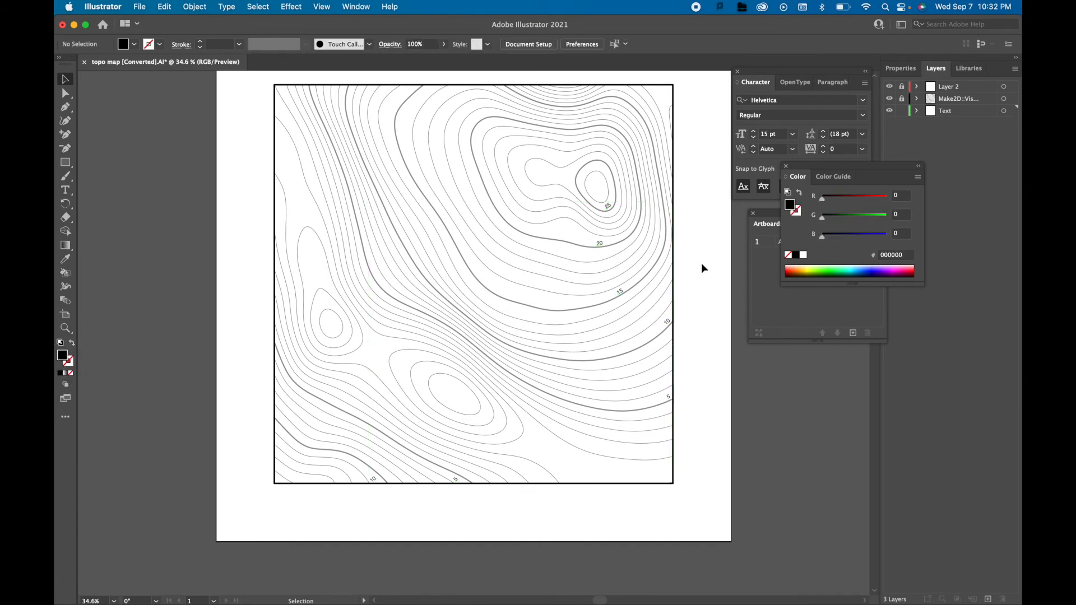
pyautogui.moveTo(237, 370)
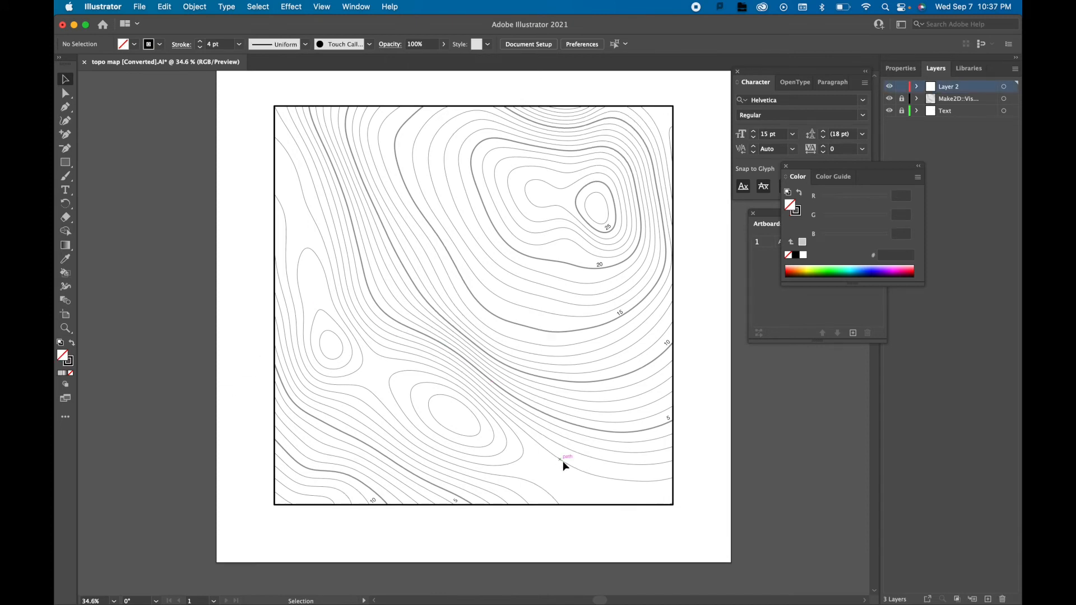
# Step: Fill the background square light gray cccccc beneath the contours and labels
pyautogui.click(566, 457)
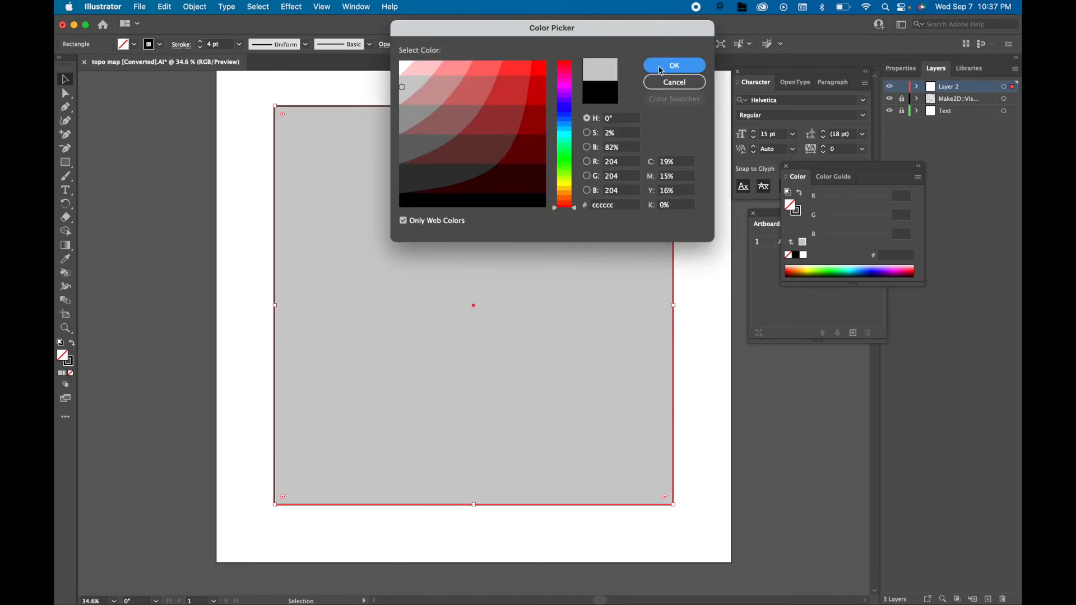
pyautogui.click(673, 65)
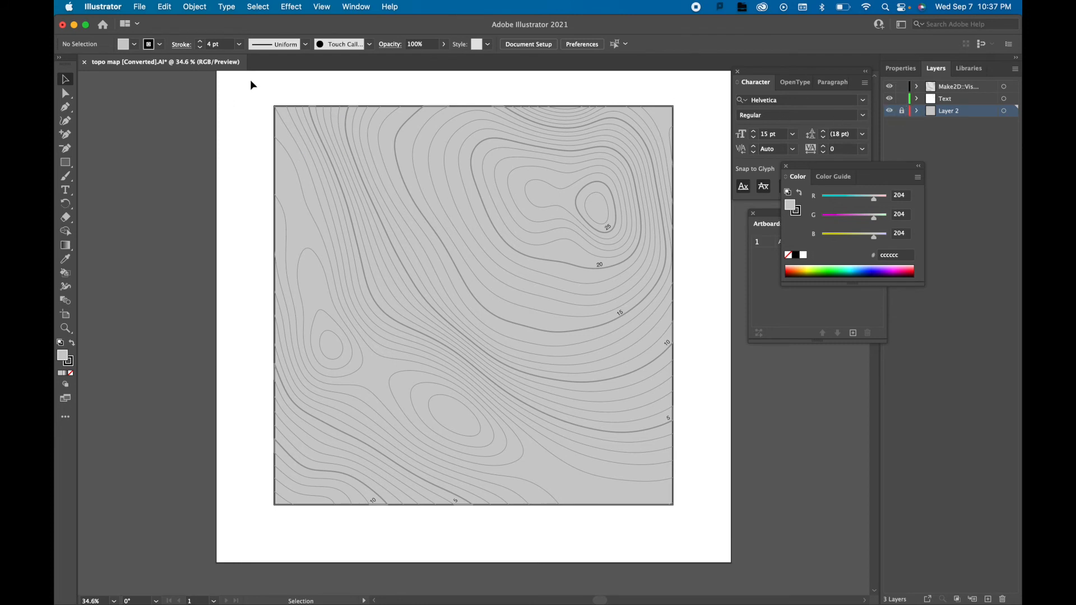
# Step: Set all the Make2D contour lines' stroke to white ffffff
pyautogui.click(902, 98)
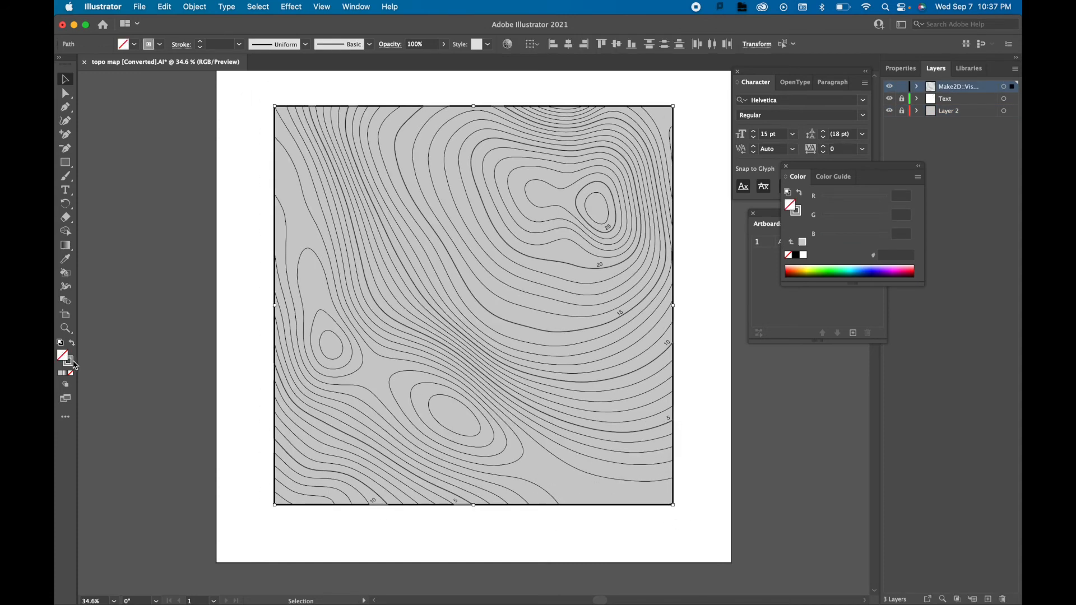
pyautogui.doubleClick(63, 355)
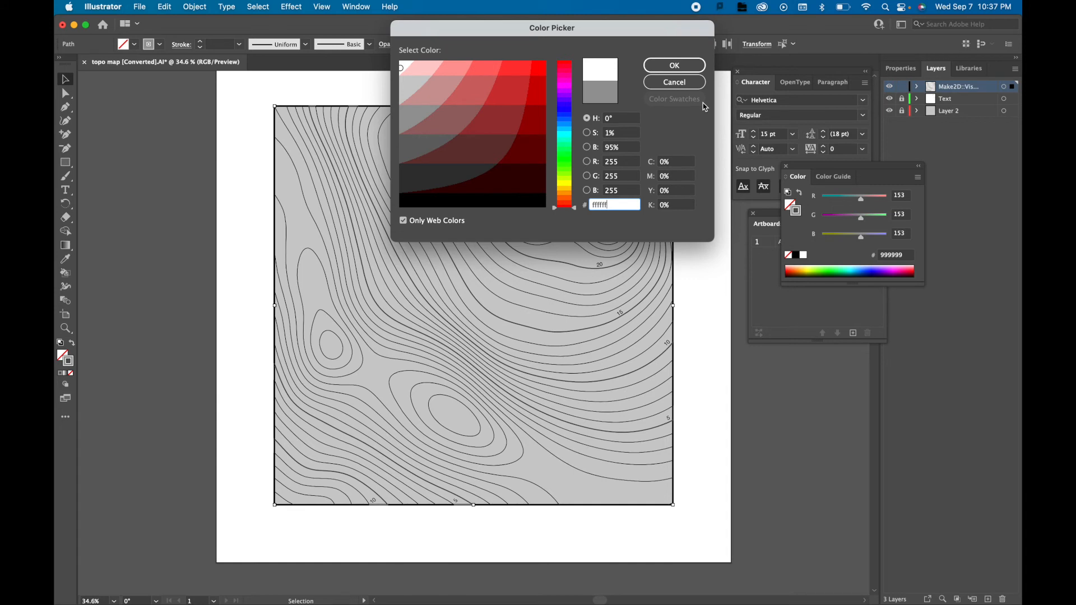
pyautogui.click(674, 64)
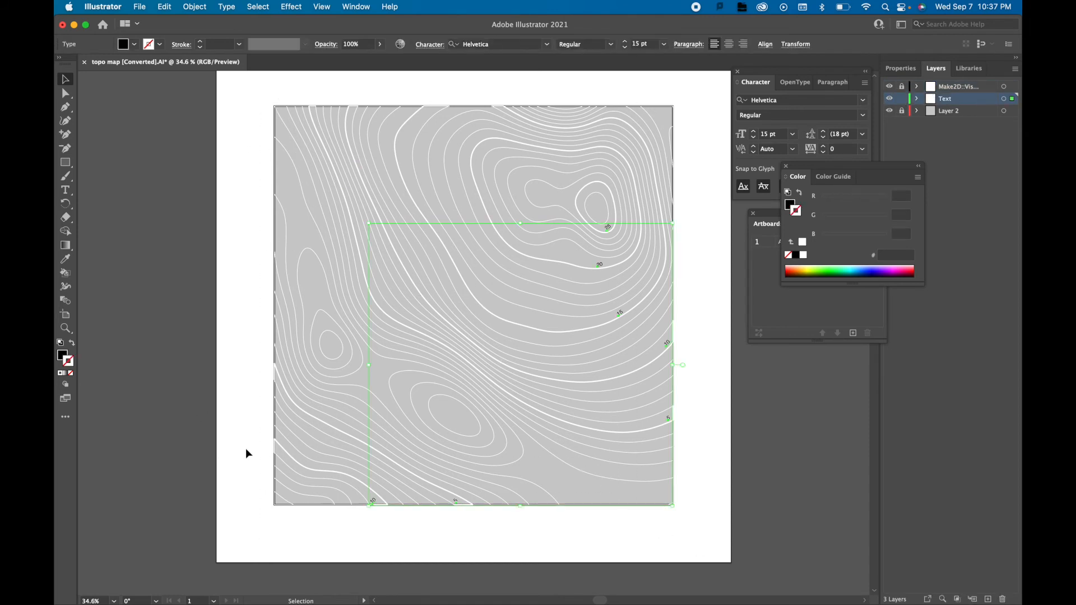
# Step: Fill the elevation labels white ffffff and set them to Helvetica Bold
pyautogui.doubleClick(789, 206)
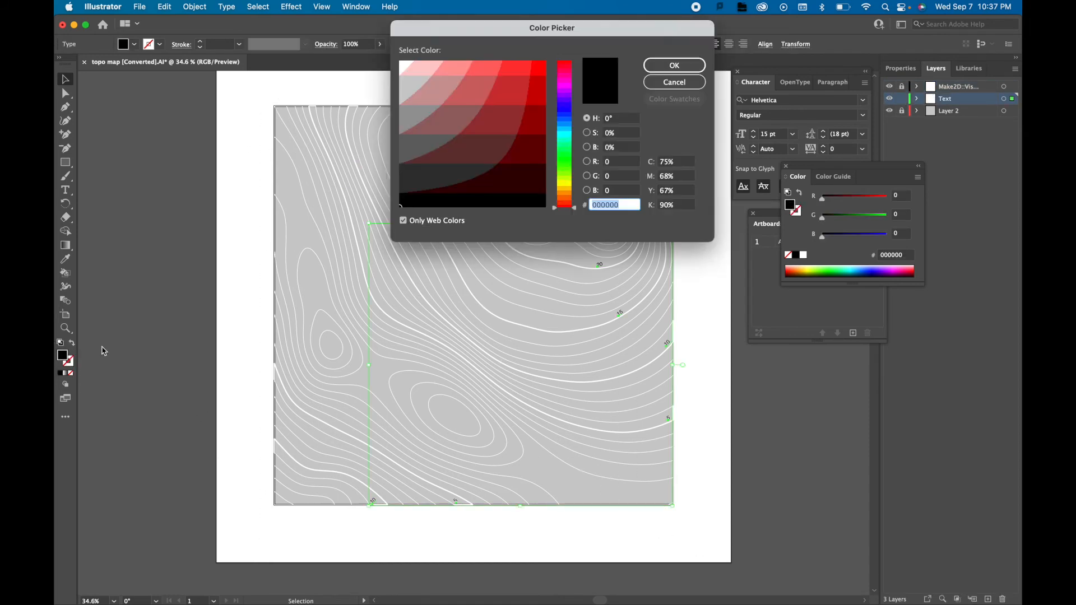
pyautogui.click(404, 68)
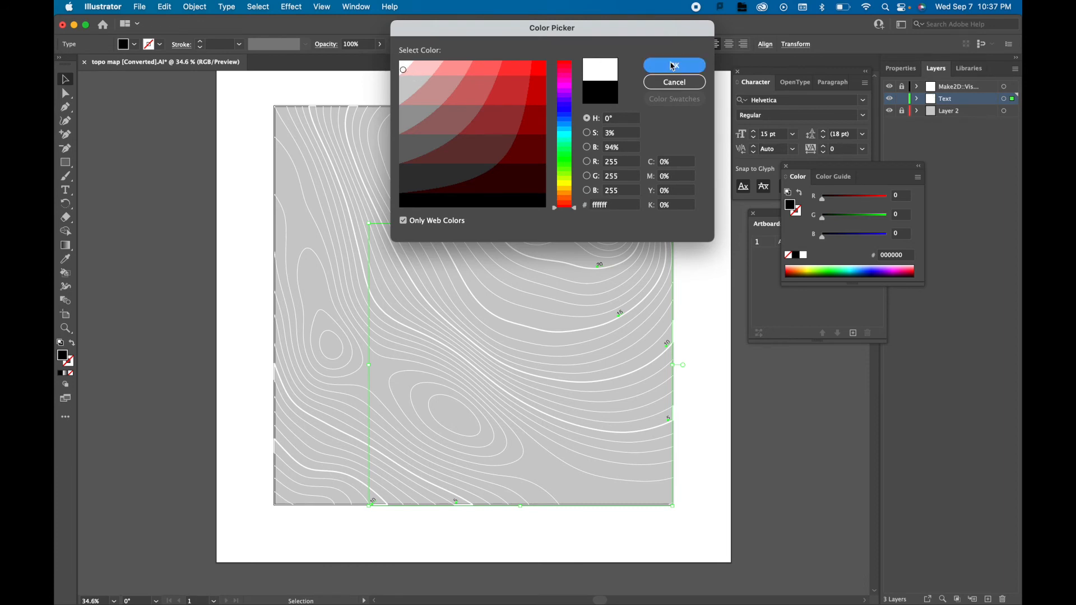
pyautogui.click(674, 65)
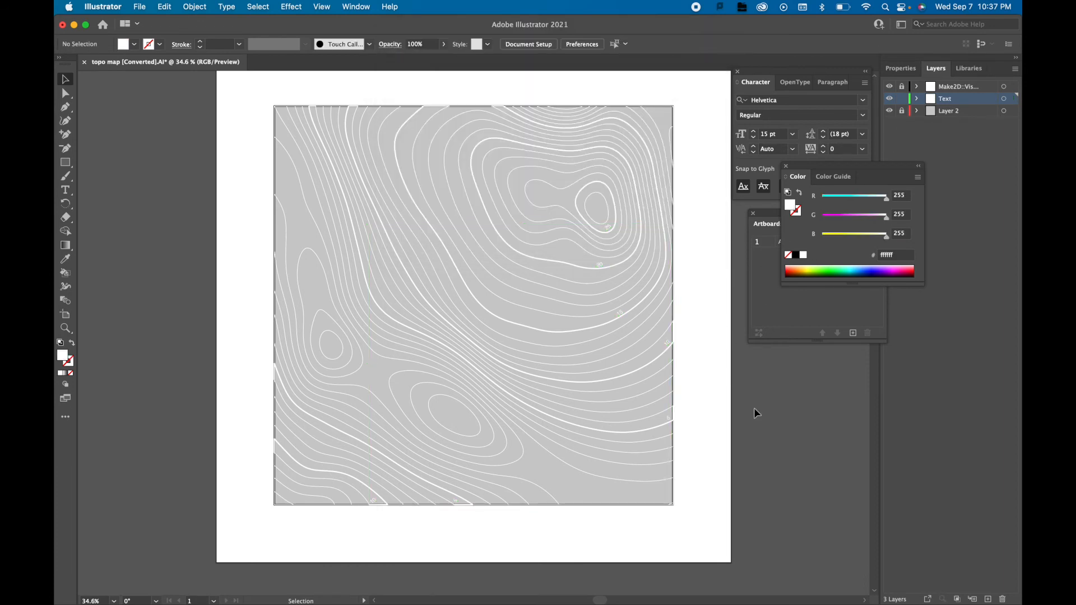
pyautogui.moveTo(930, 119)
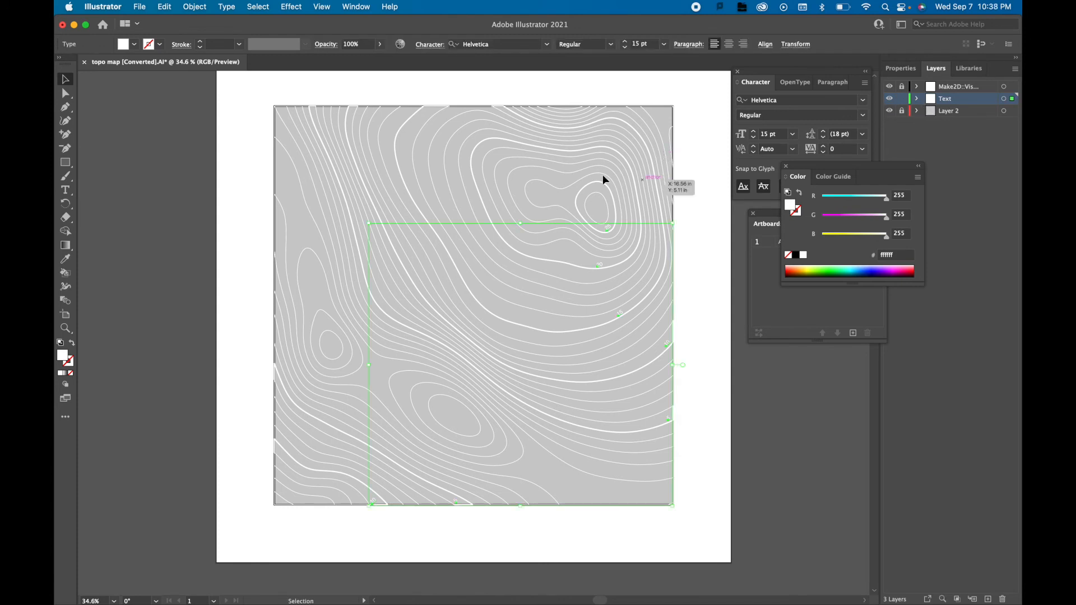
pyautogui.click(865, 114)
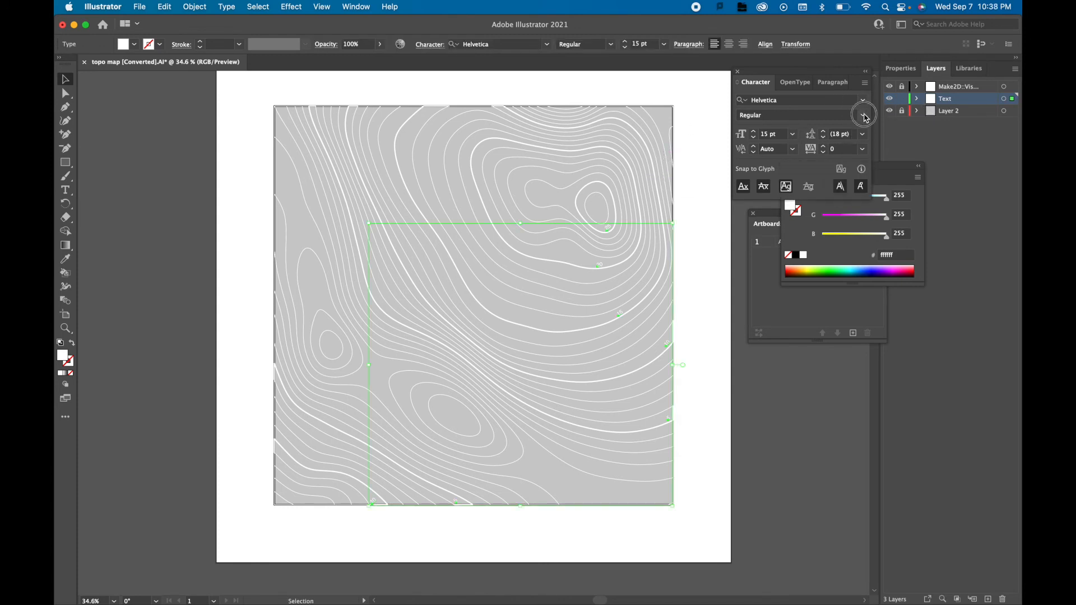
pyautogui.click(864, 114)
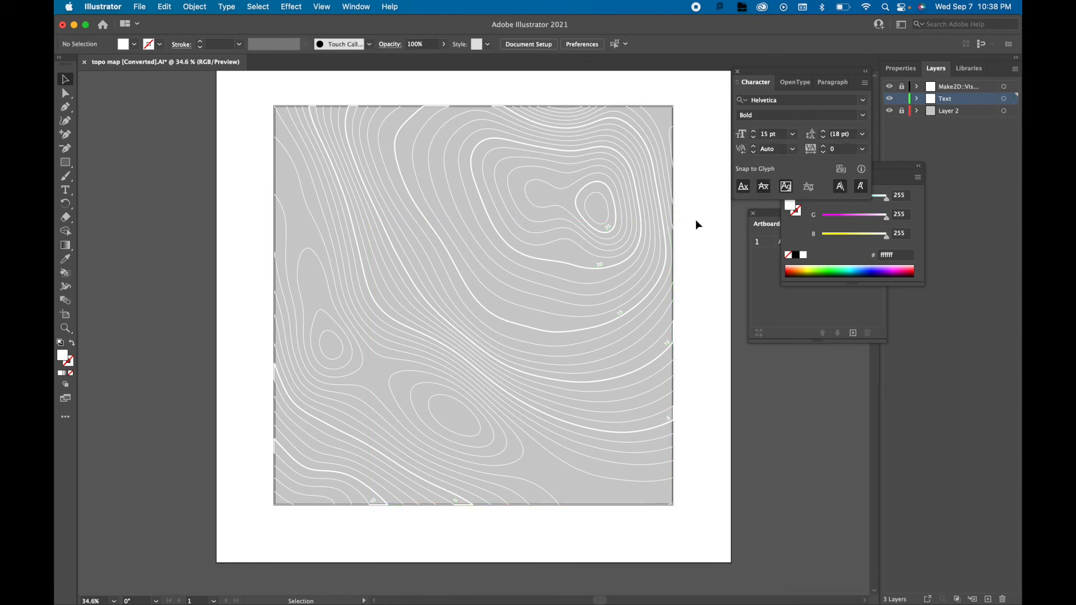
pyautogui.moveTo(275, 110)
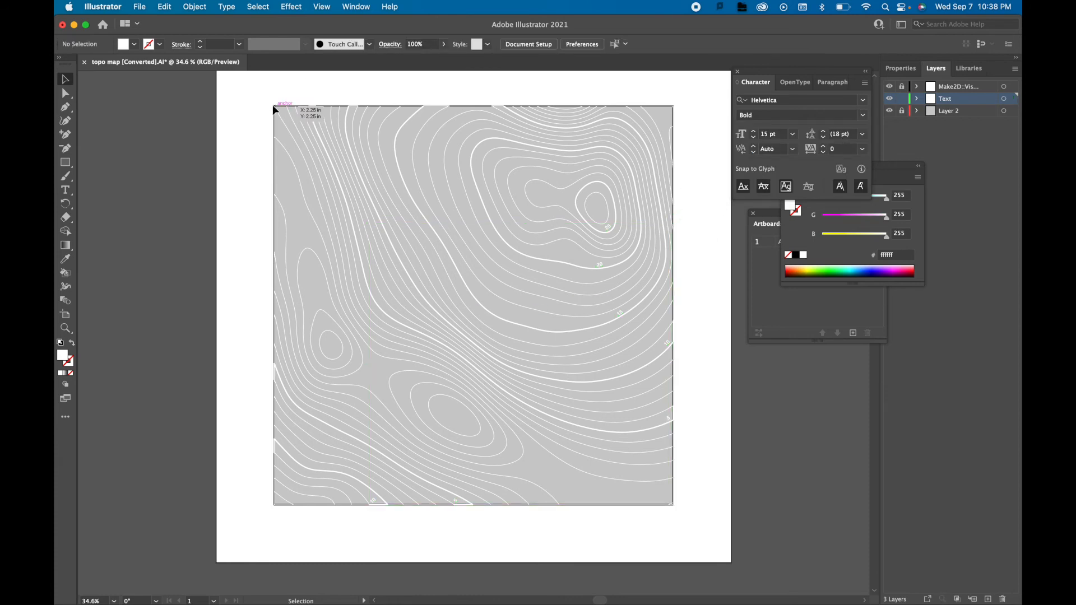
pyautogui.moveTo(975, 140)
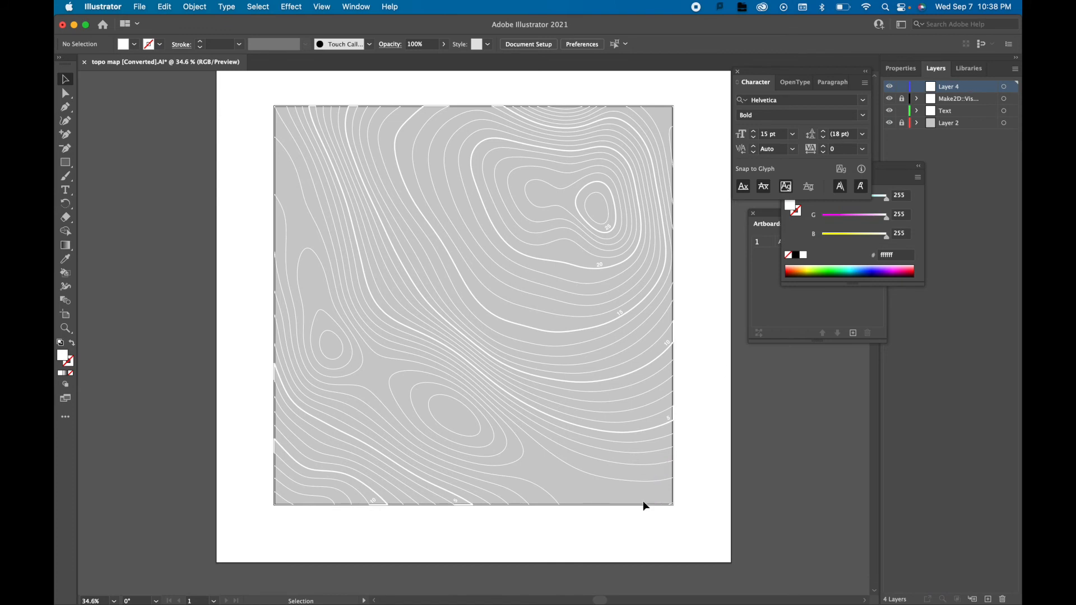
pyautogui.moveTo(642, 499)
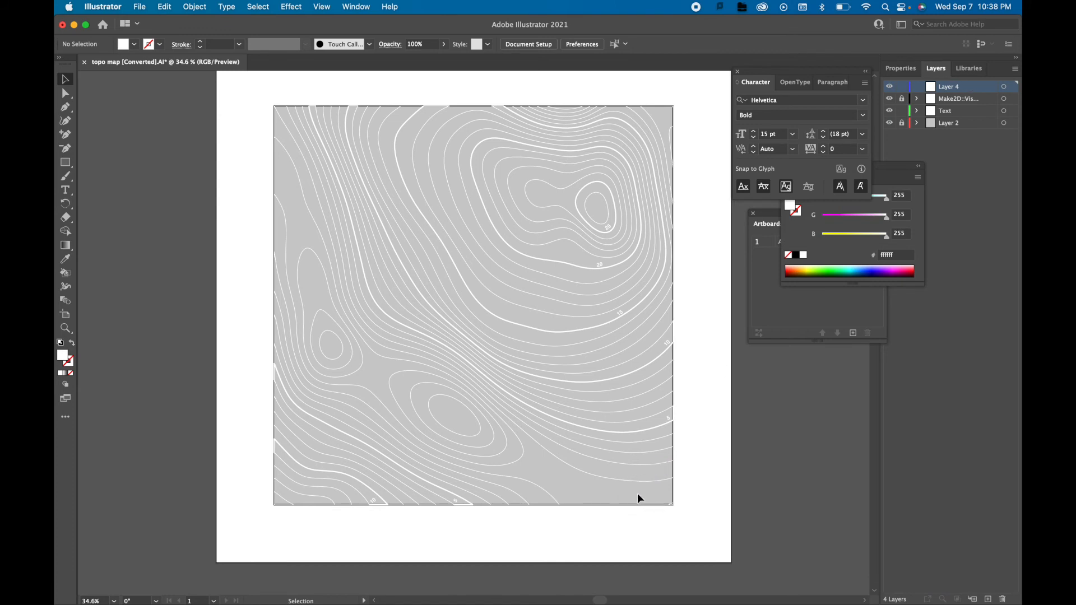
pyautogui.moveTo(685, 335)
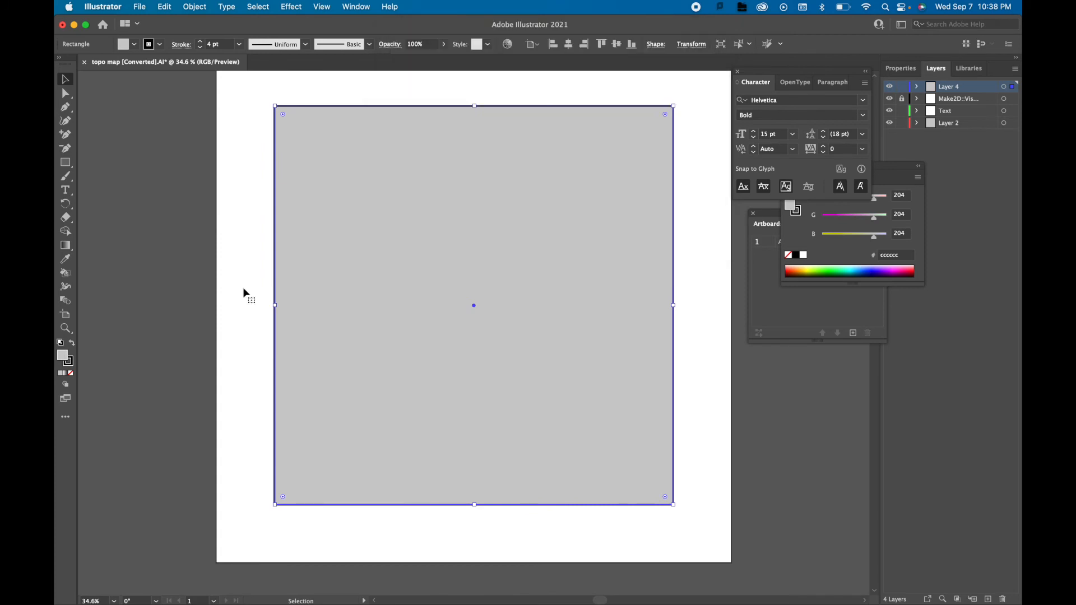
# Step: Remove the fill from the copied square on the new top layer and deselect it
pyautogui.click(71, 373)
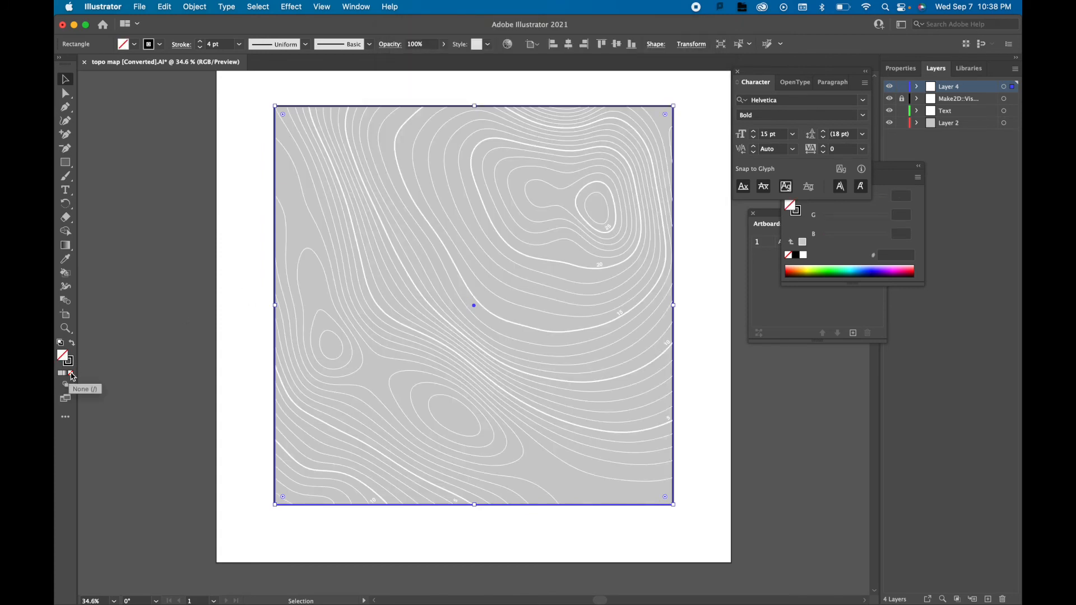
pyautogui.click(644, 575)
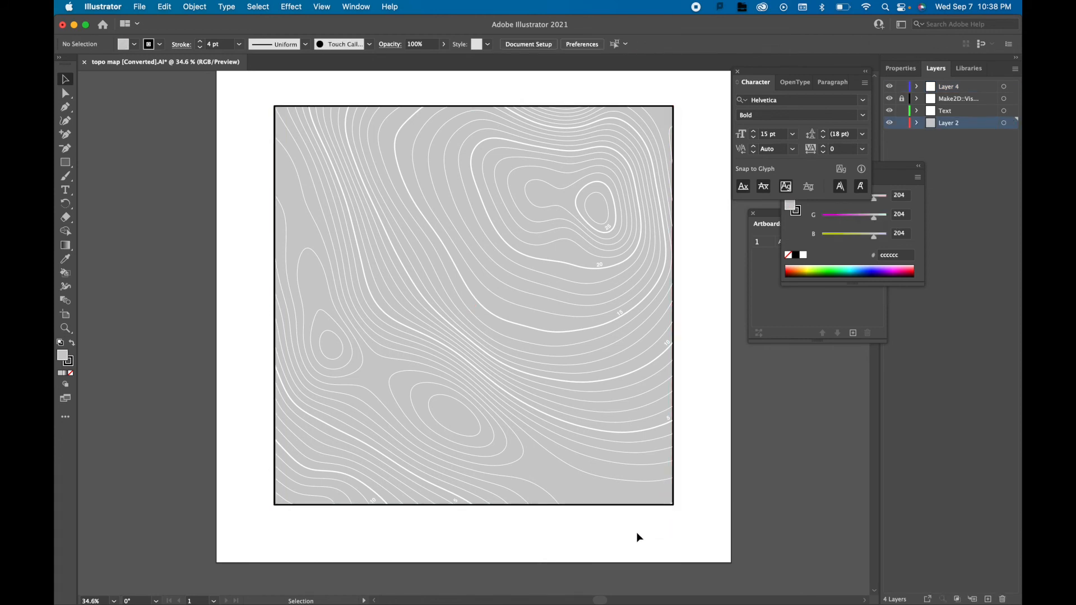
pyautogui.moveTo(585, 533)
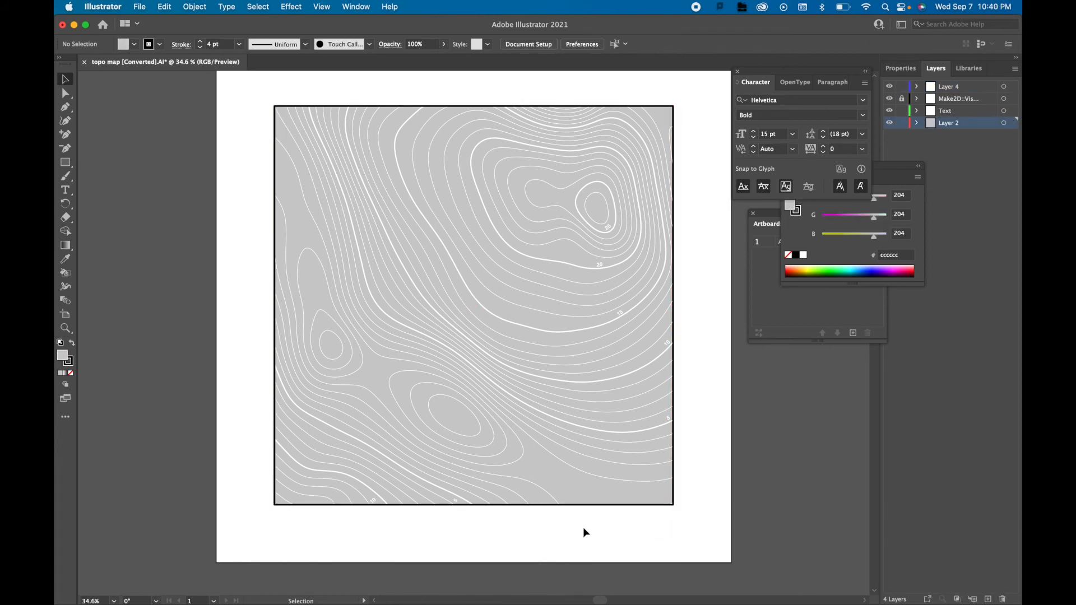
# Step: Fill the background square on Layer 2 solid black 000000
pyautogui.click(473, 305)
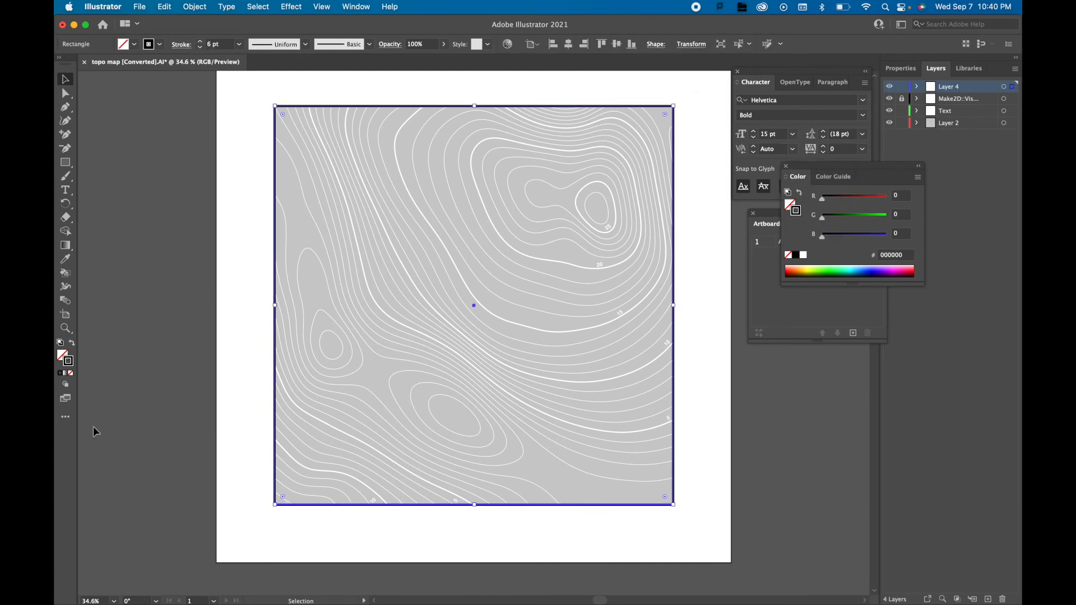
pyautogui.doubleClick(794, 210)
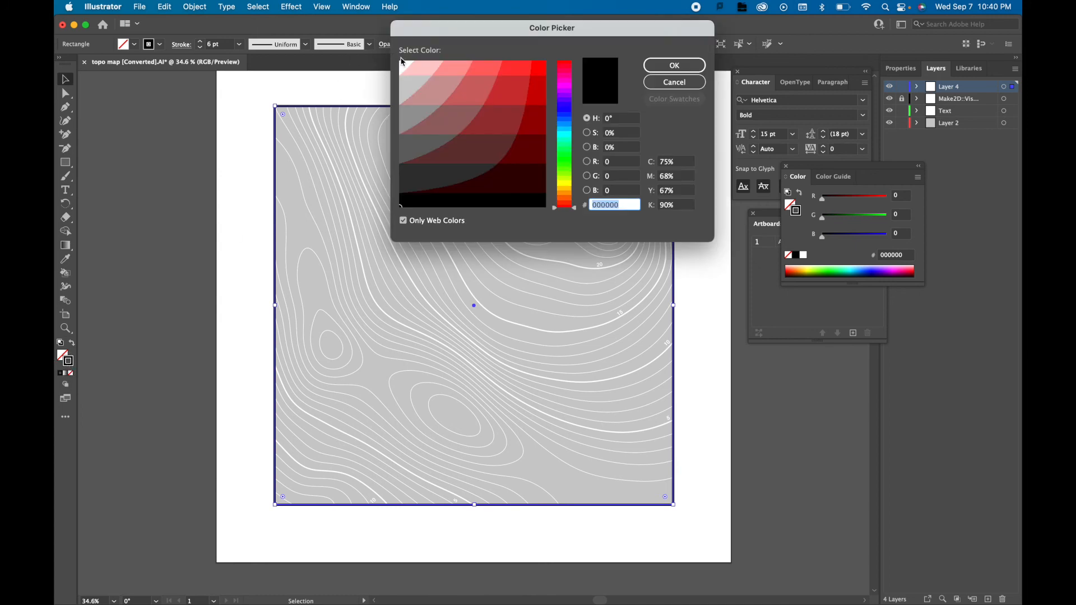
pyautogui.click(673, 65)
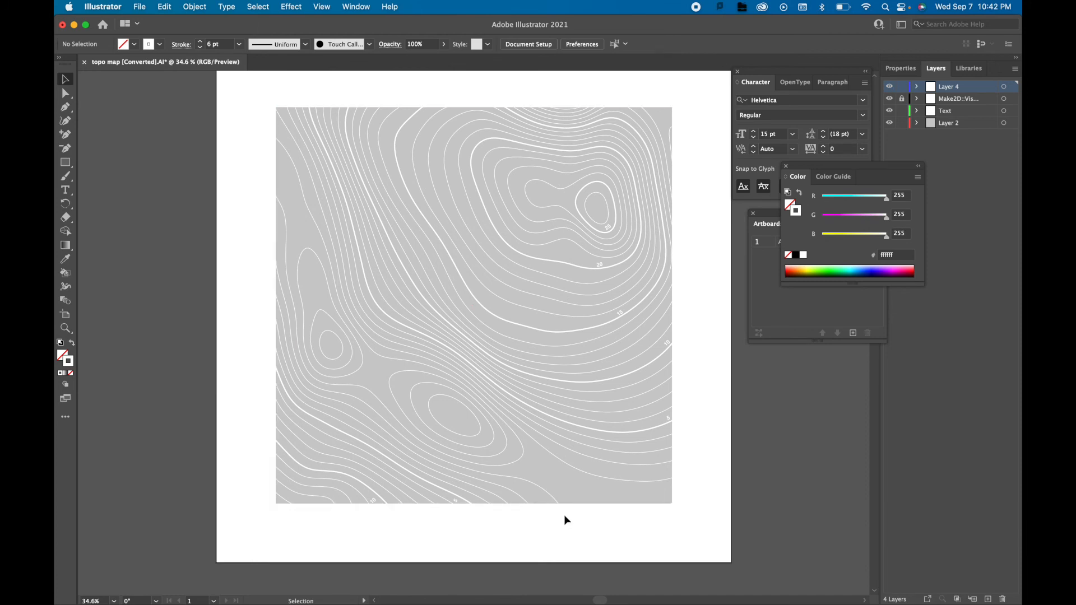
pyautogui.click(473, 306)
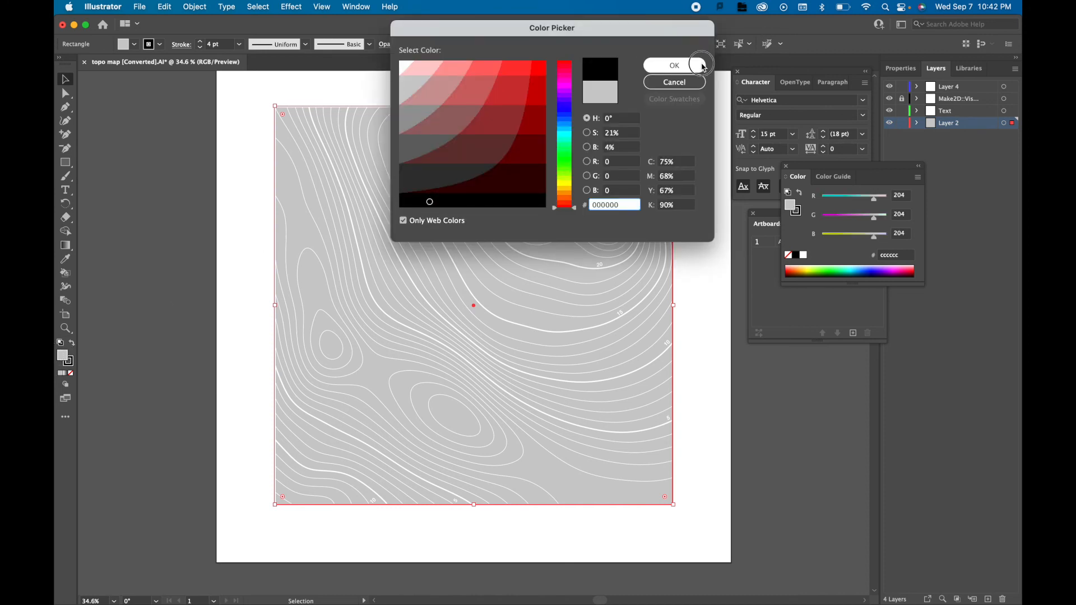
pyautogui.click(674, 65)
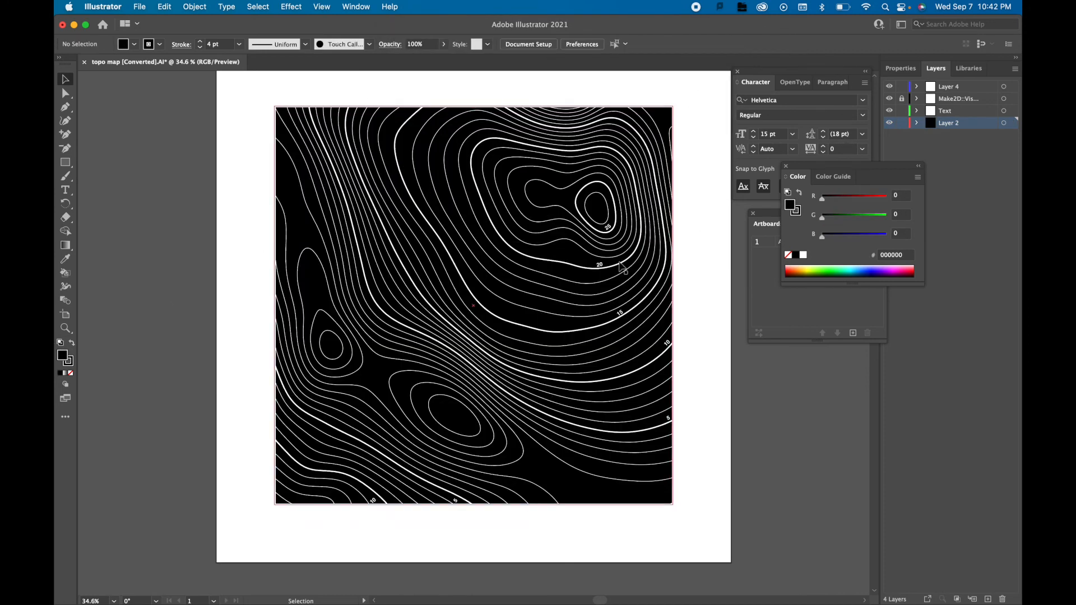
pyautogui.moveTo(545, 286)
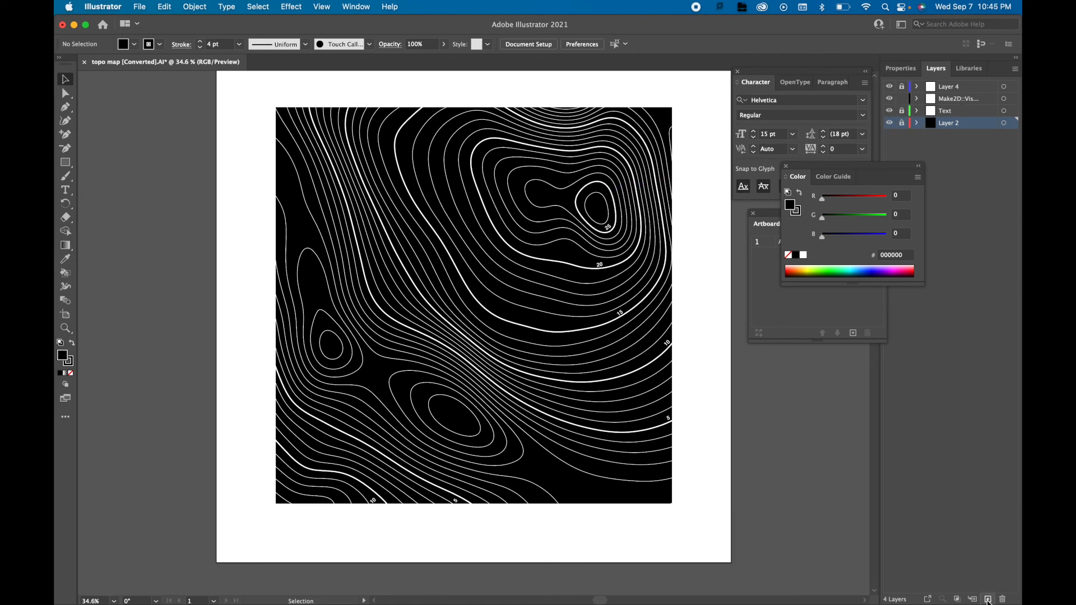
# Step: Create empty Layer 5 and select all the contour line artwork to copy into it
pyautogui.click(988, 600)
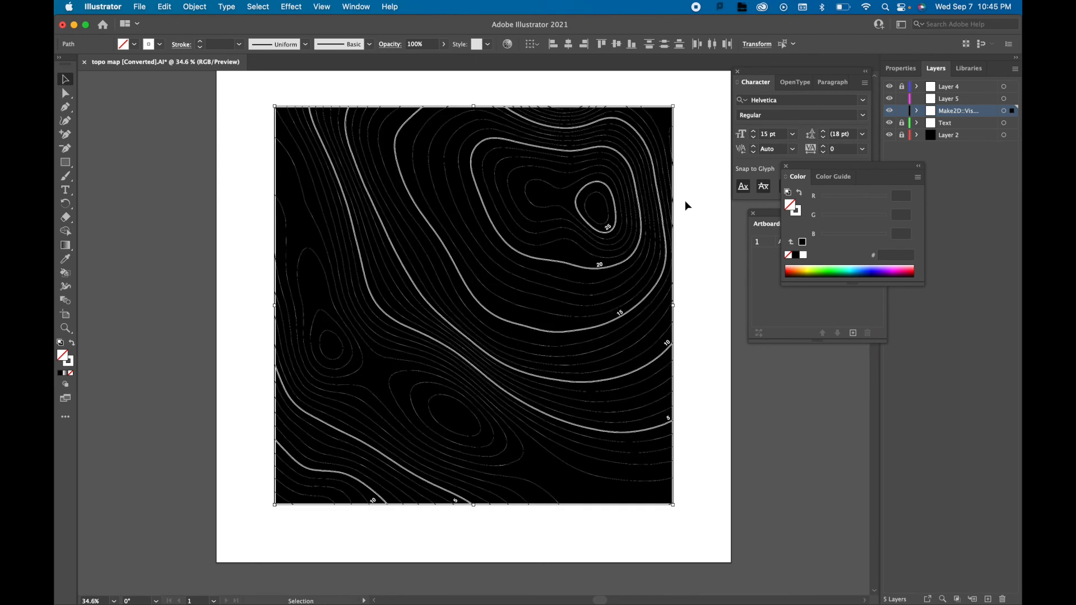
pyautogui.click(165, 7)
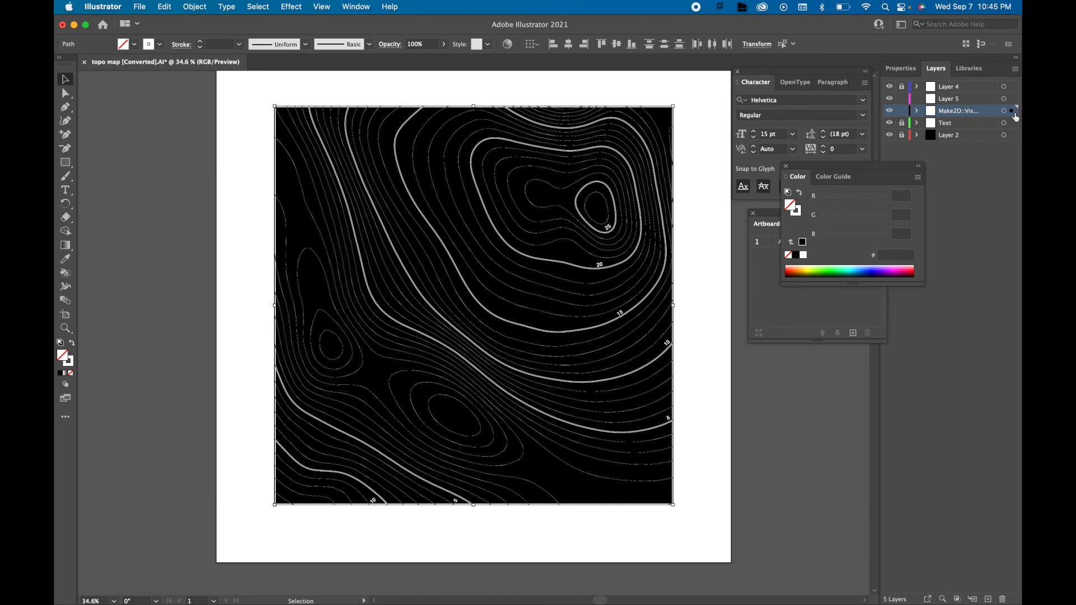
pyautogui.moveTo(1012, 110)
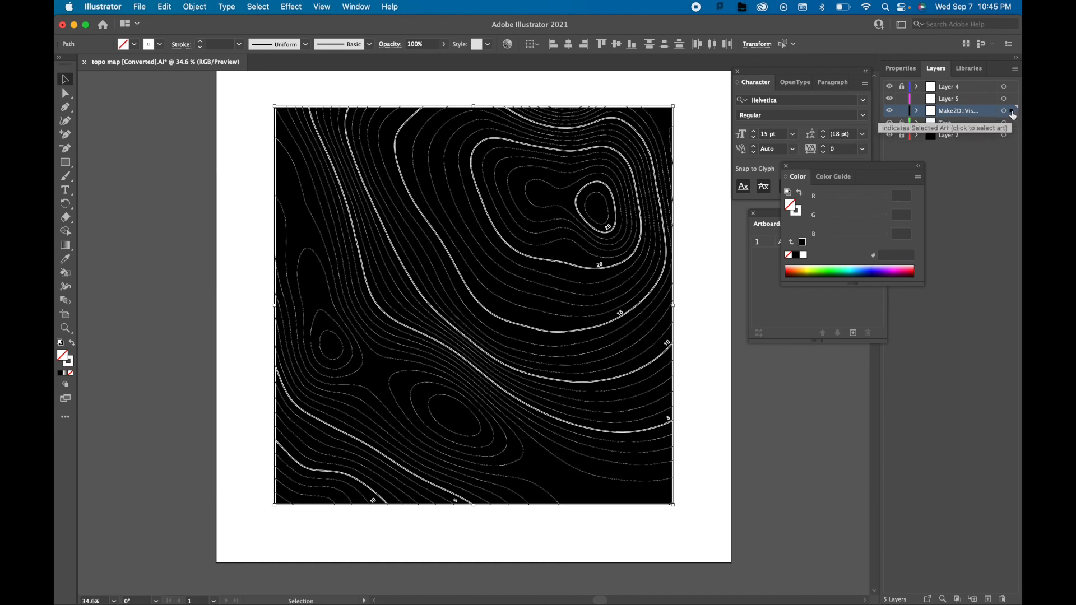
pyautogui.click(1006, 98)
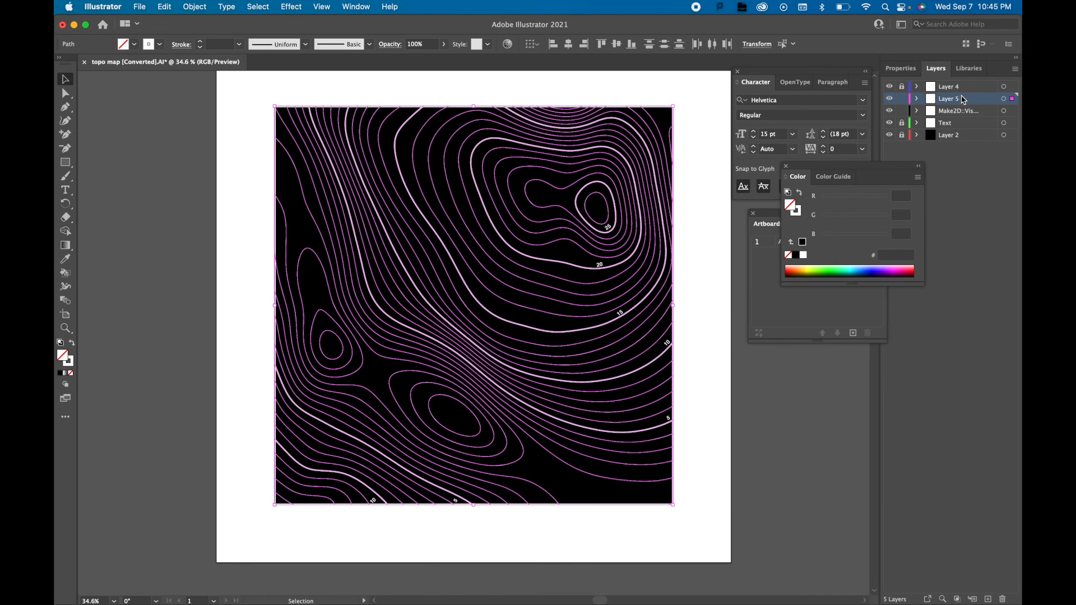
# Step: Reorder so the original contour layer stays above the copied Layer 5
pyautogui.click(961, 110)
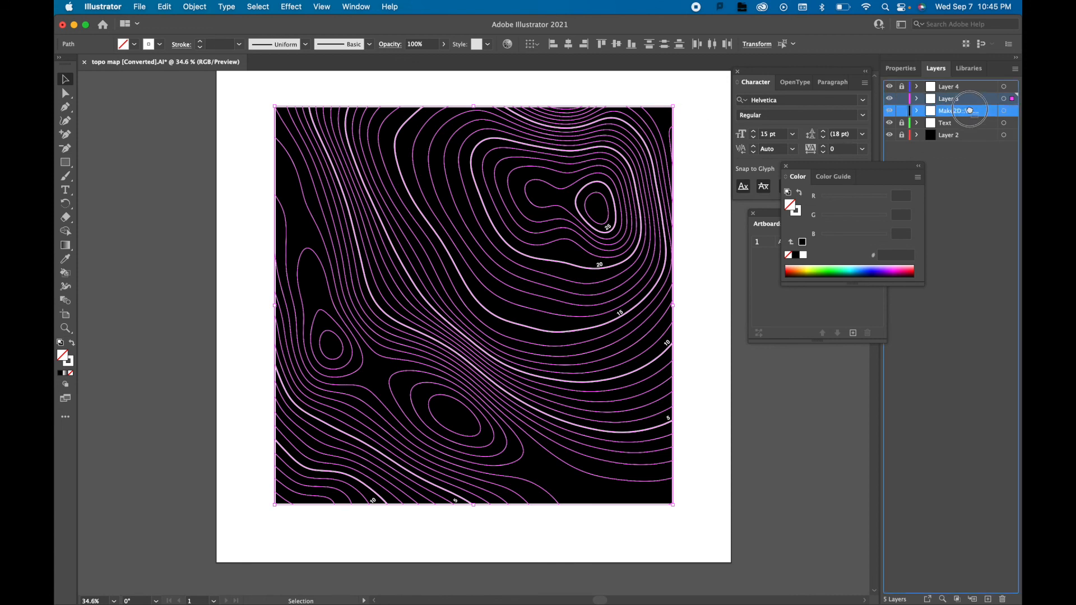
pyautogui.click(954, 110)
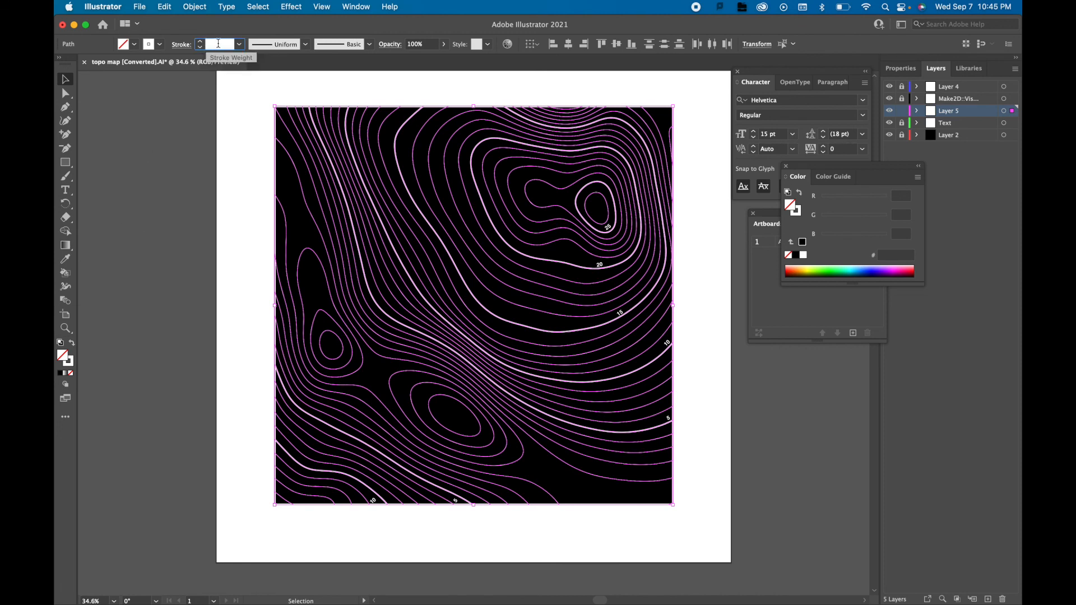
# Step: Try 80, 20 and 60 pt strokes on the copies and lower their opacity toward 5-10%
pyautogui.click(238, 44)
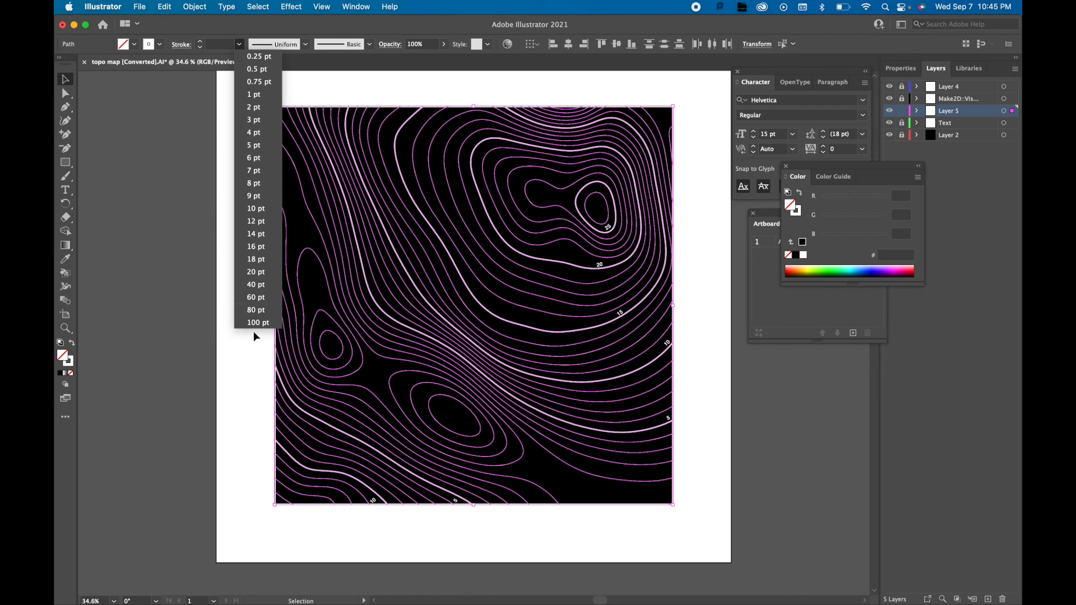
pyautogui.click(255, 310)
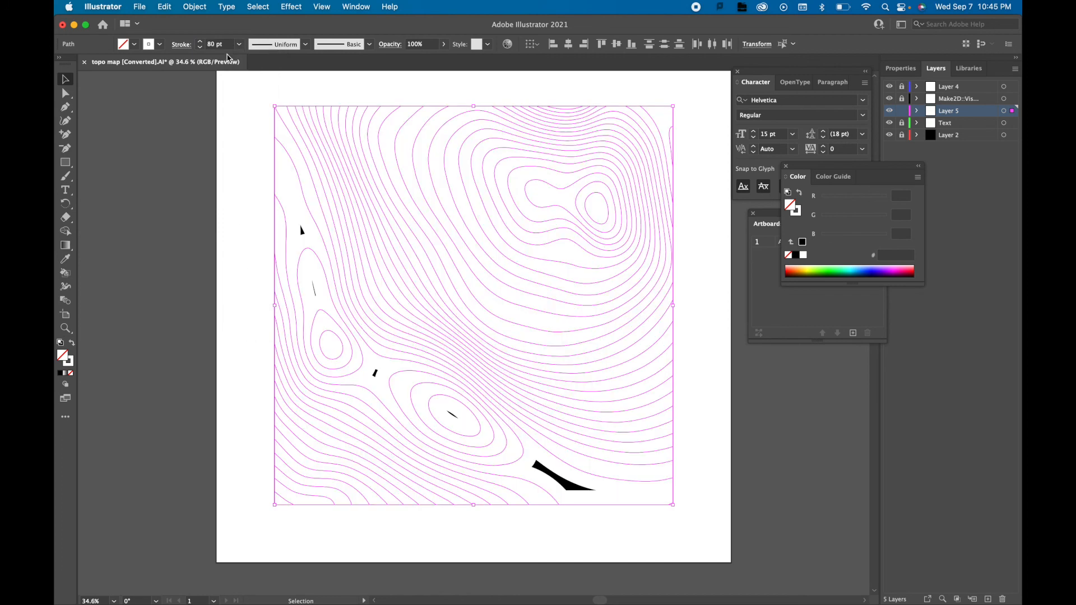
pyautogui.click(237, 44)
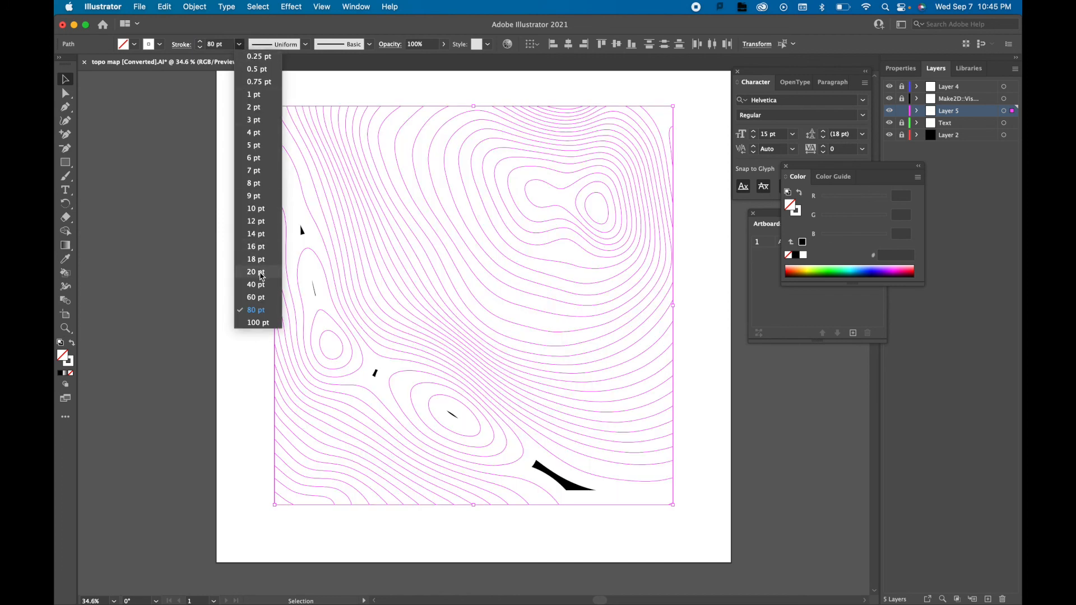
pyautogui.click(255, 272)
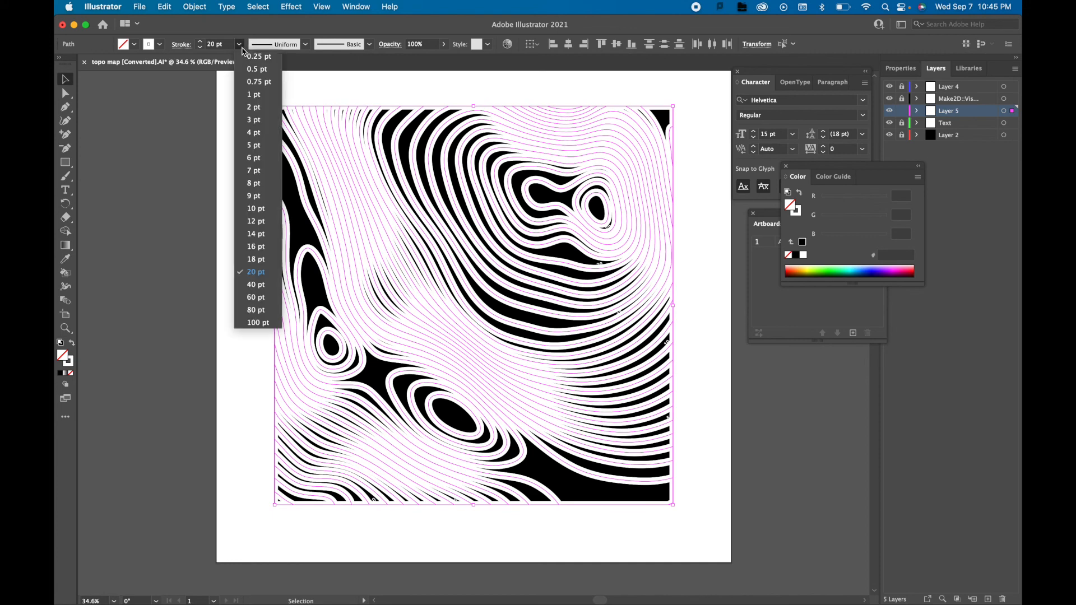
pyautogui.click(256, 297)
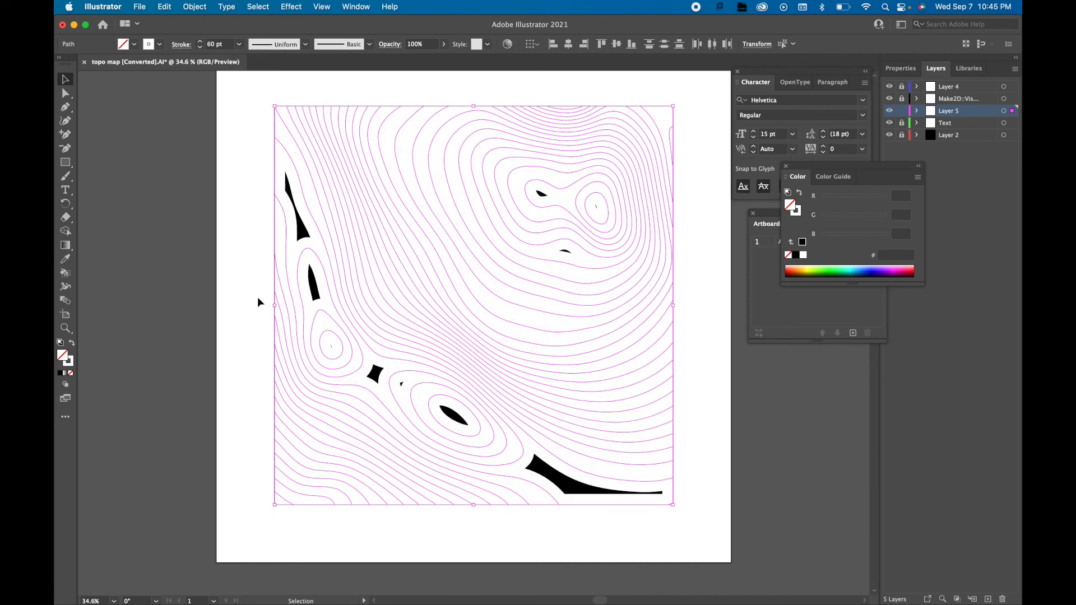
pyautogui.moveTo(394, 22)
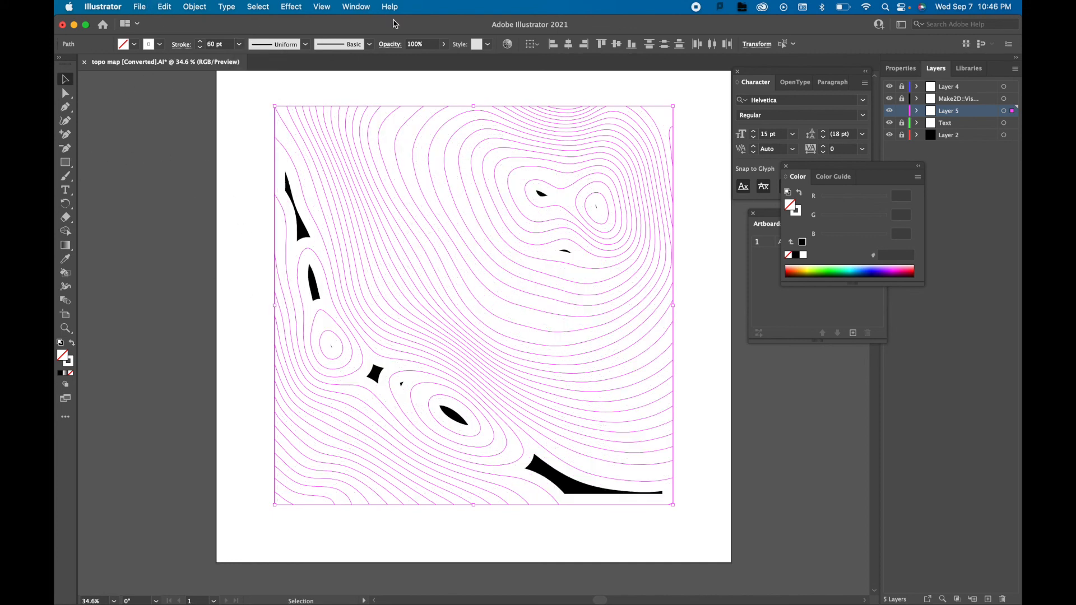
pyautogui.click(442, 43)
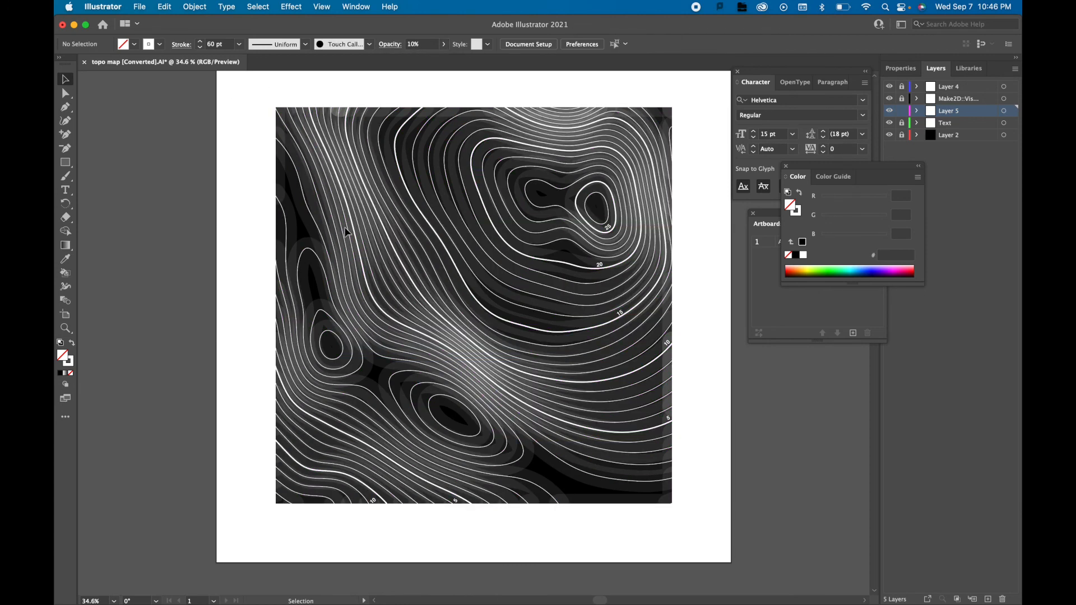
# Step: Set the copies' stroke weight to 500 pt and deselect to view the soft gray glow
pyautogui.click(238, 44)
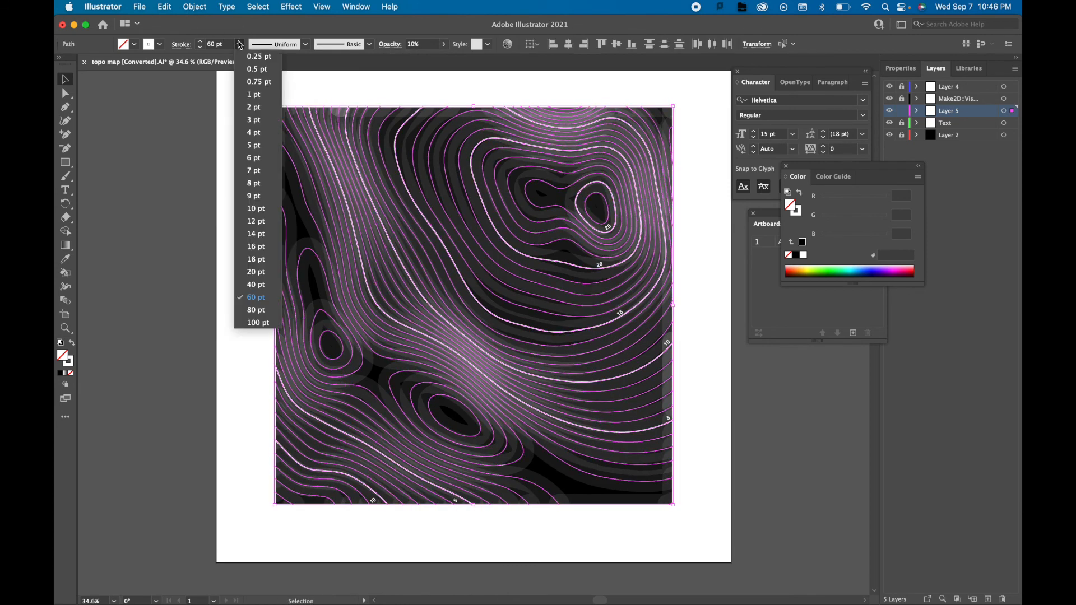
pyautogui.click(258, 323)
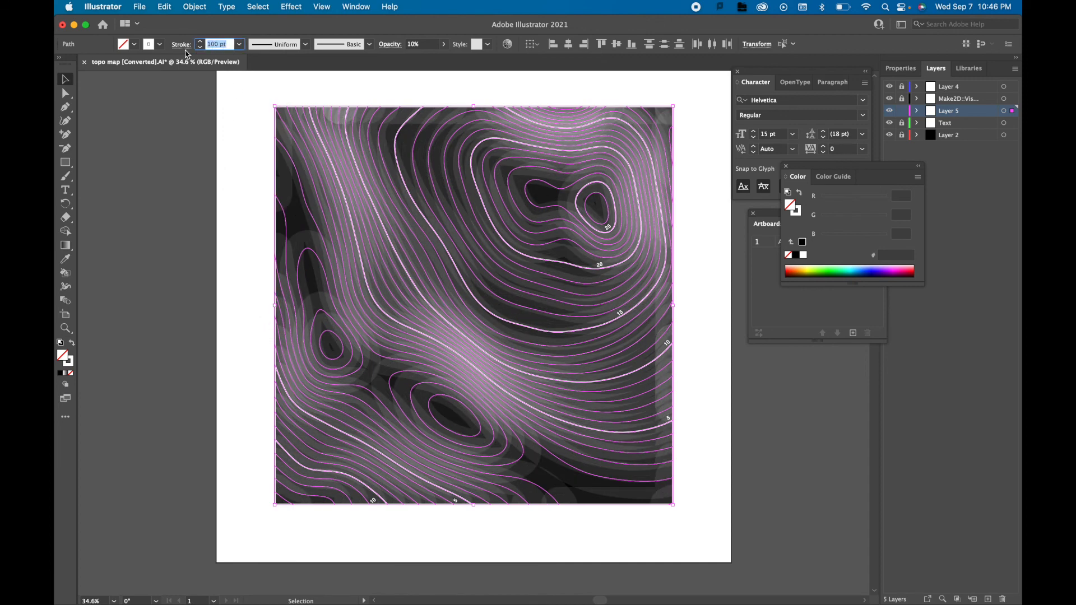
pyautogui.write('500 pt')
pyautogui.click(424, 44)
pyautogui.write('2')
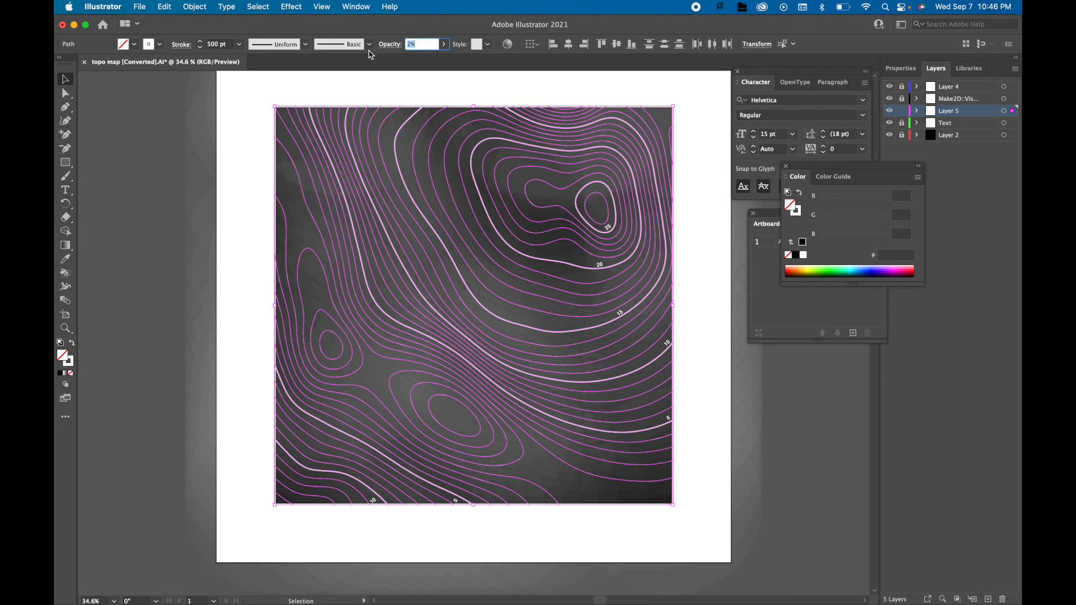
pyautogui.click(153, 192)
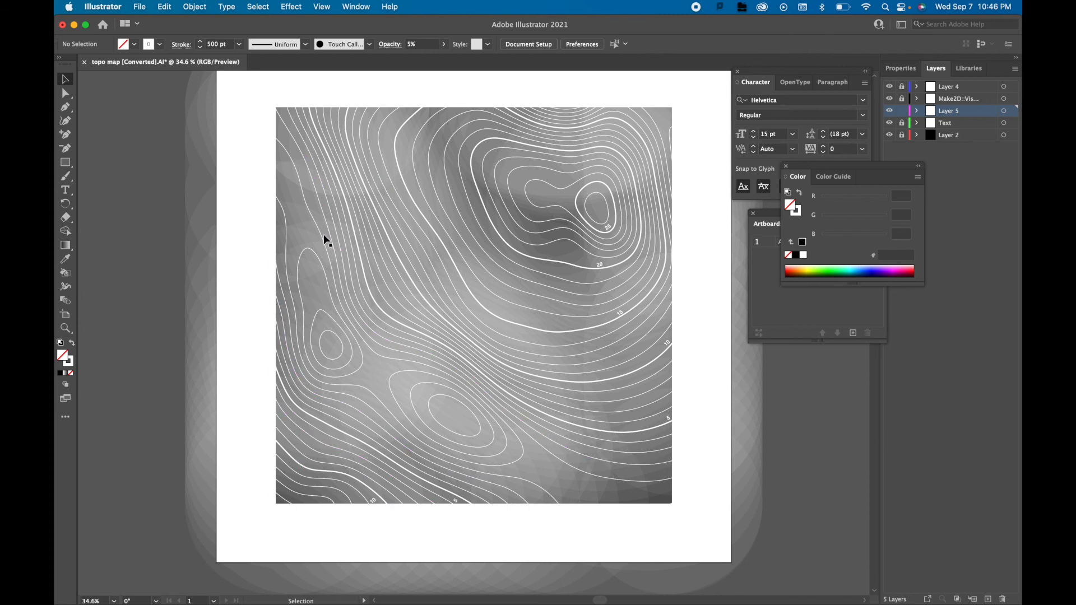
pyautogui.moveTo(65, 312)
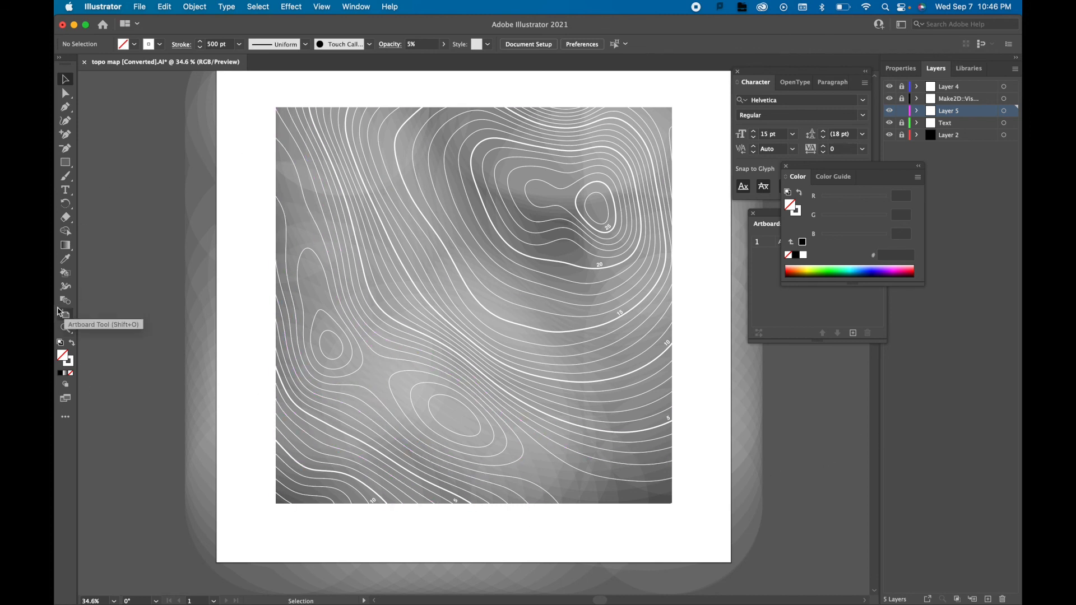
pyautogui.moveTo(158, 316)
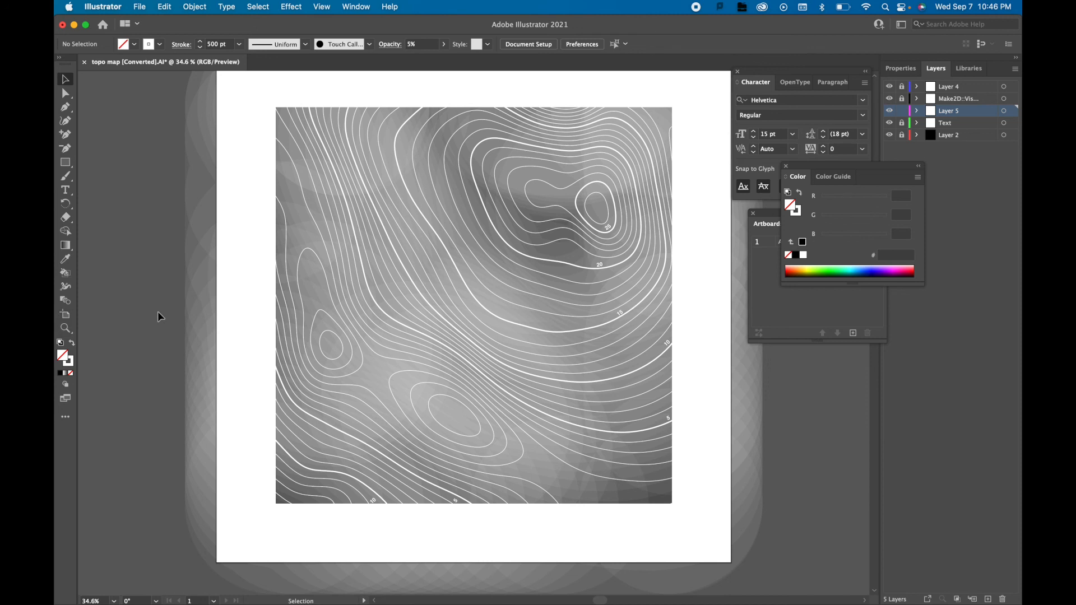